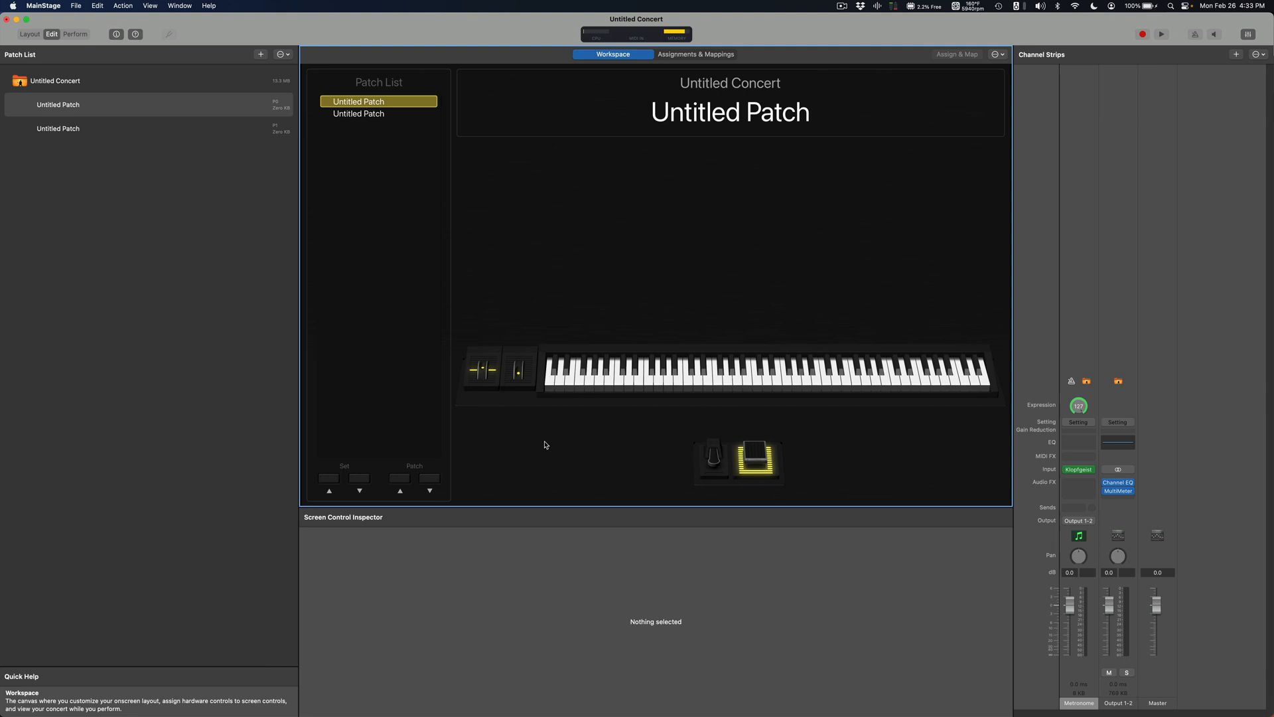
{"action": "mouse_move", "coordinate": [495, 382]}
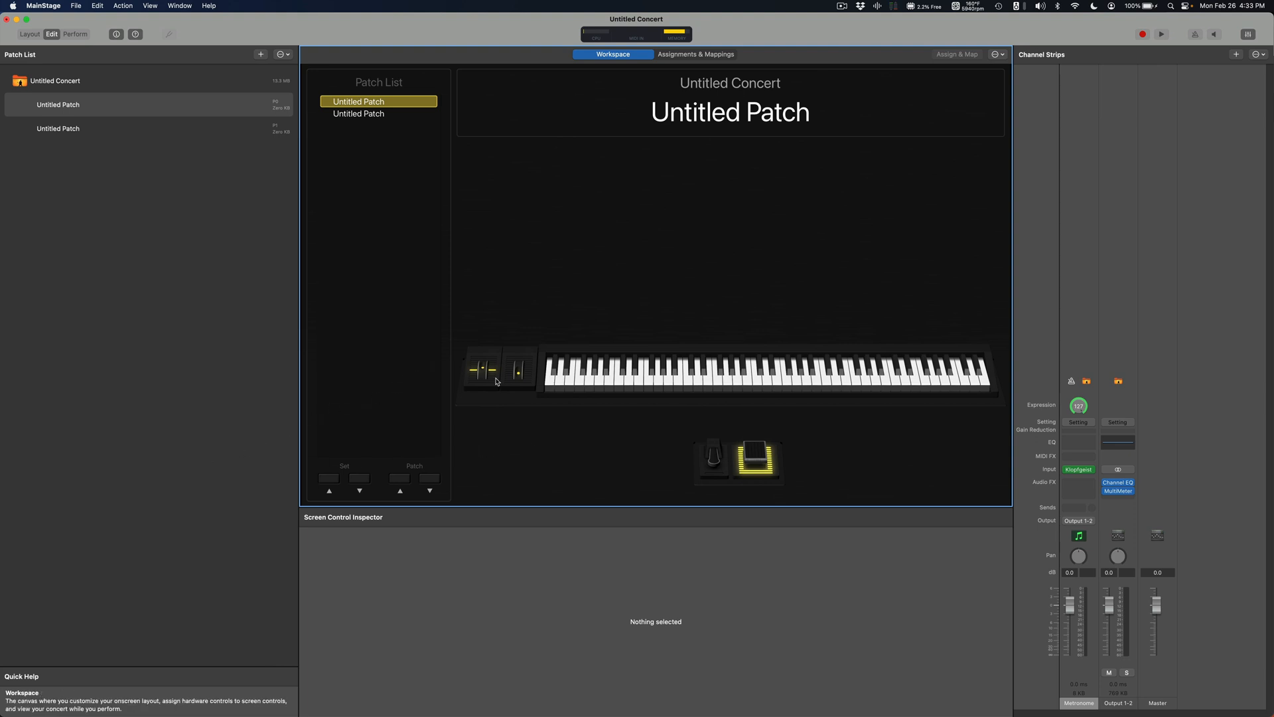
{"action": "mouse_move", "coordinate": [565, 294]}
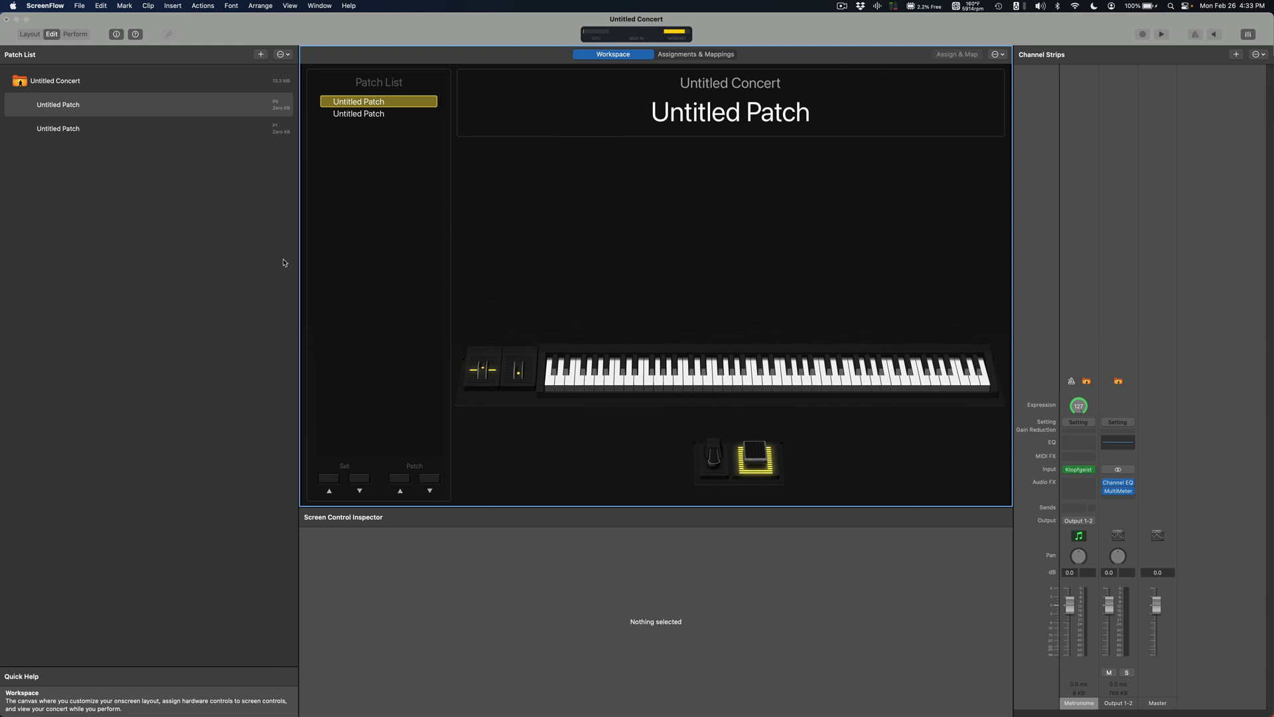
Bring Logic Pro forward after reviewing the two untitled patches.
{"action": "left_click", "coordinate": [57, 103]}
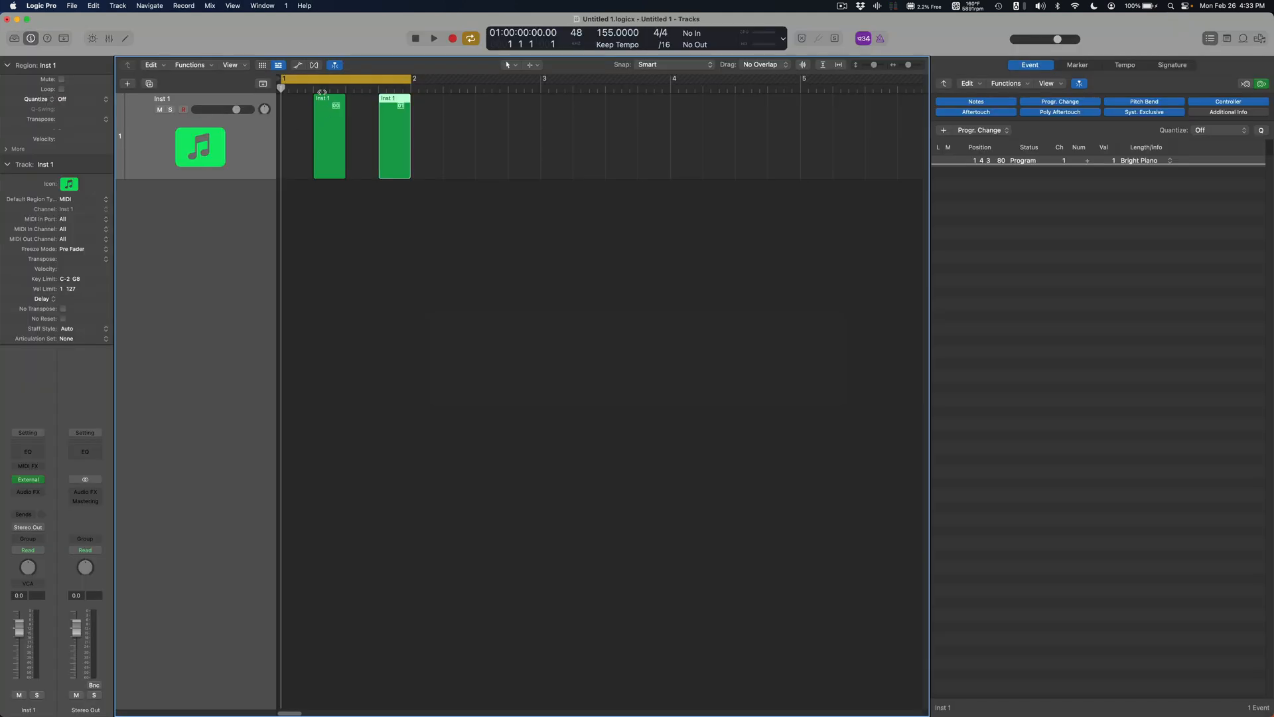
{"action": "mouse_move", "coordinate": [421, 135]}
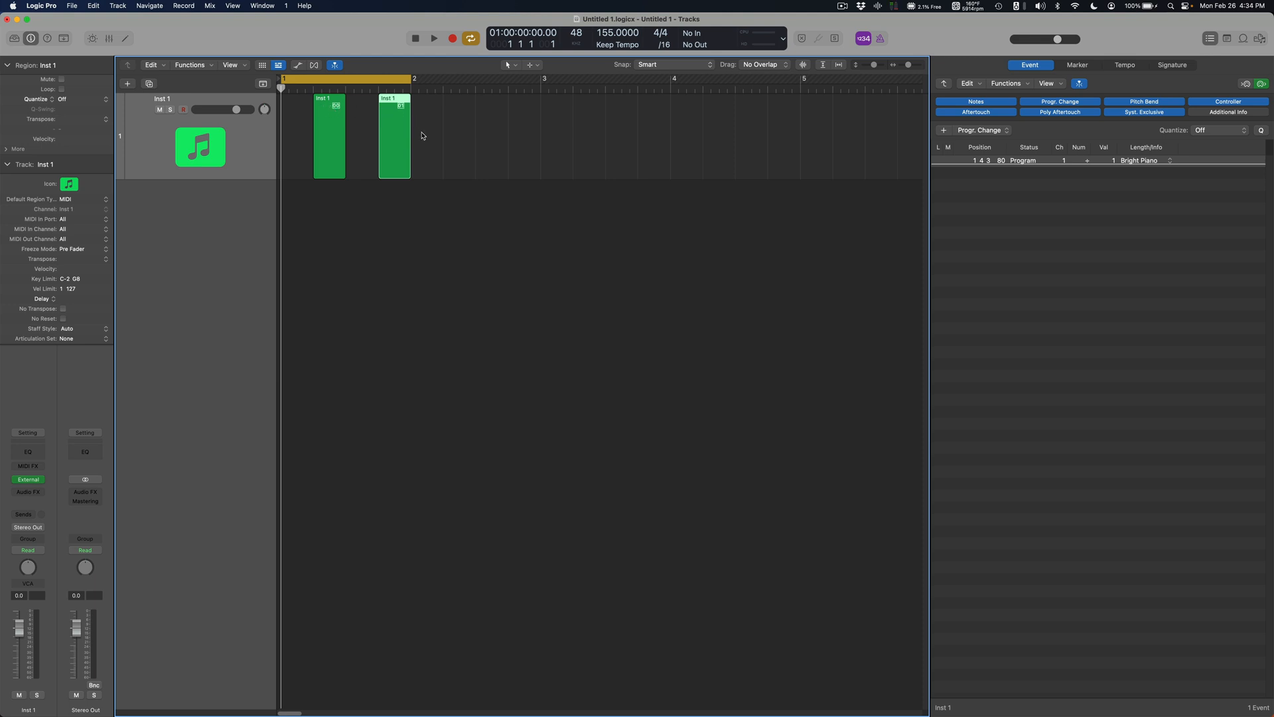
Check the regions' Bright Piano and Grand Piano program changes, play them, and return to MainStage.
{"action": "left_click", "coordinate": [394, 134]}
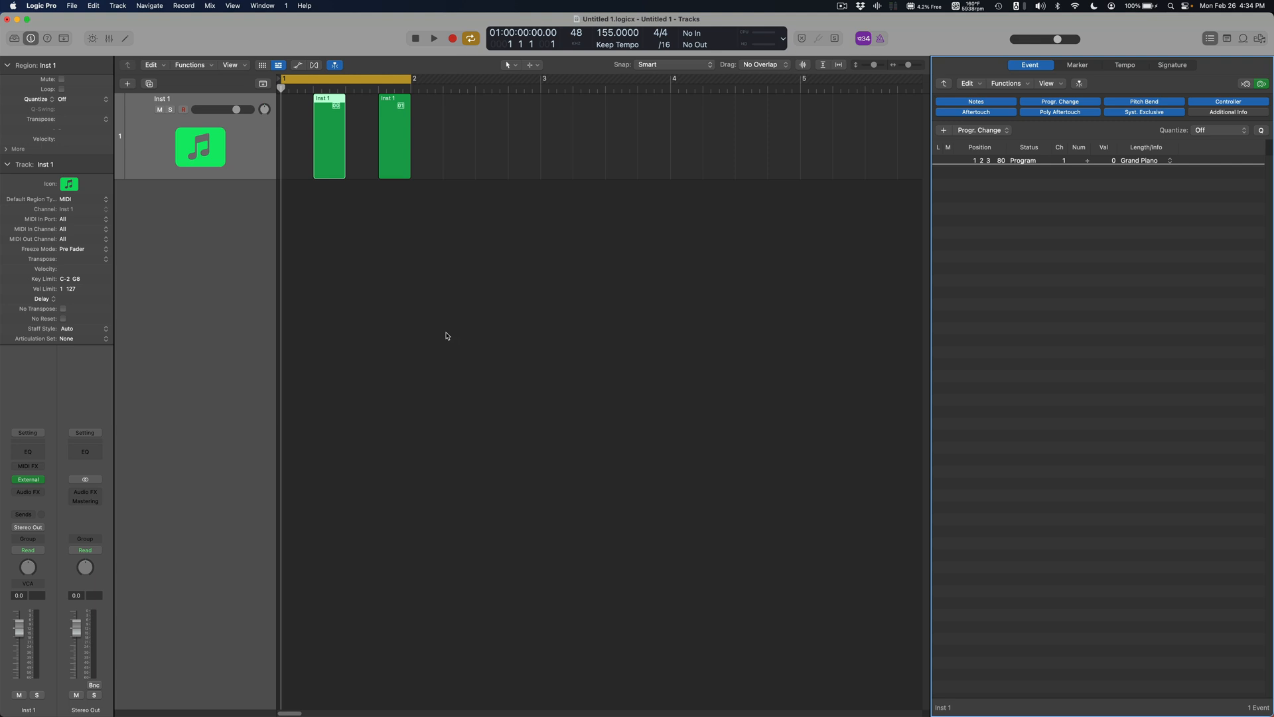
{"action": "key", "text": "cmd+tab"}
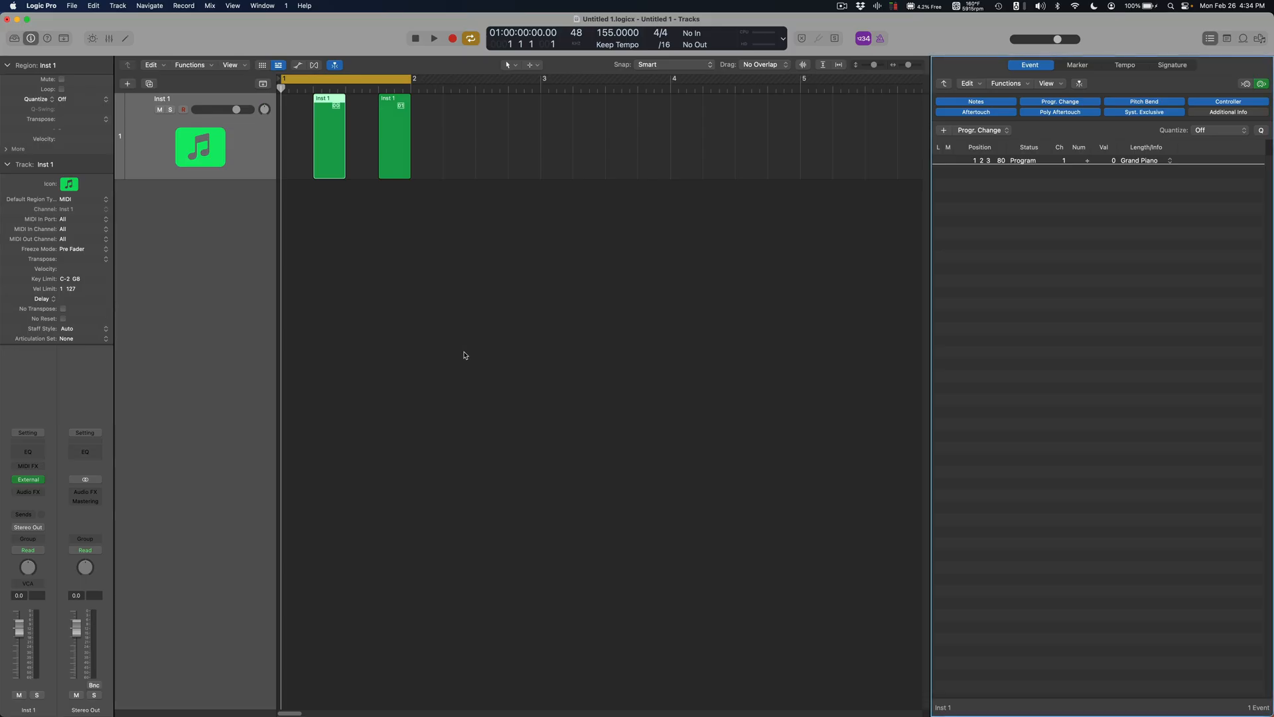
{"action": "left_click", "coordinate": [433, 37]}
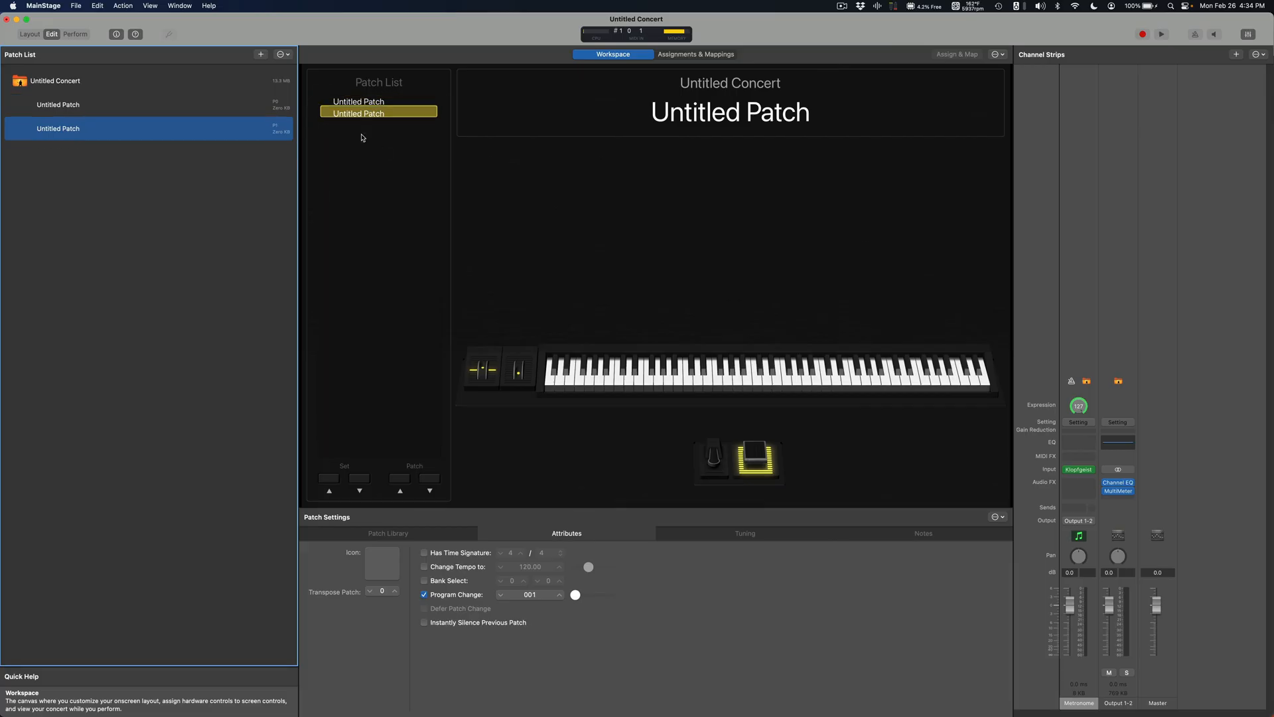
Review incoming program changes 0 and 1 in the MIDI Message Monitor, then close it.
{"action": "left_click", "coordinate": [179, 6]}
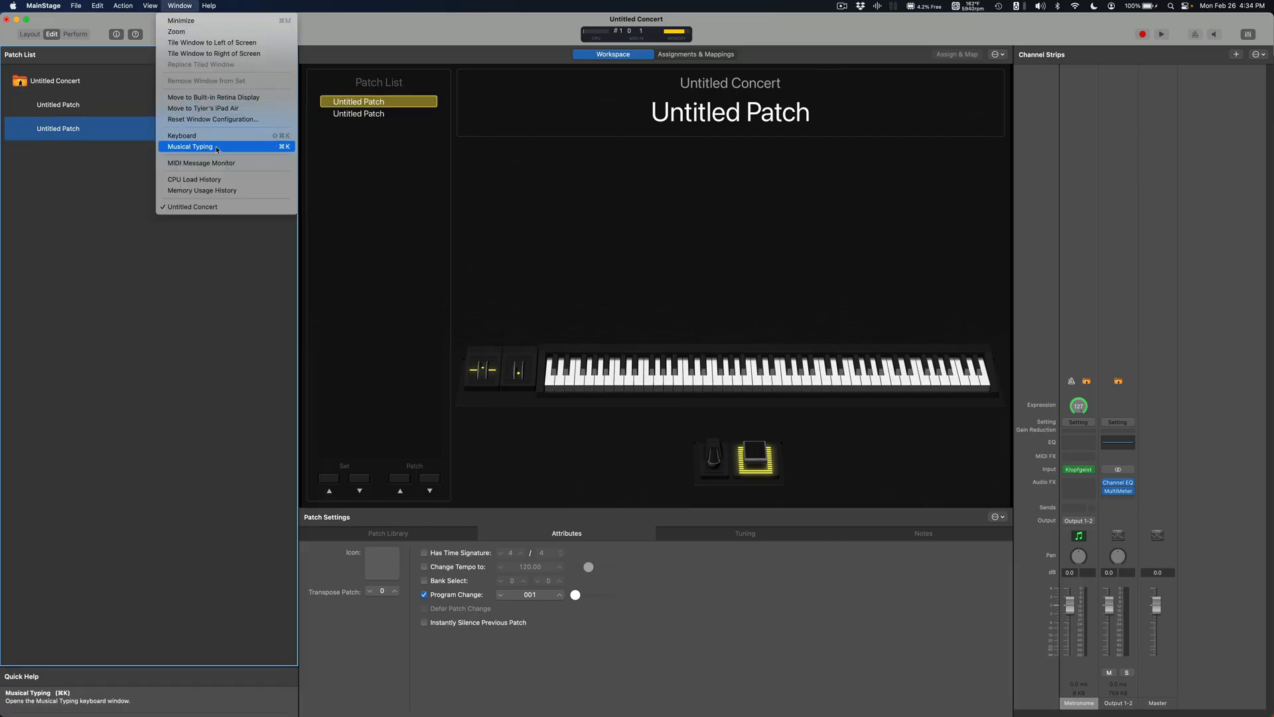
{"action": "left_click", "coordinate": [200, 162]}
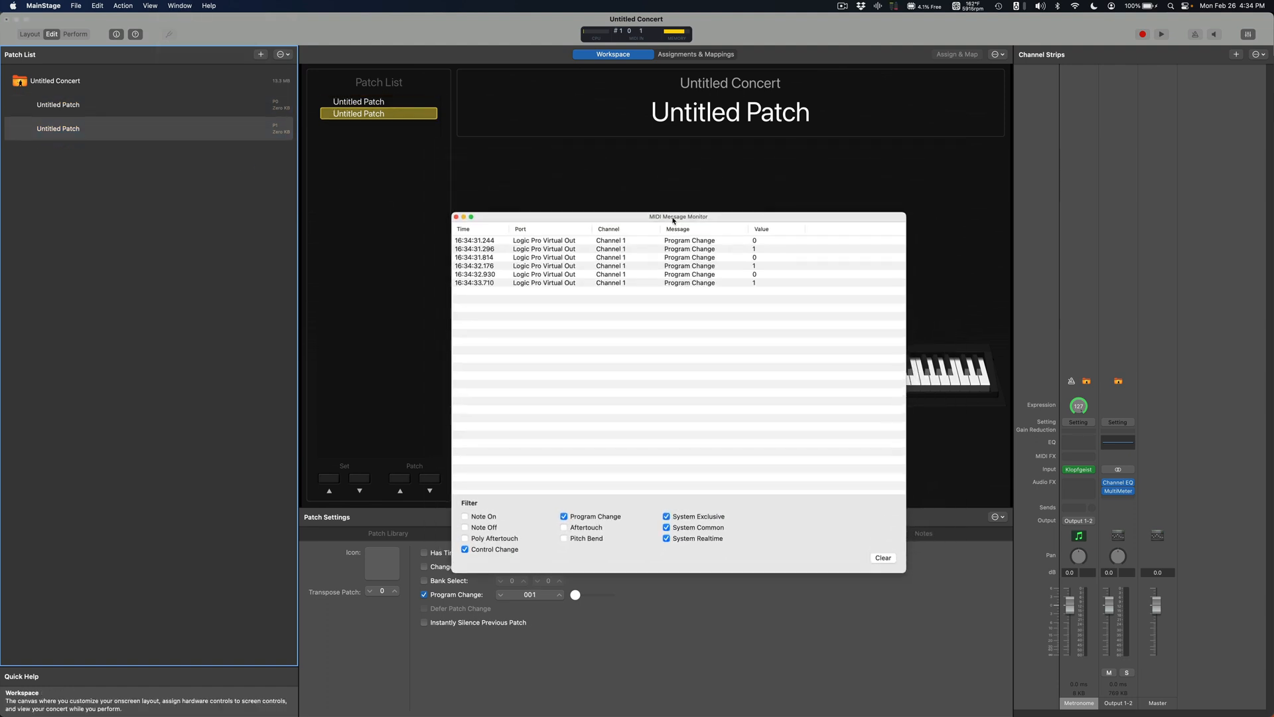
{"action": "left_click", "coordinate": [359, 101]}
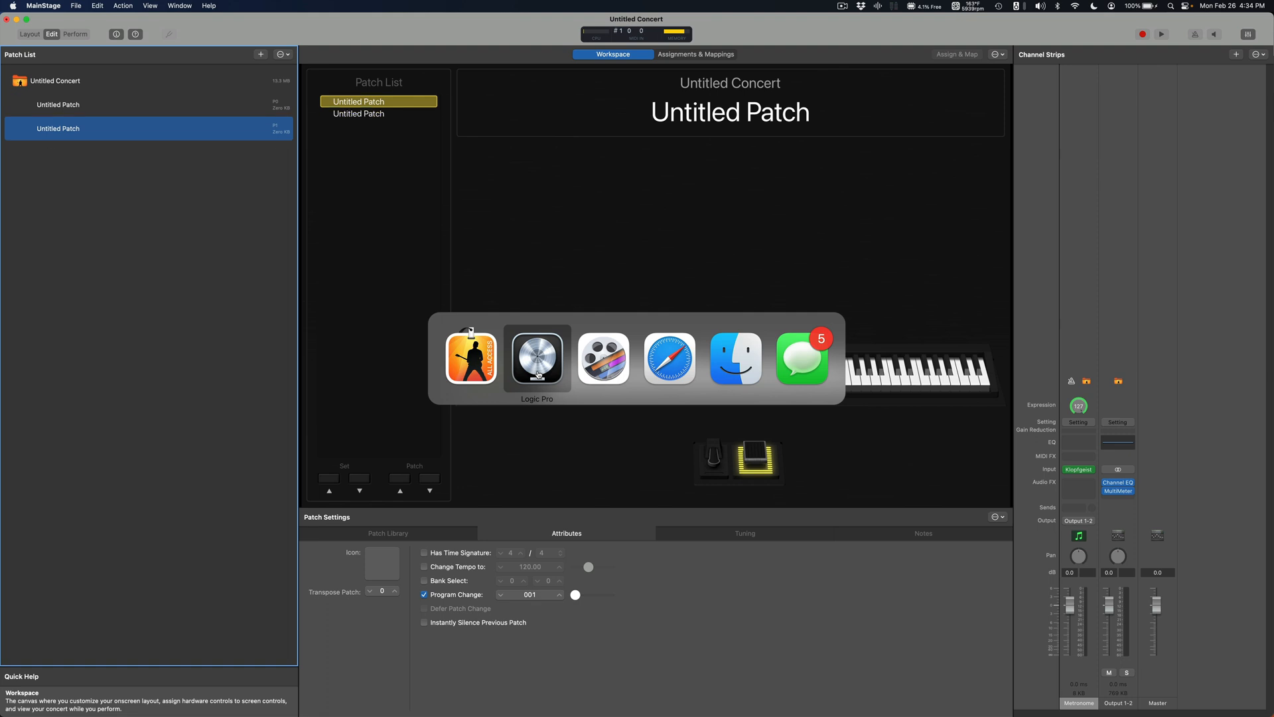
Bring Logic Pro forward so the Event List shows both program change regions.
{"action": "left_click", "coordinate": [535, 358]}
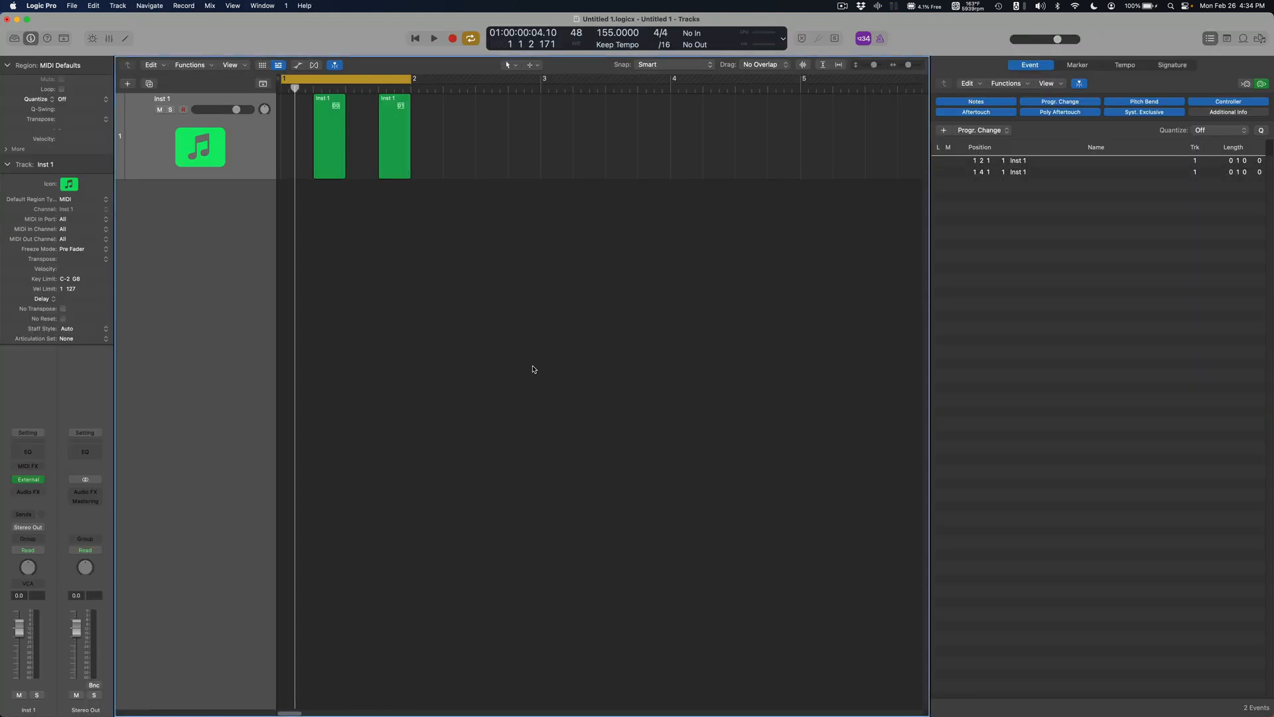
{"action": "mouse_move", "coordinate": [385, 214]}
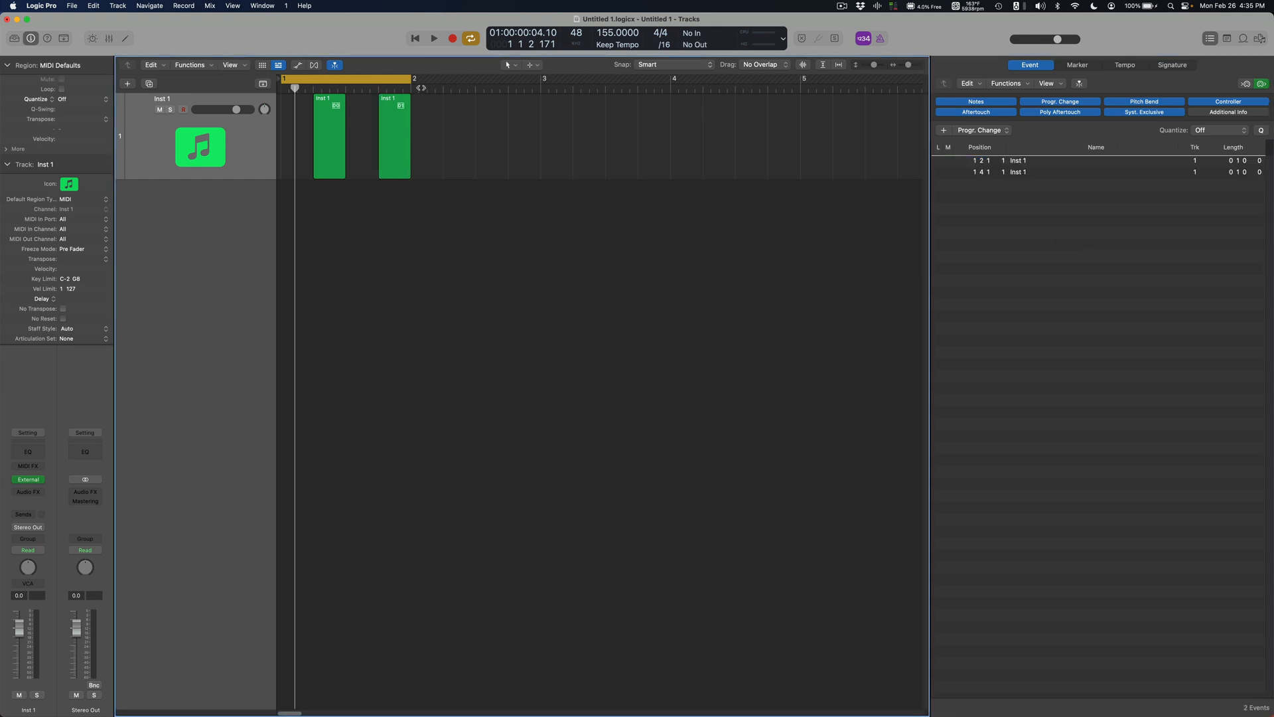
{"action": "mouse_move", "coordinate": [534, 343]}
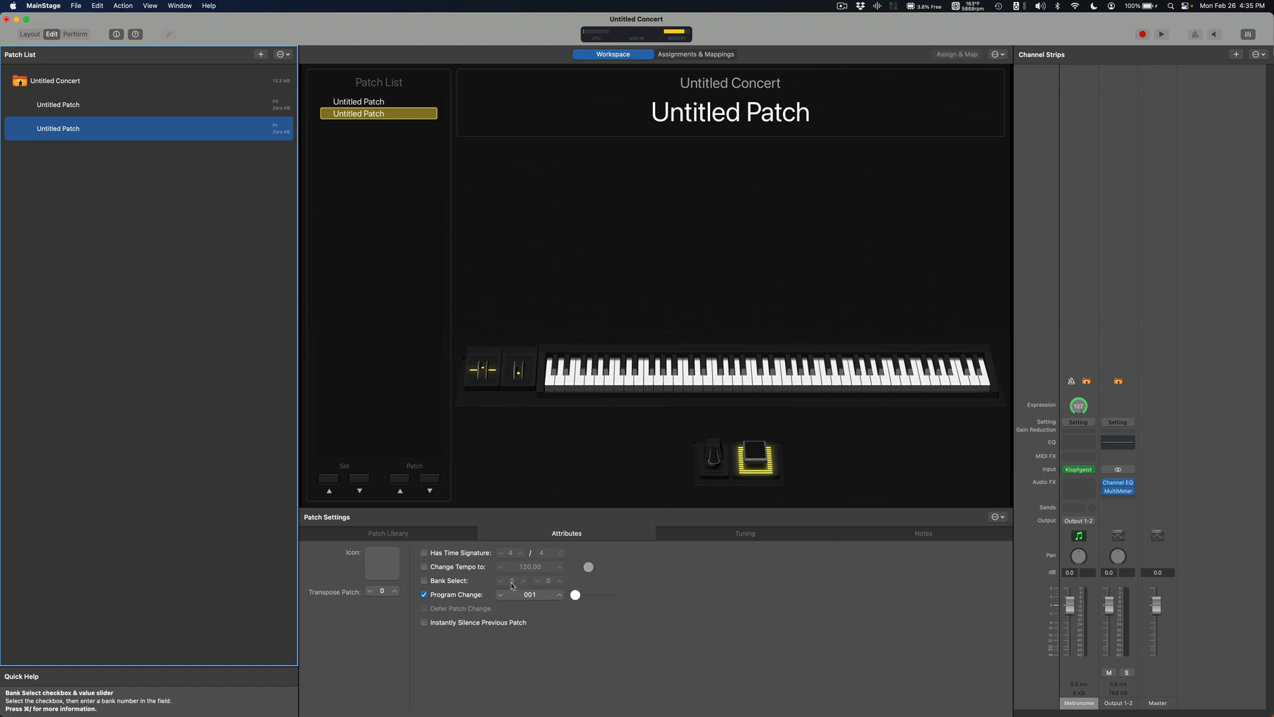
{"action": "mouse_move", "coordinate": [523, 593]}
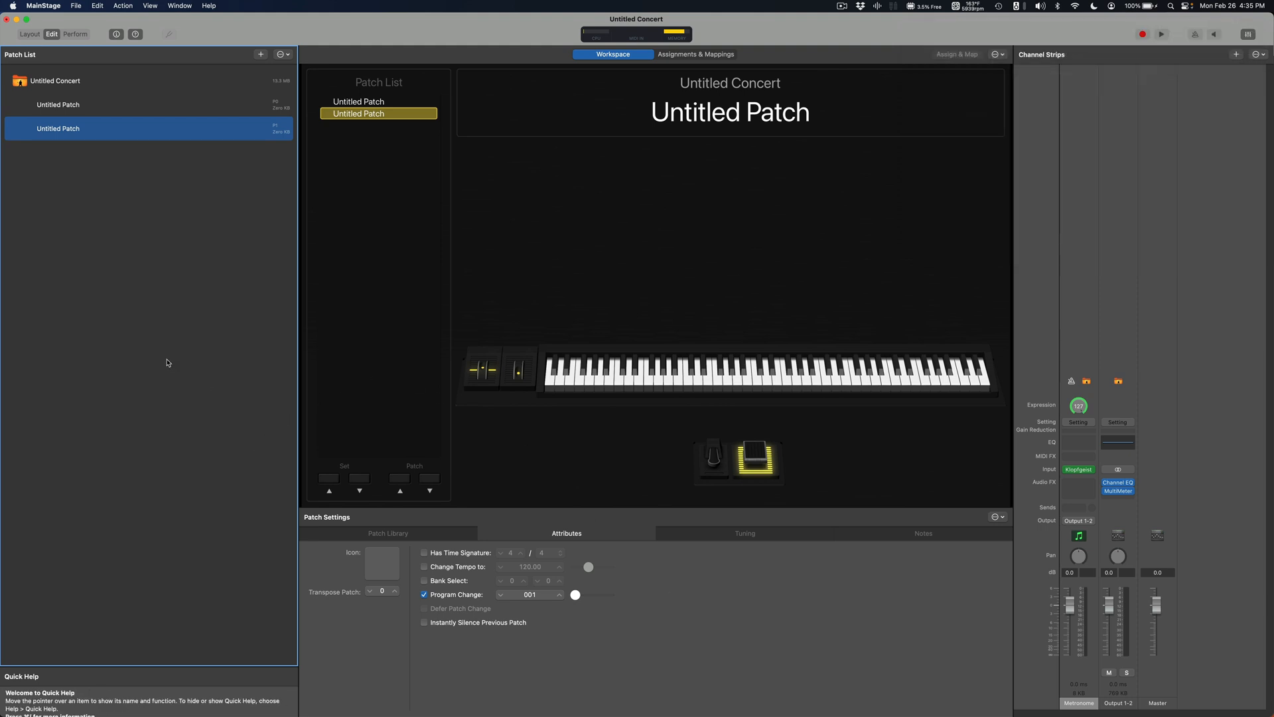
{"action": "mouse_move", "coordinate": [177, 362]}
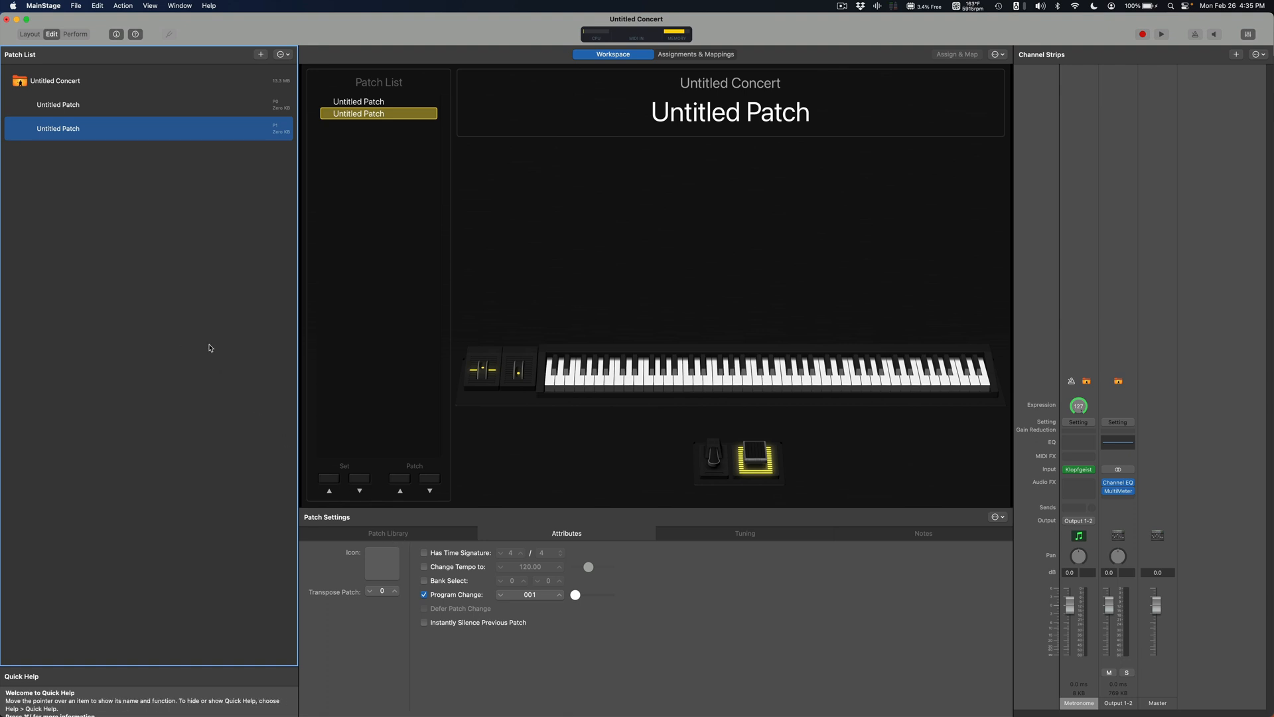
Switch to Logic Pro and select the first region with its Grand Piano program change.
{"action": "key", "text": "cmd+tab"}
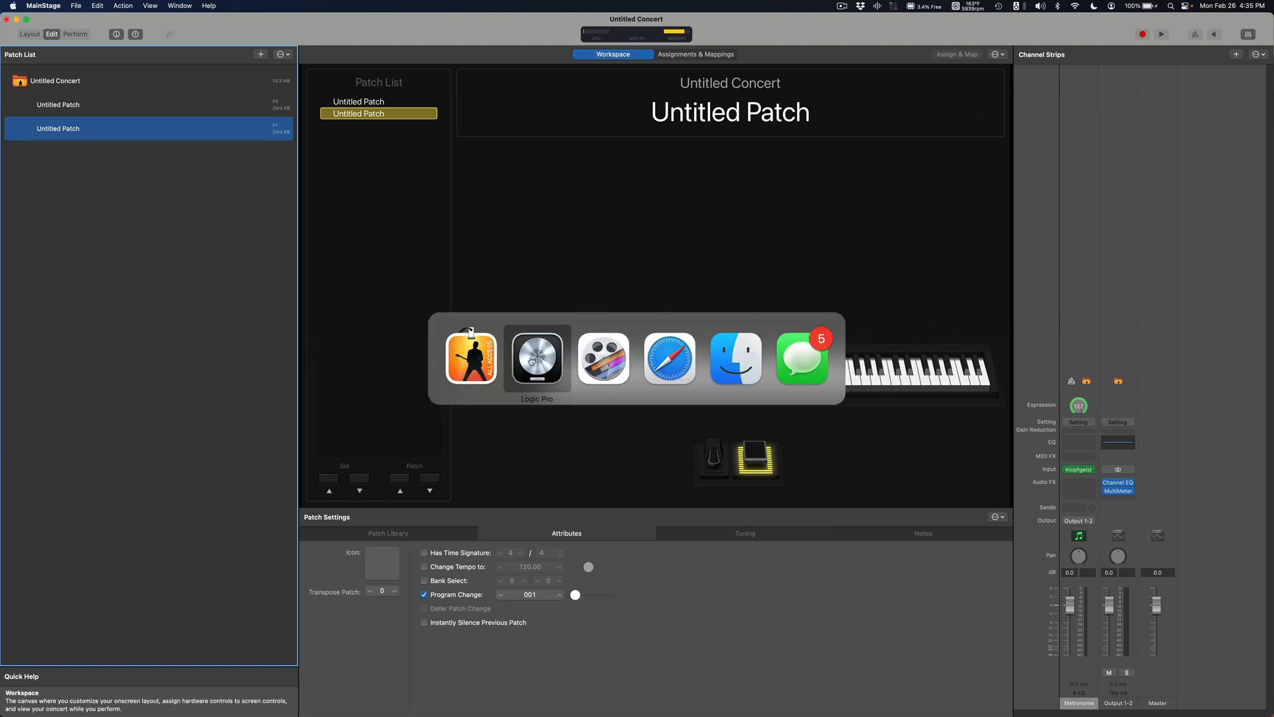
{"action": "left_click", "coordinate": [537, 358]}
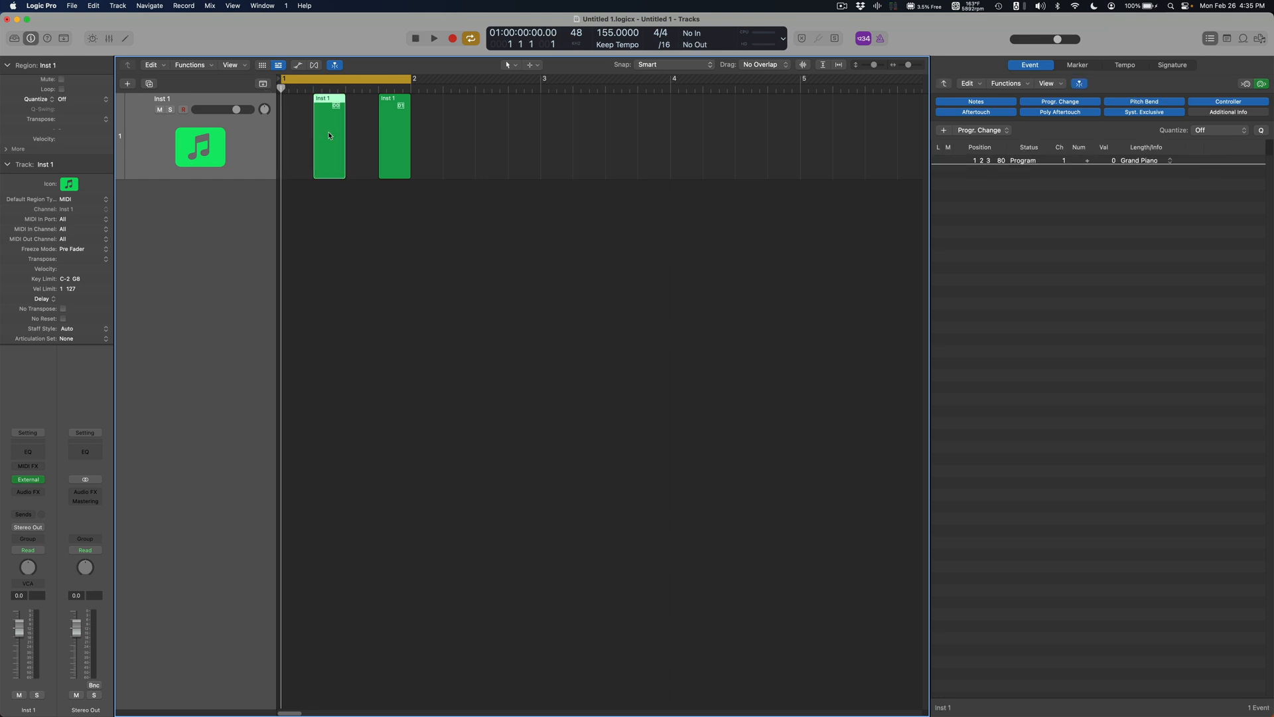
{"action": "left_click", "coordinate": [328, 138]}
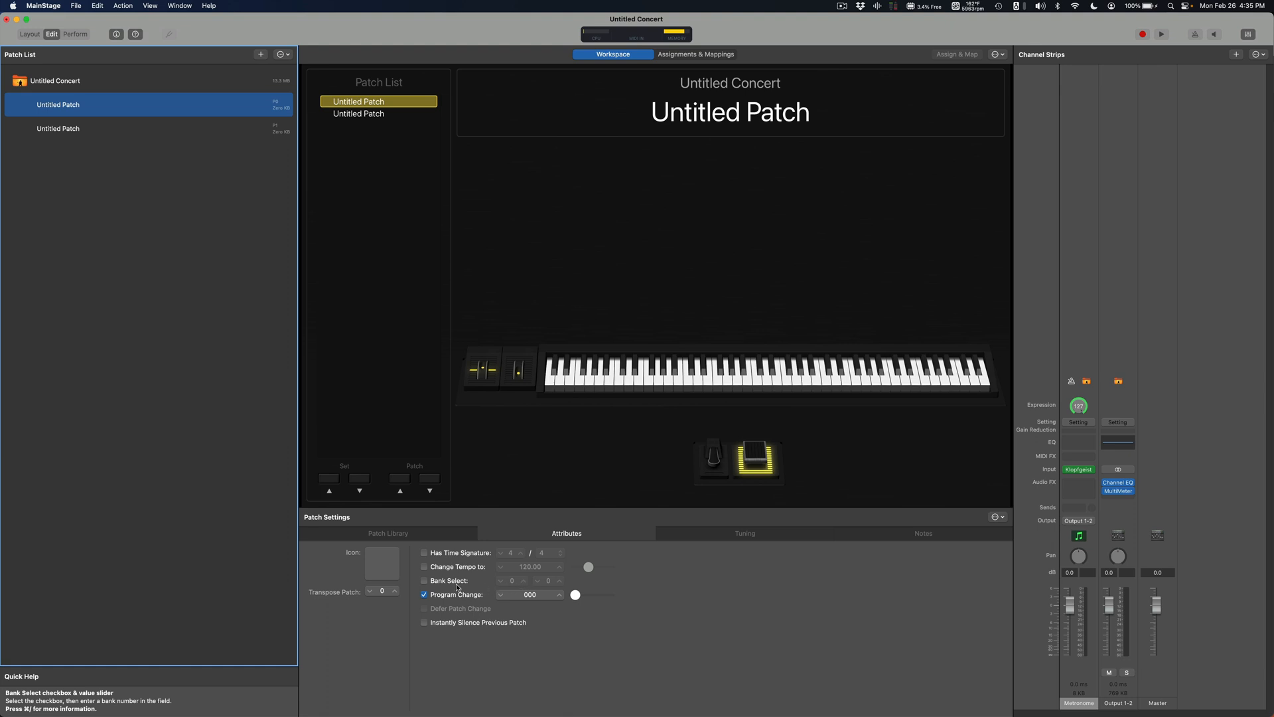
Enable Bank Select at MSB 0, LSB 0 for both patches, comparing their attributes.
{"action": "left_click", "coordinate": [423, 580]}
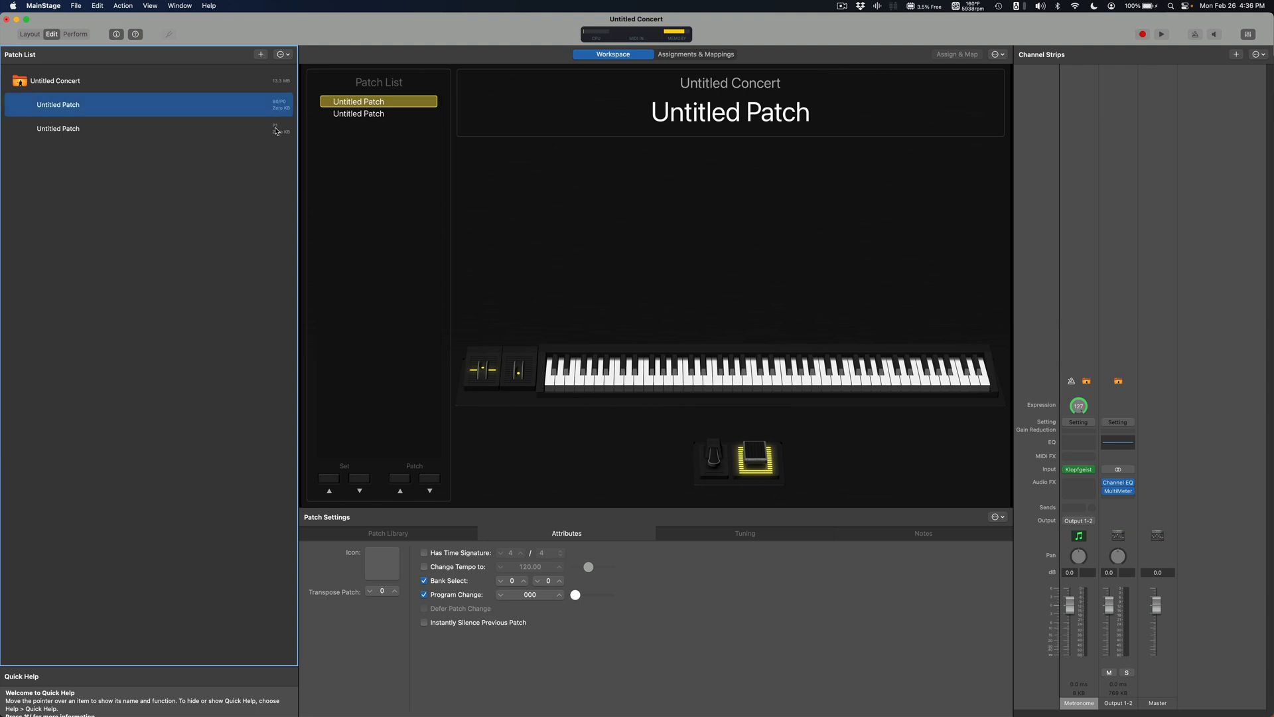
{"action": "left_click", "coordinate": [57, 128]}
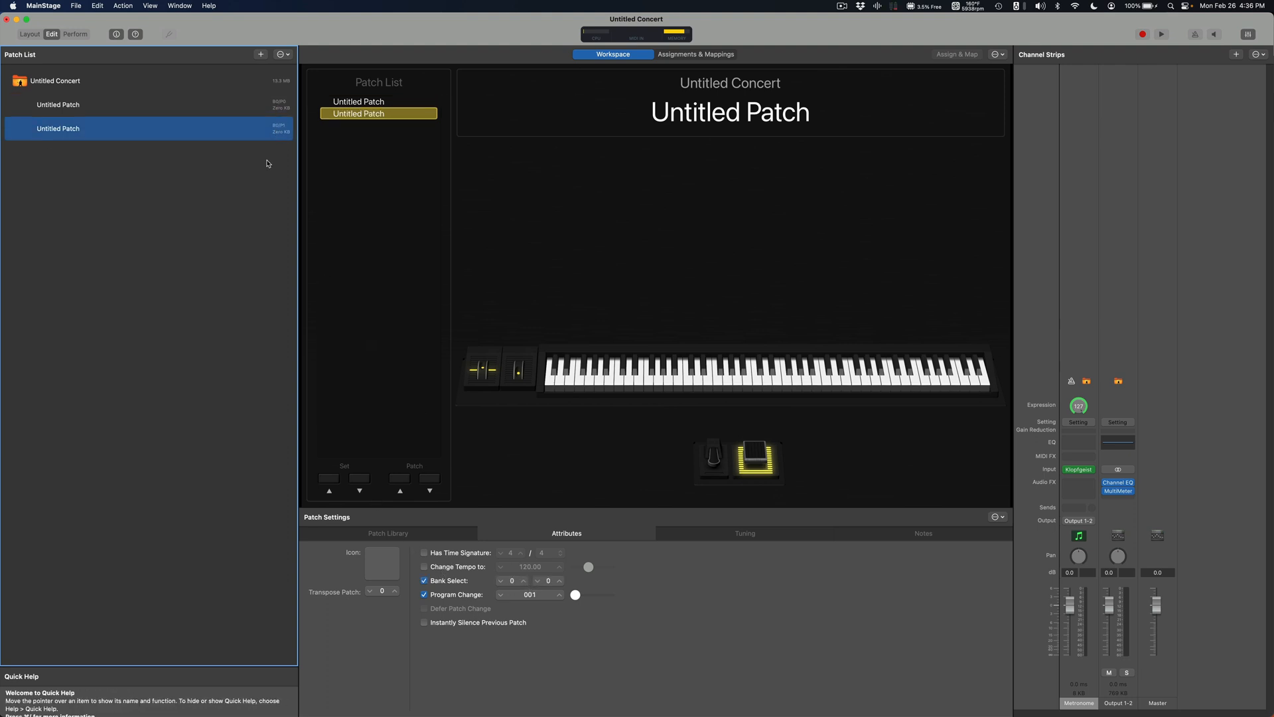
{"action": "left_click", "coordinate": [57, 104]}
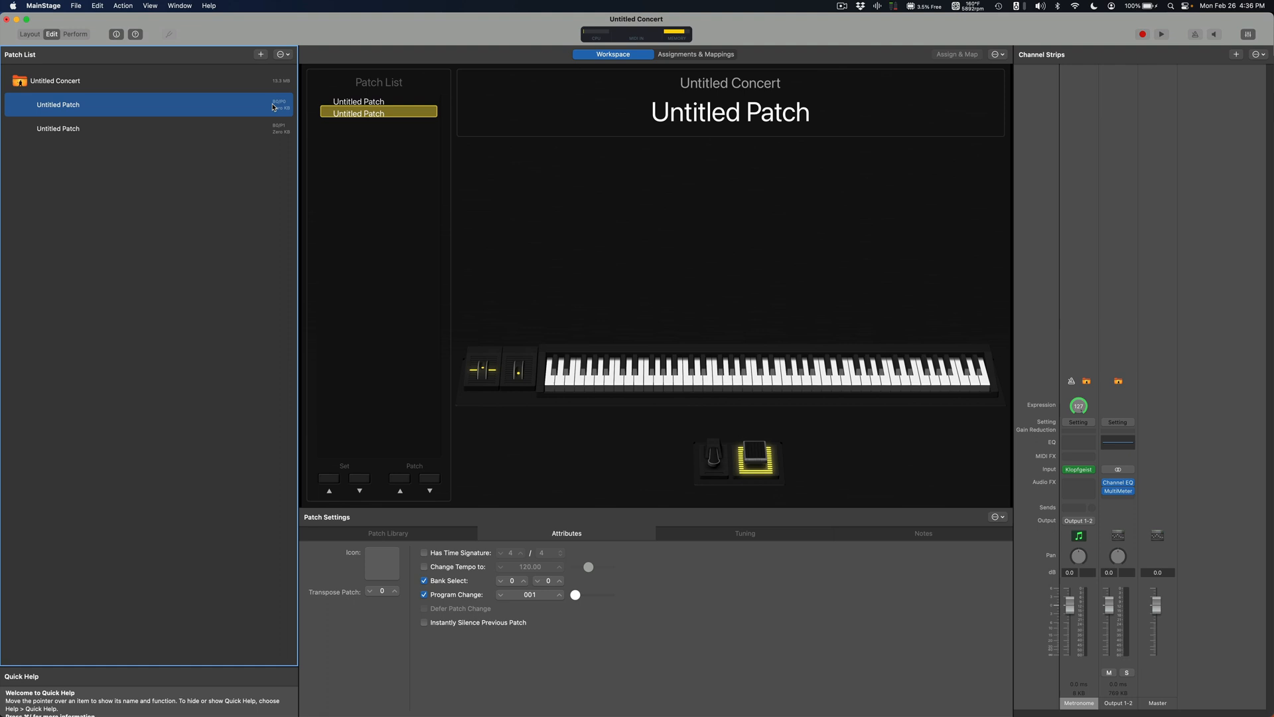
{"action": "left_click", "coordinate": [57, 127]}
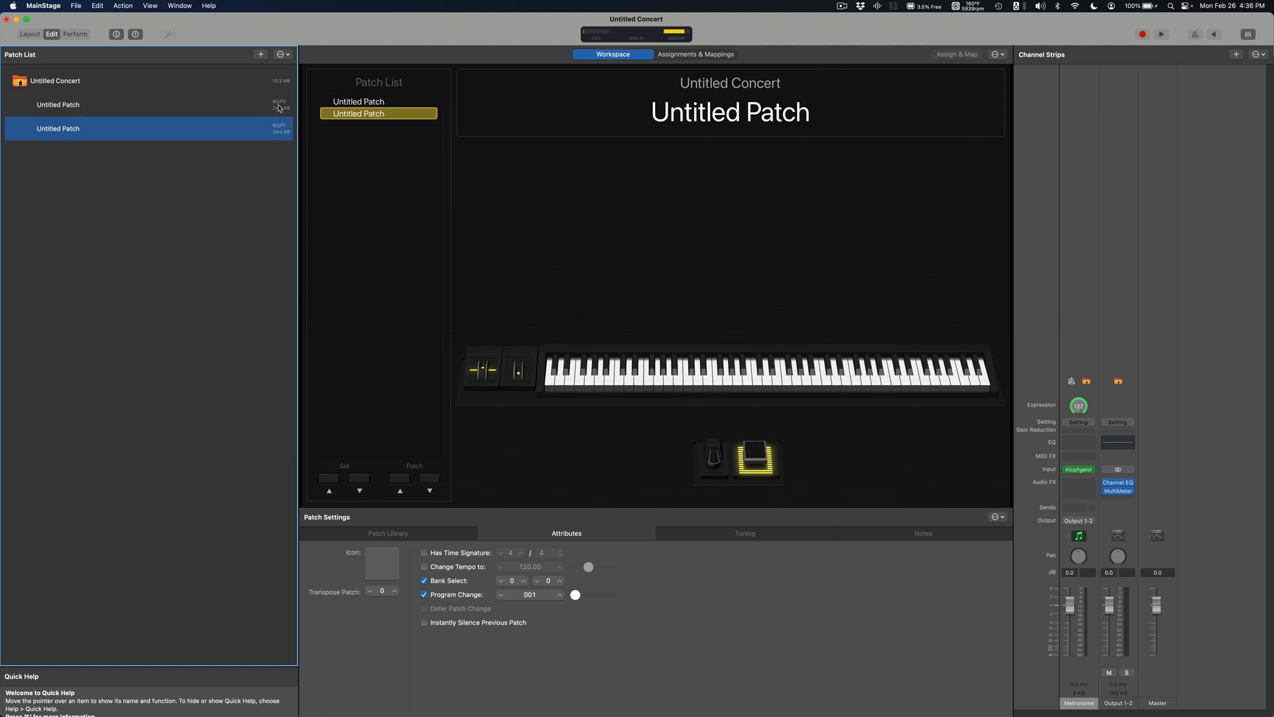
{"action": "left_click", "coordinate": [57, 103]}
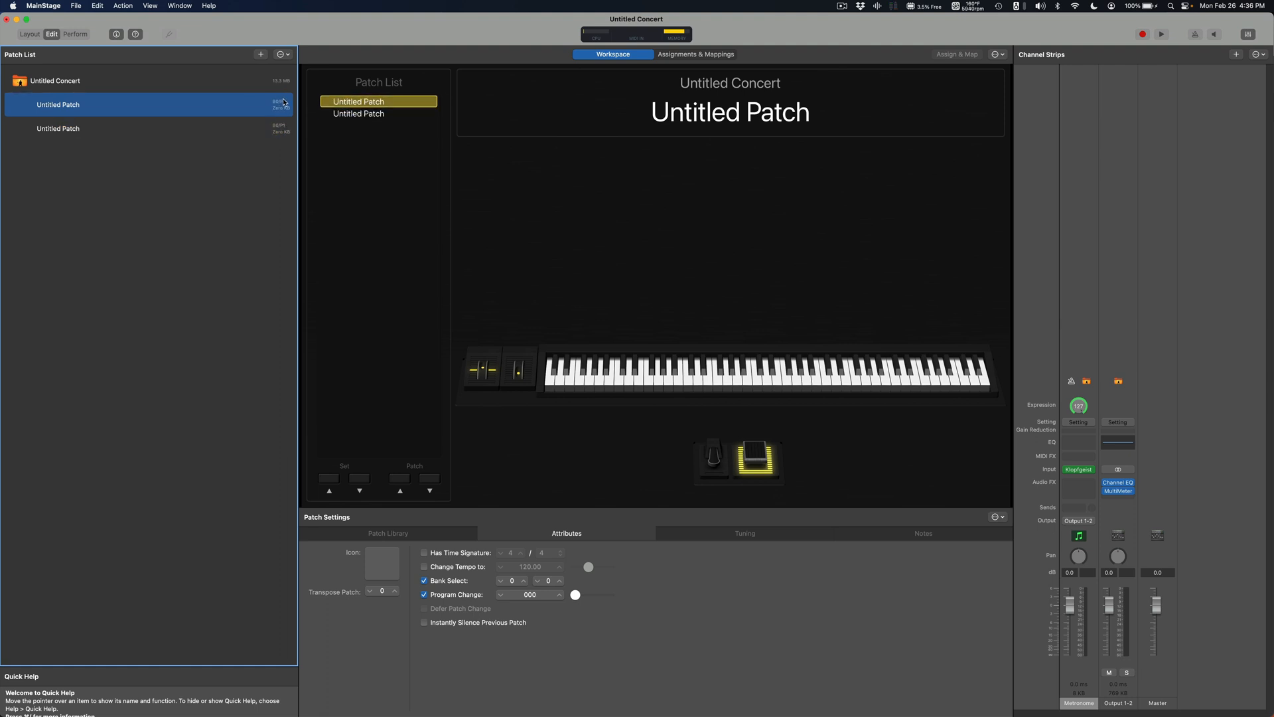
{"action": "left_click", "coordinate": [57, 129]}
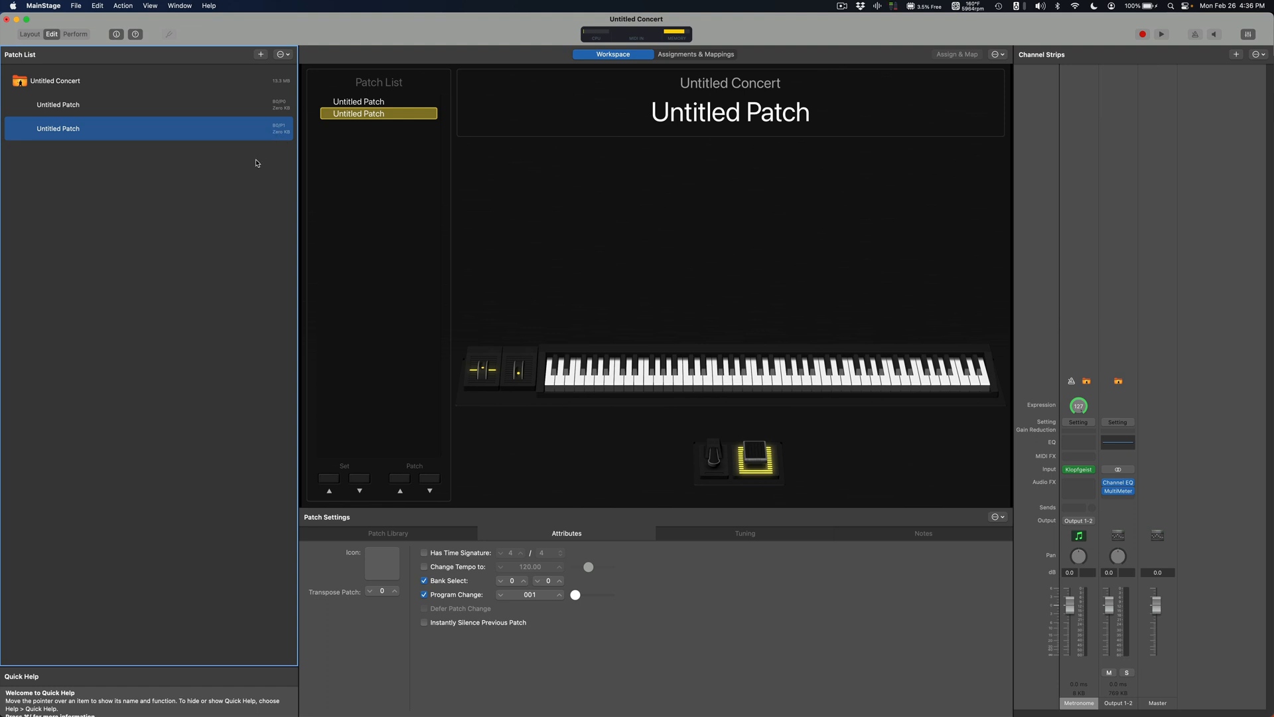
{"action": "left_click", "coordinate": [260, 54]}
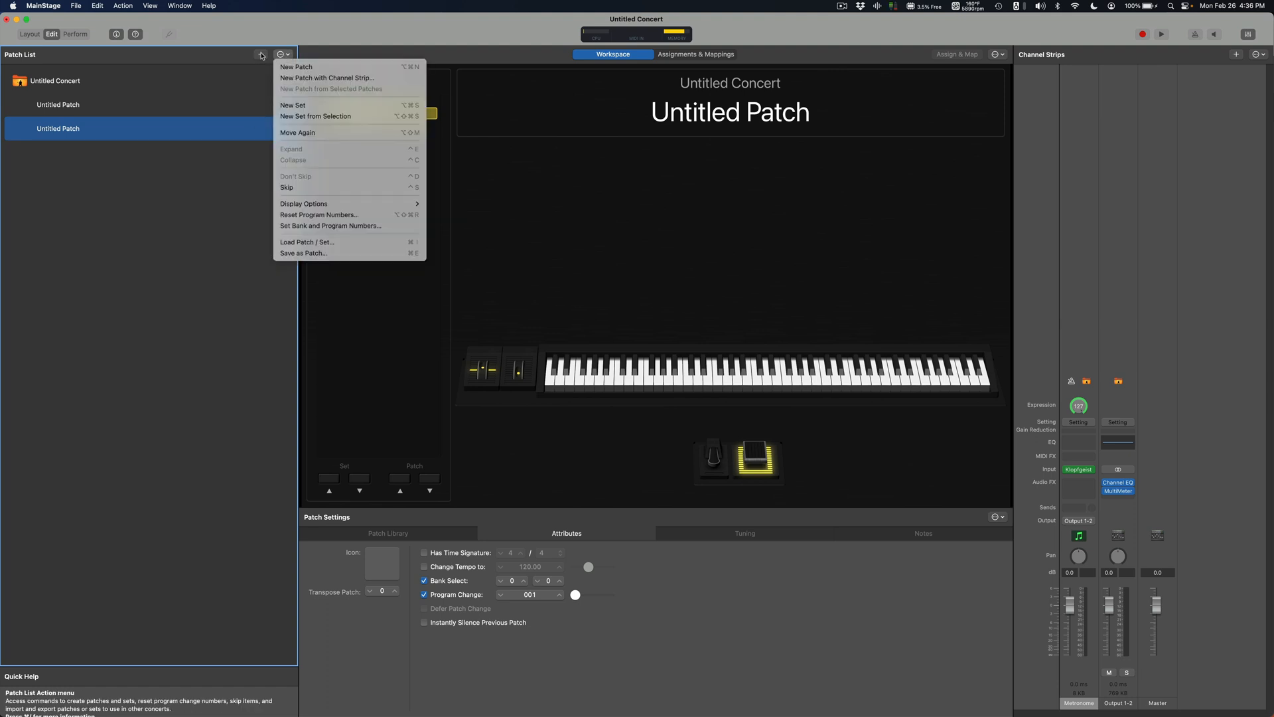
Create a set named 'BANK 1' and add a second set, BANK 2.
{"action": "left_click", "coordinate": [292, 105]}
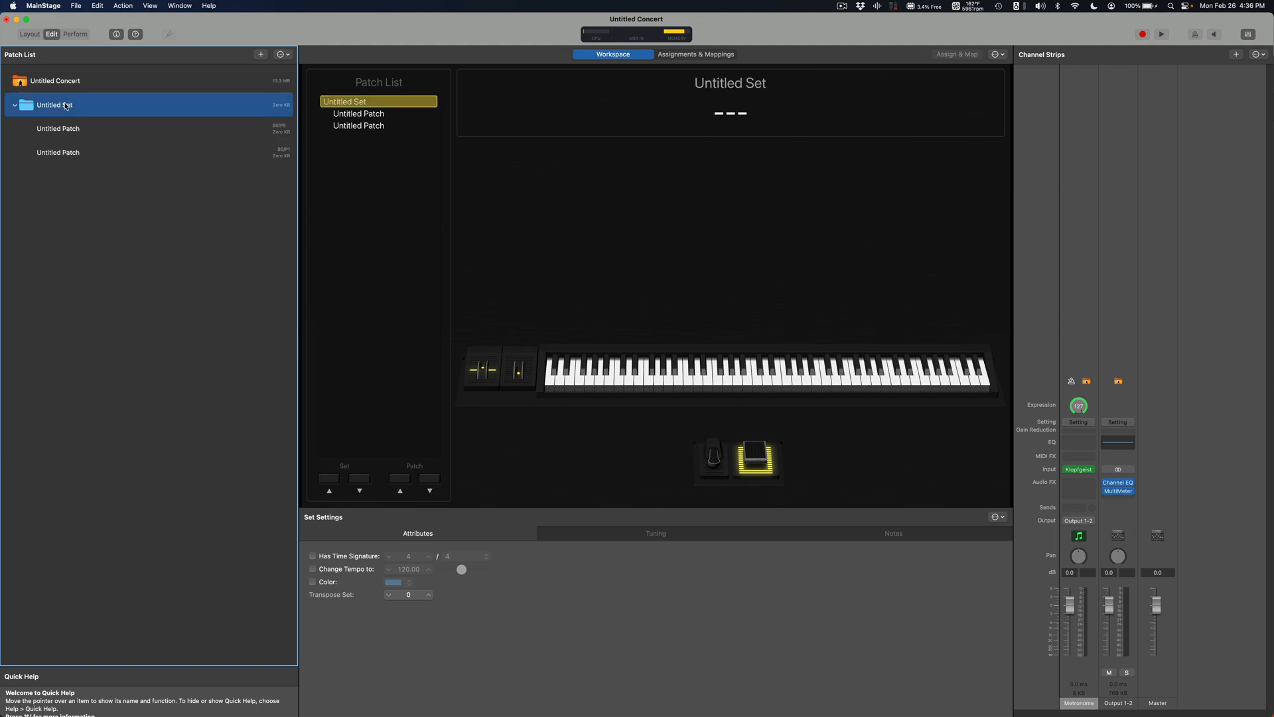
{"action": "double_click", "coordinate": [55, 105]}
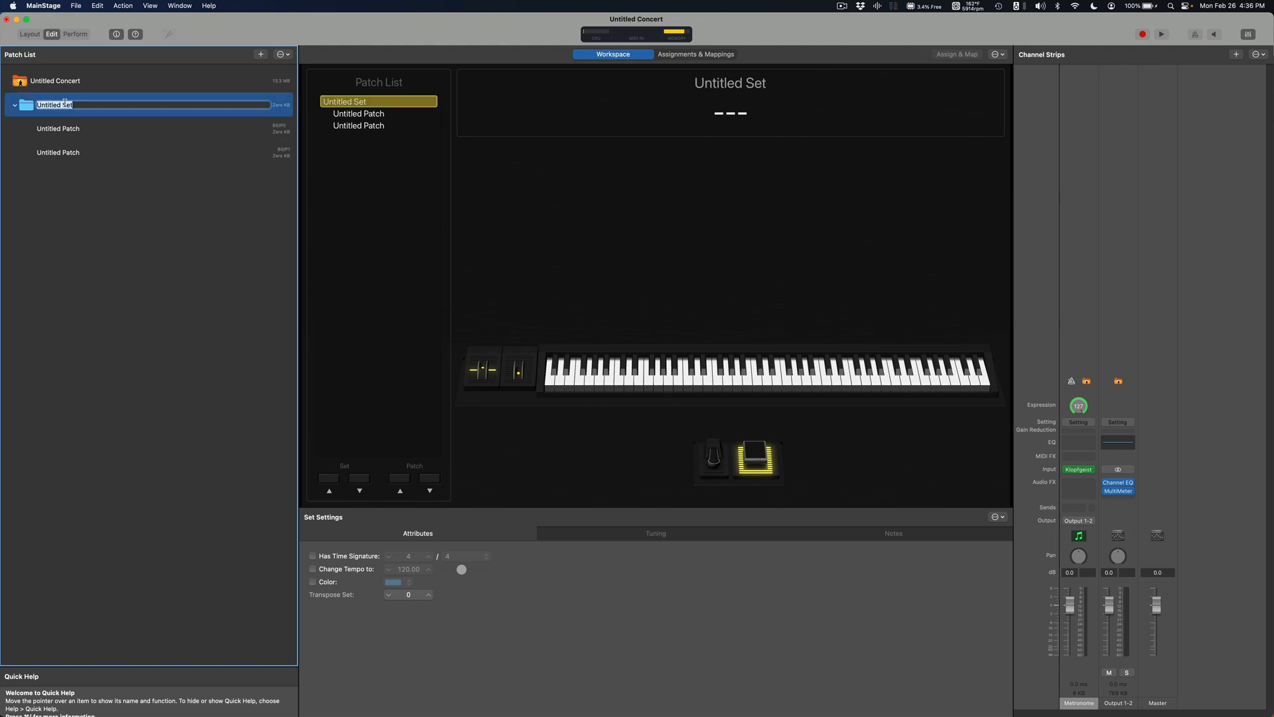
{"action": "type", "text": "BANK 1"}
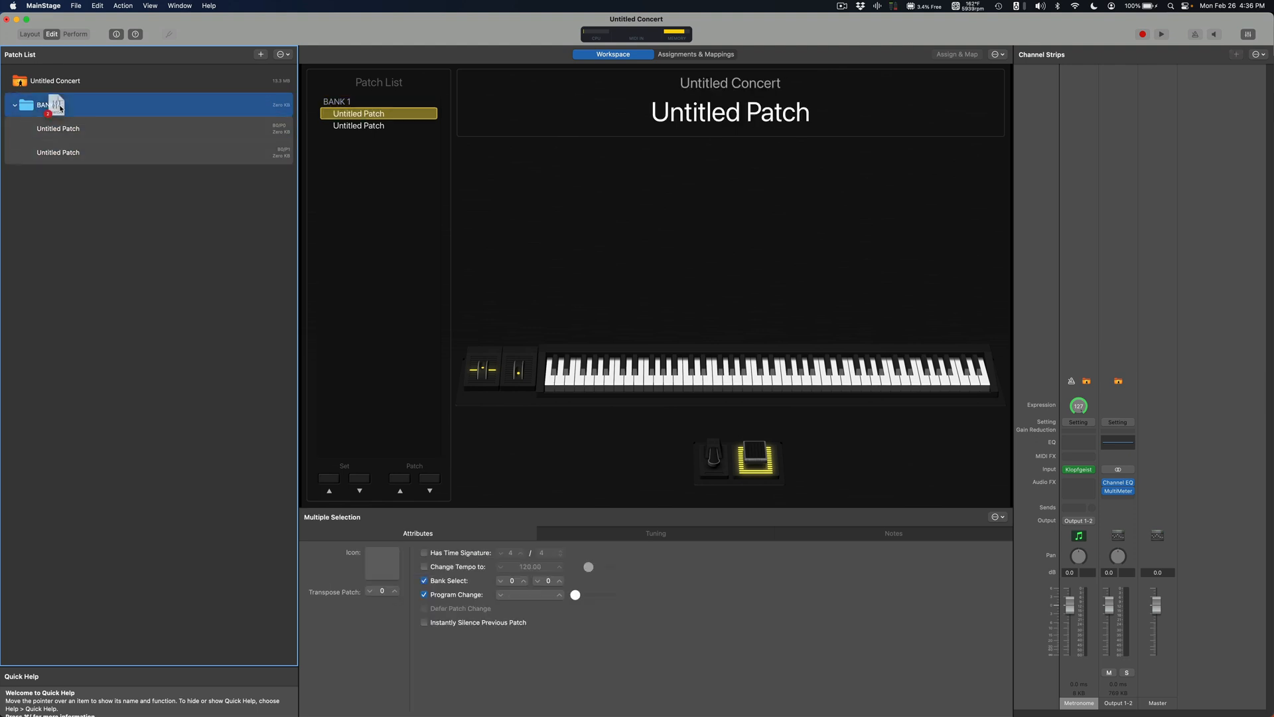
{"action": "left_click", "coordinate": [283, 54]}
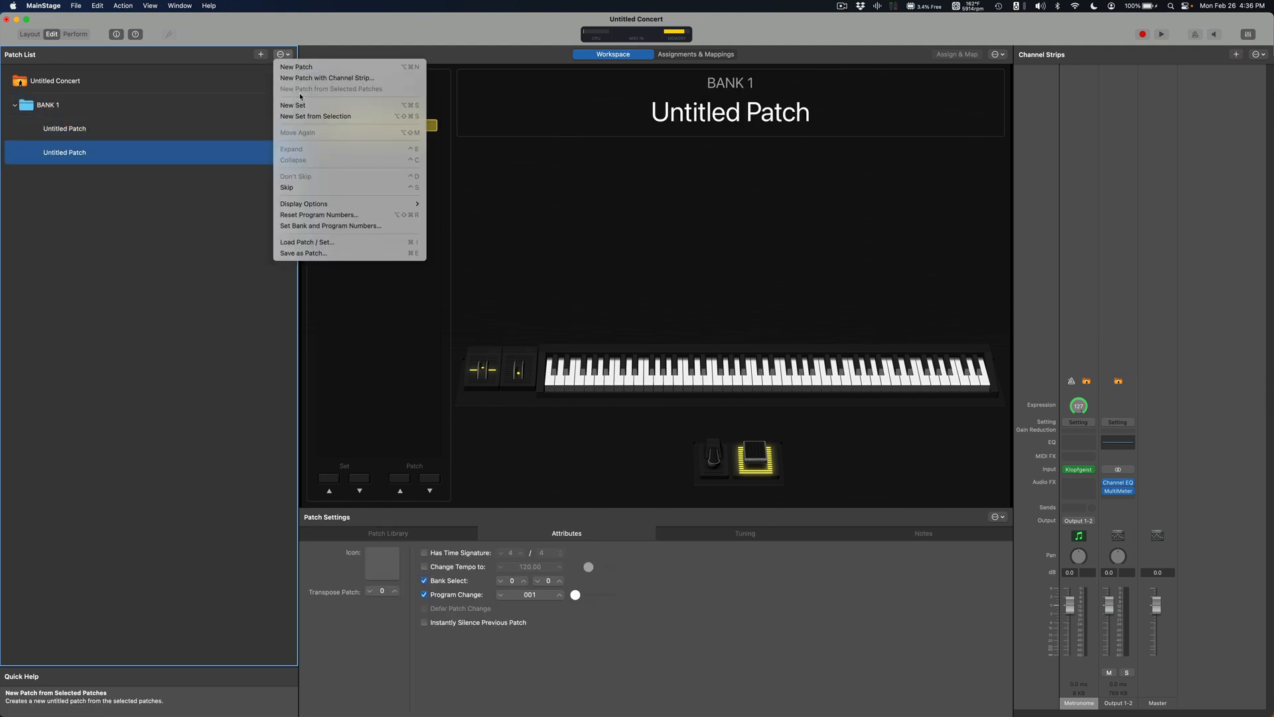
{"action": "left_click", "coordinate": [292, 105]}
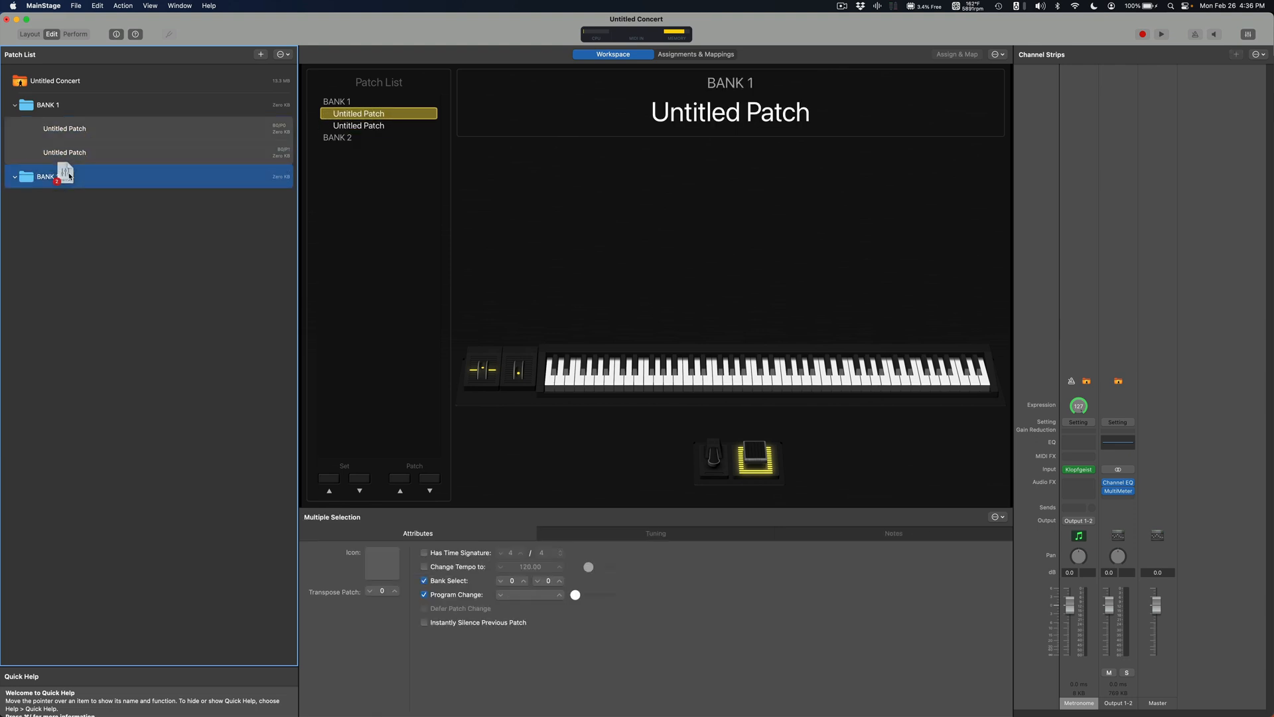
Review each bank's patches so they carry program changes 000 and 001.
{"action": "left_click", "coordinate": [64, 223]}
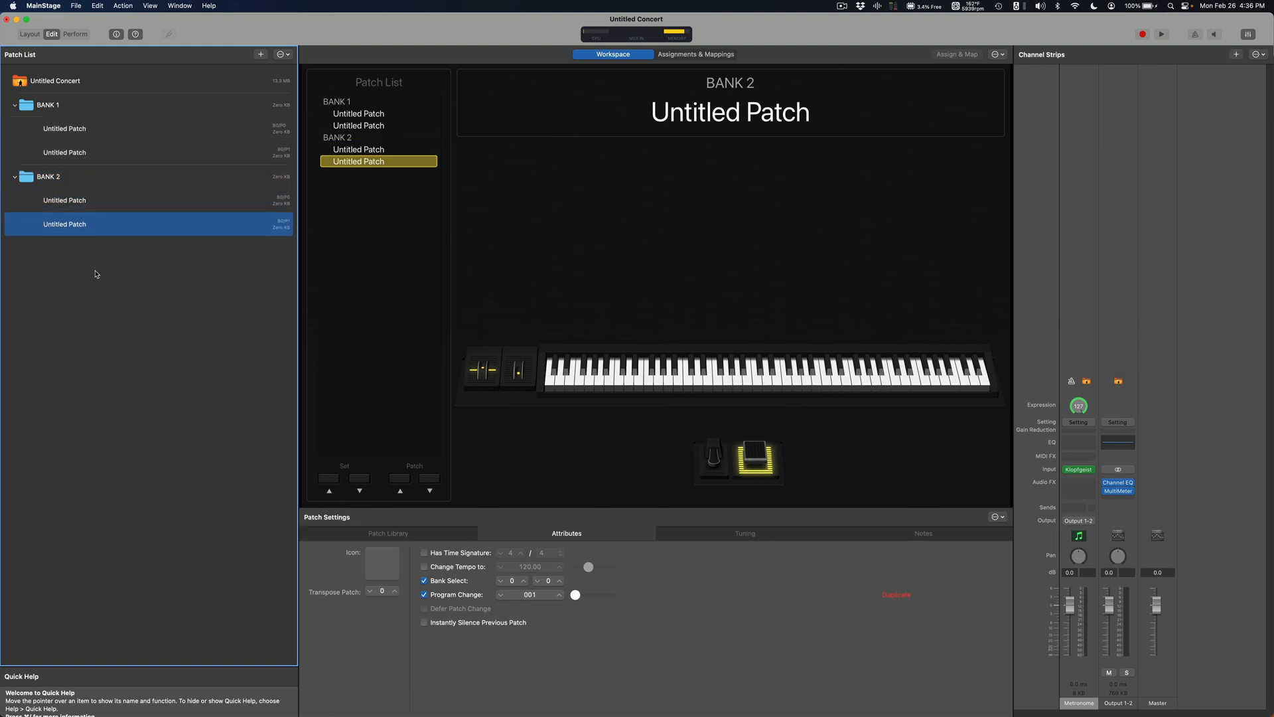
{"action": "left_click", "coordinate": [64, 152]}
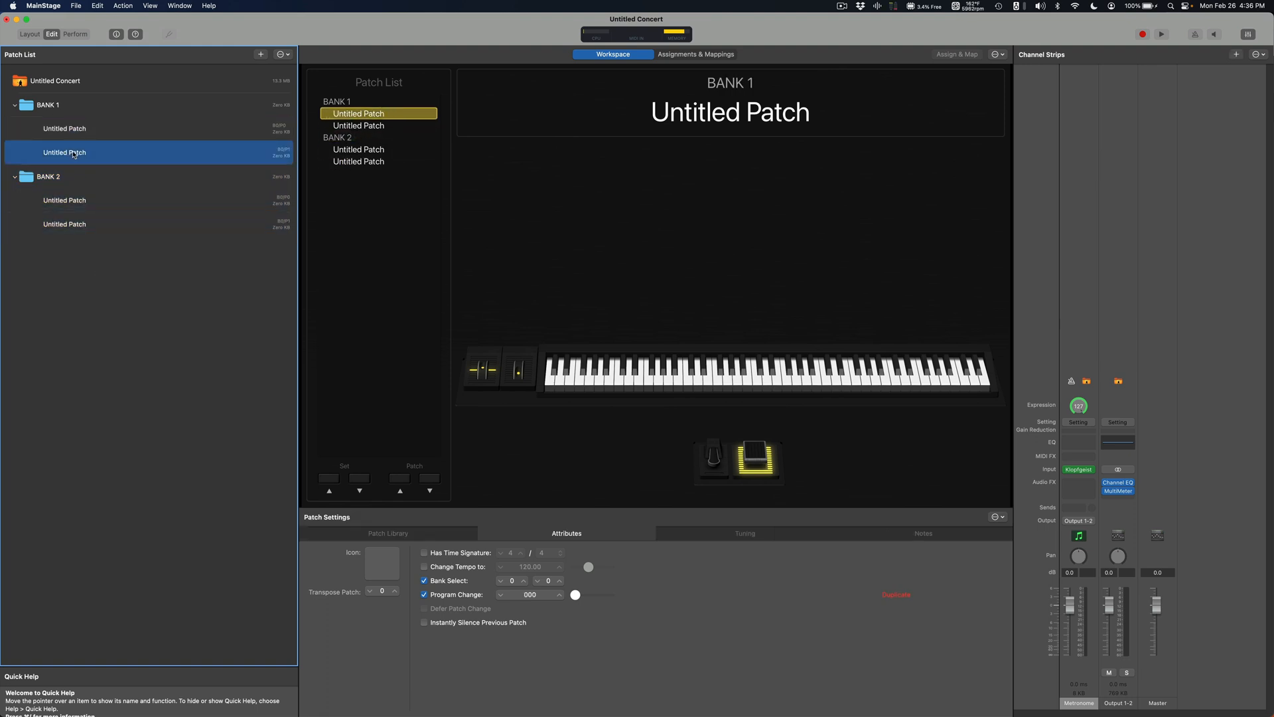
{"action": "left_click", "coordinate": [64, 200]}
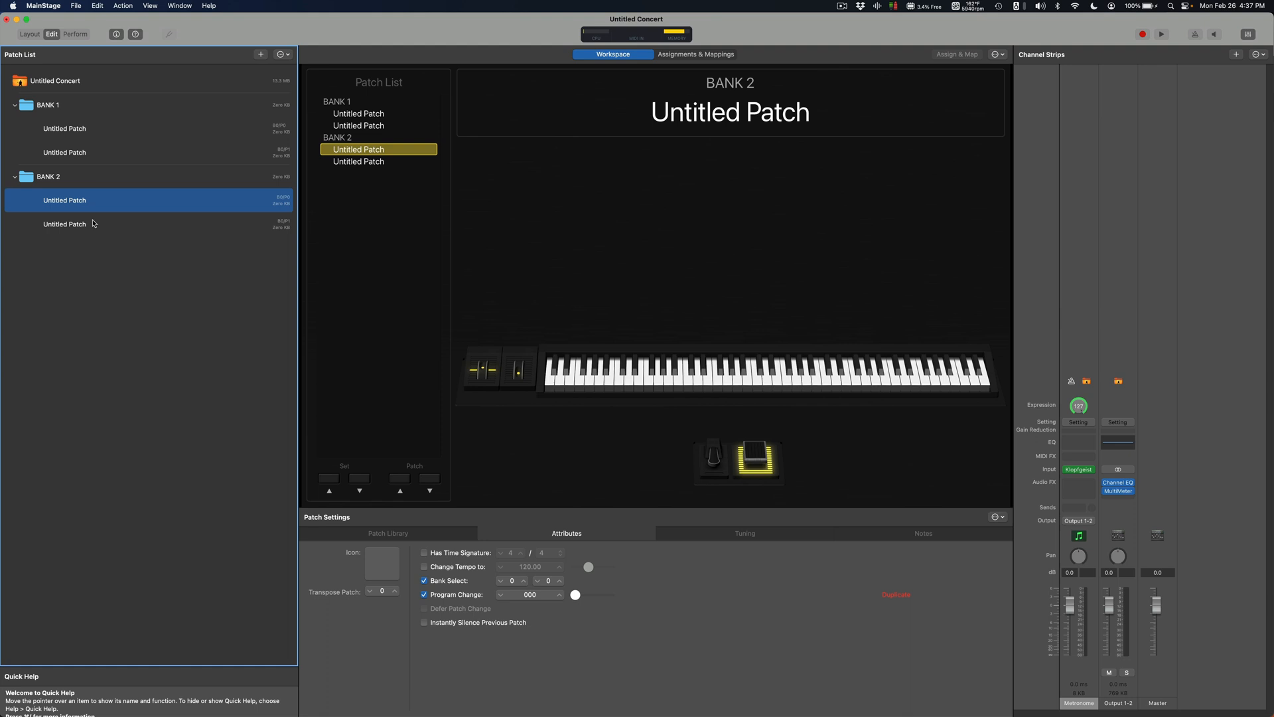
{"action": "left_click", "coordinate": [64, 223]}
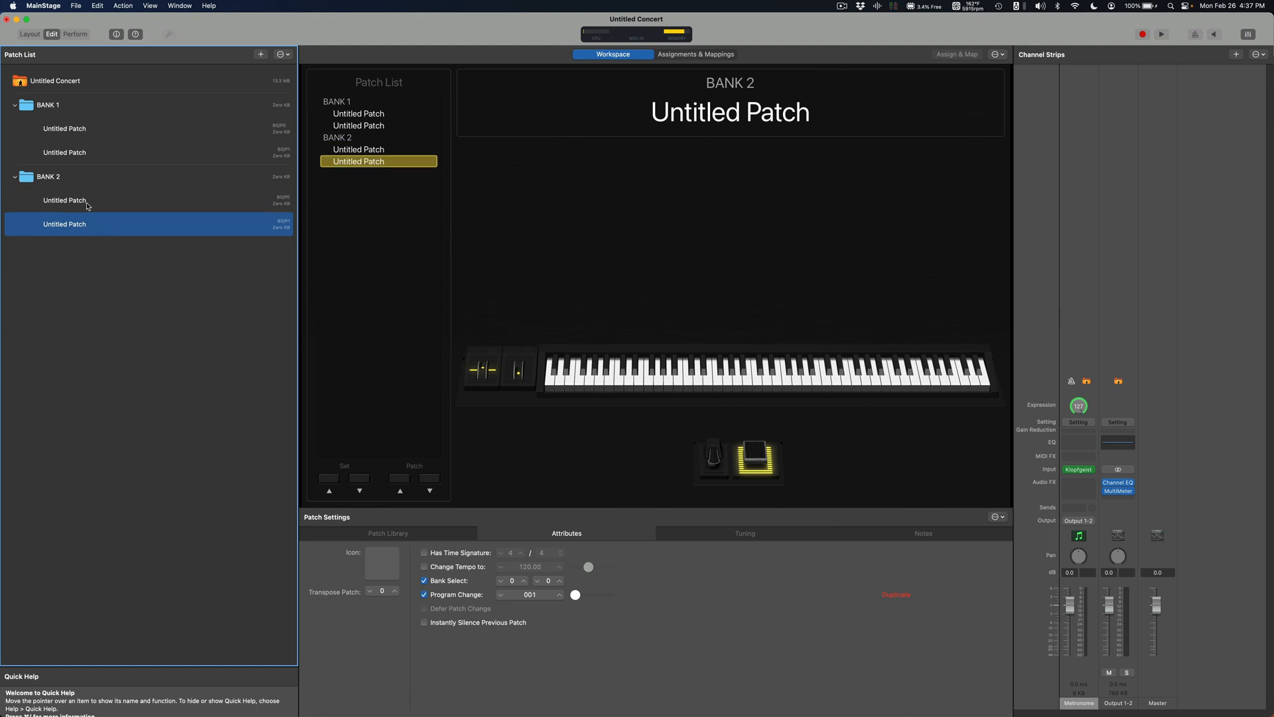
Set bank select LSB to 1 on both BANK 2 patches, leaving BANK 1 at 0.
{"action": "left_click", "coordinate": [64, 200]}
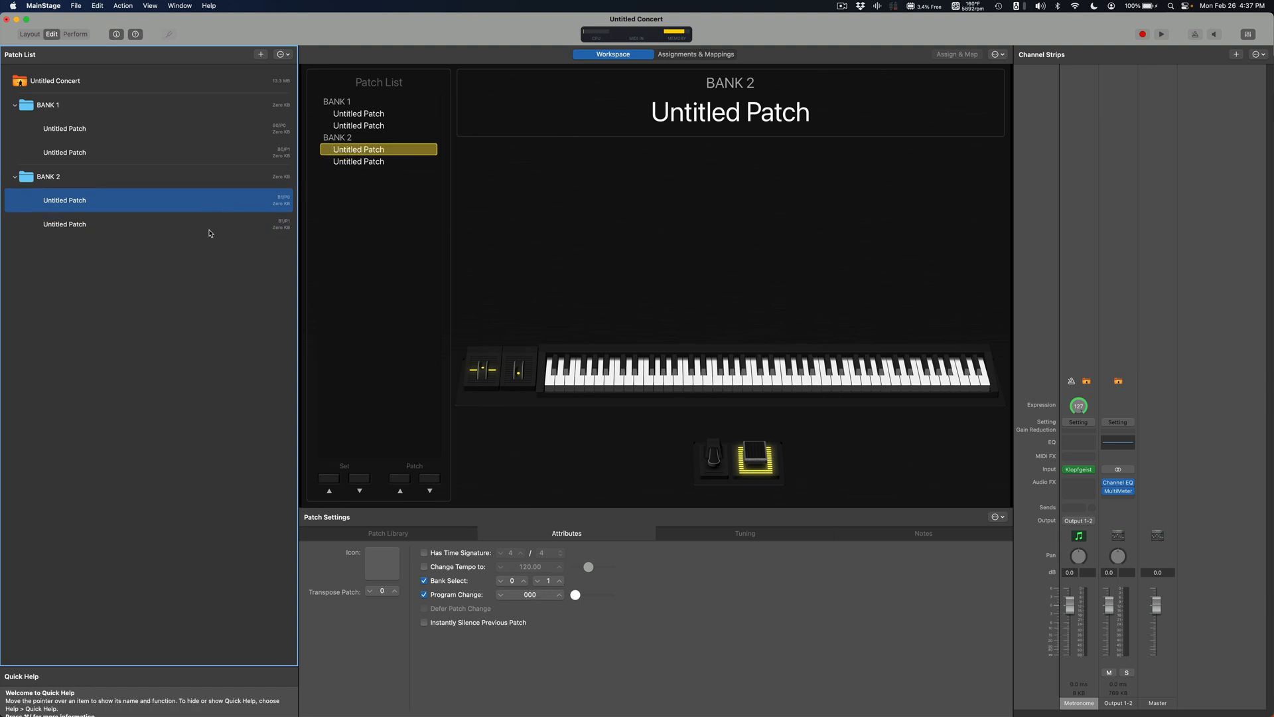
{"action": "mouse_move", "coordinate": [78, 128]}
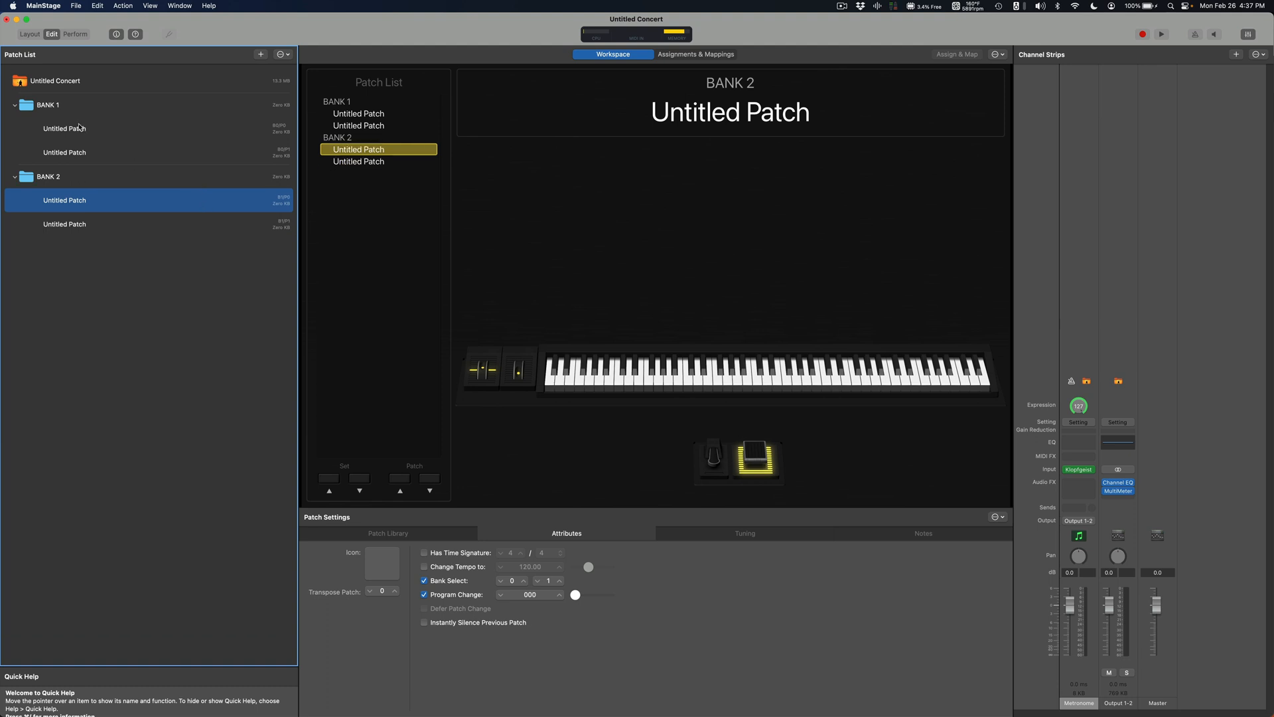
{"action": "left_click", "coordinate": [63, 152]}
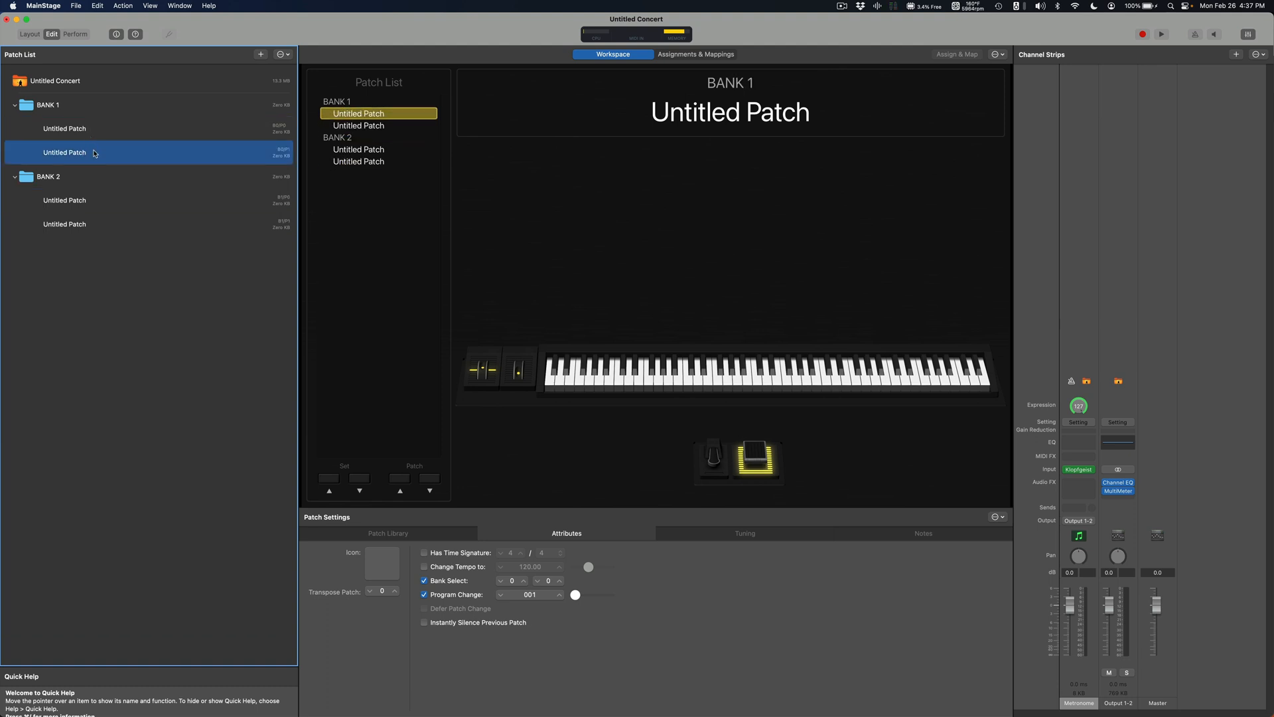
{"action": "left_click", "coordinate": [63, 201]}
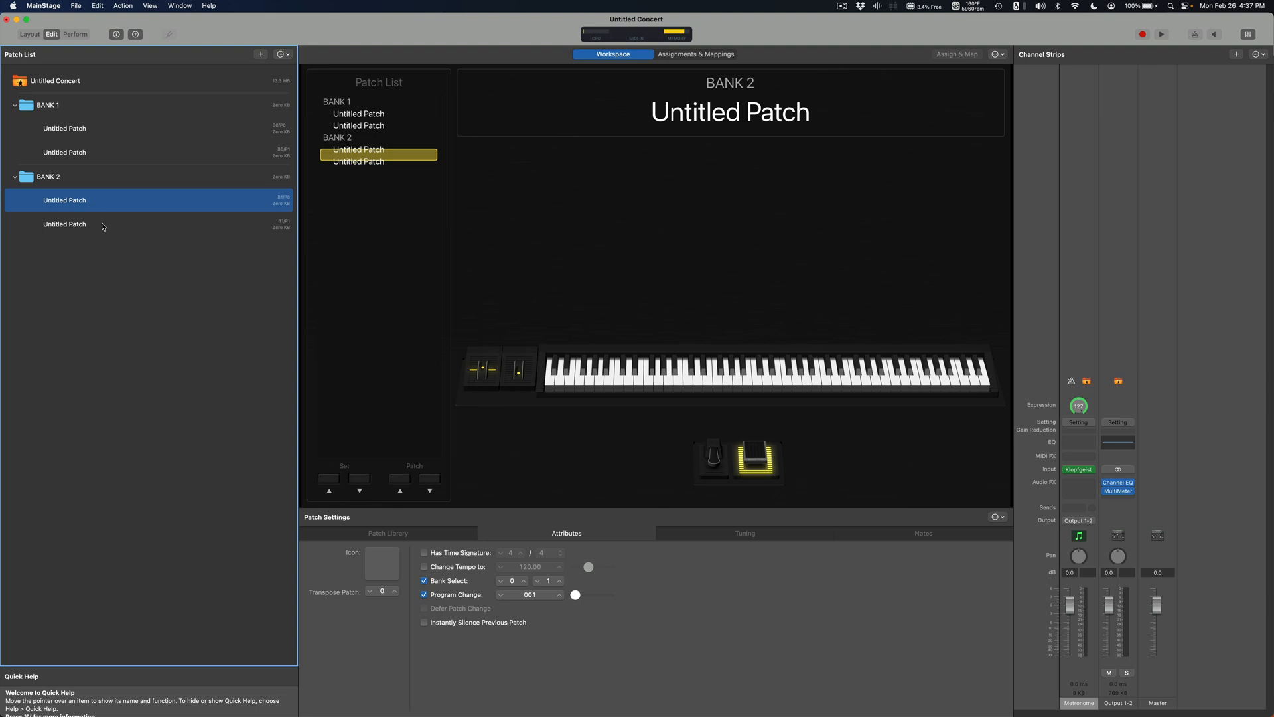
{"action": "left_click", "coordinate": [64, 223]}
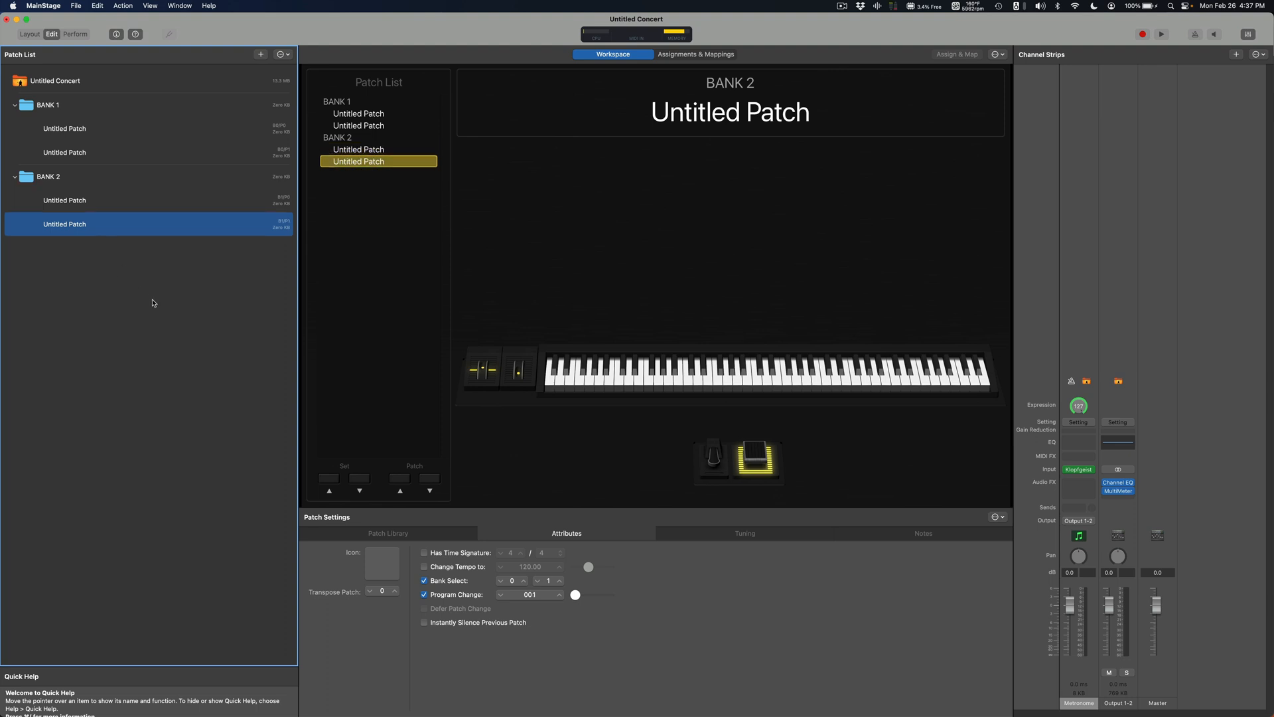
{"action": "left_click", "coordinate": [63, 151]}
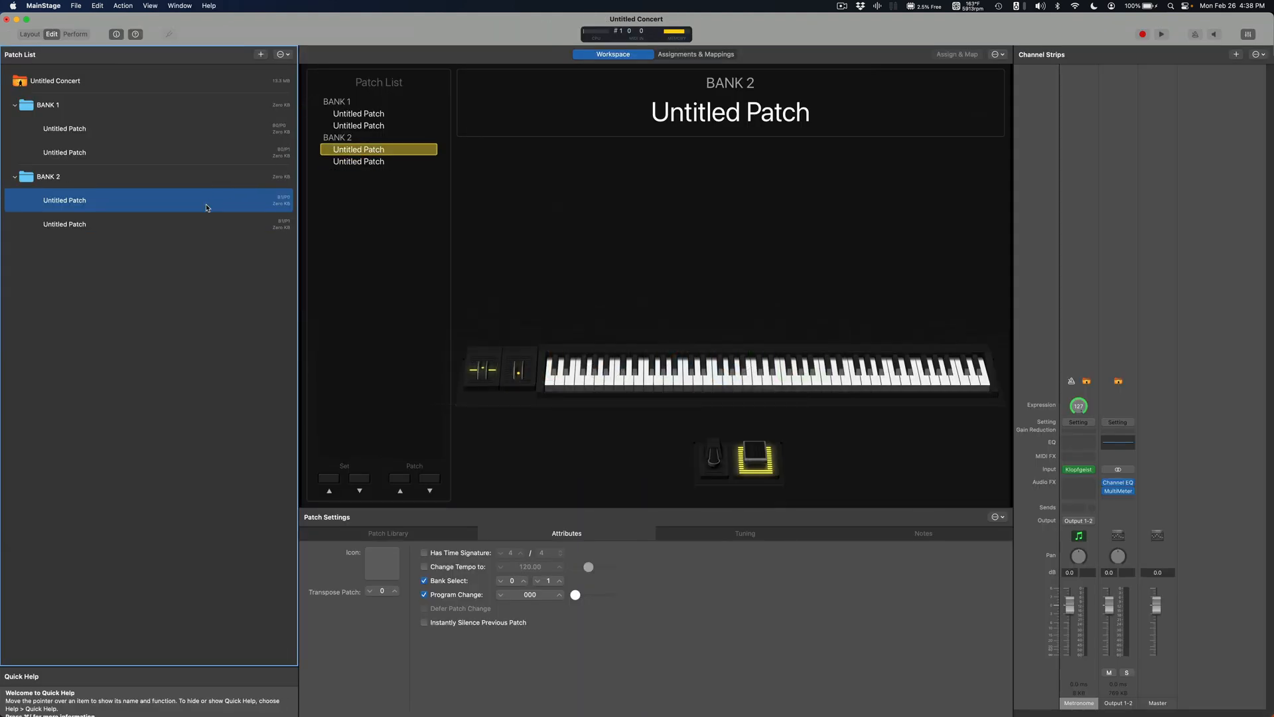
Play the program change events from Logic Pro and confirm MainStage switches patches.
{"action": "left_click", "coordinate": [359, 161]}
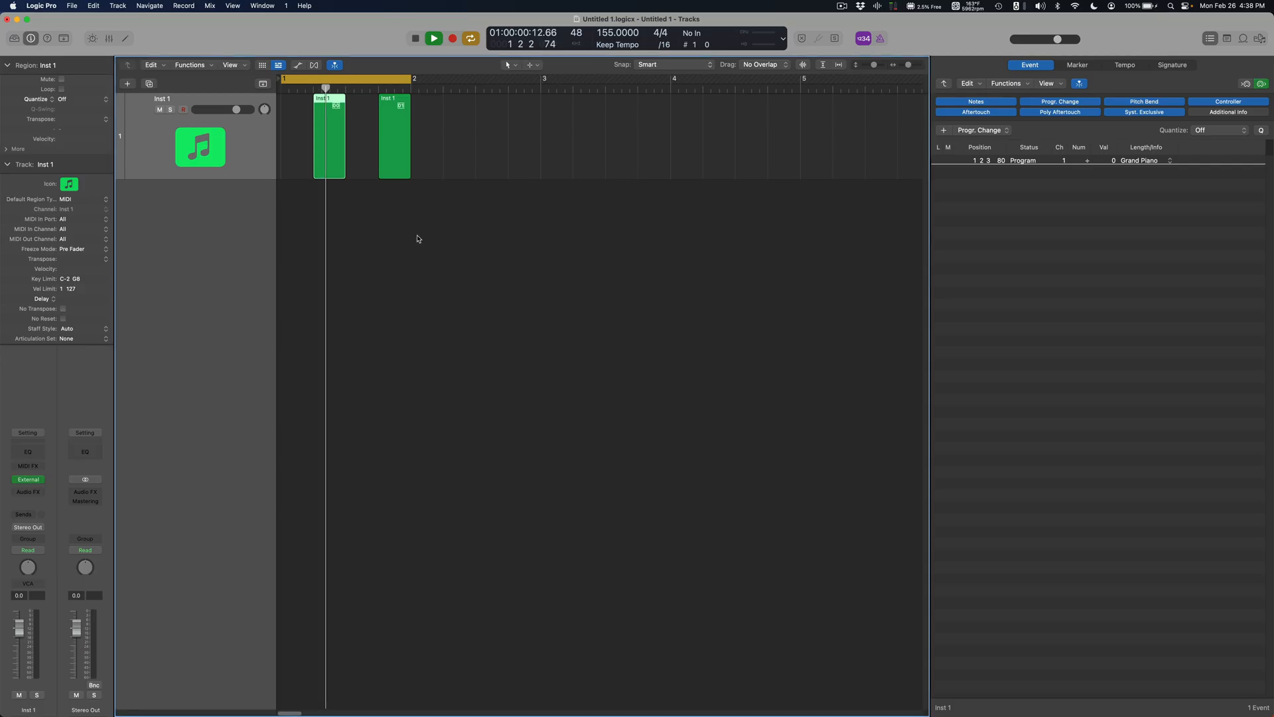
{"action": "left_click", "coordinate": [433, 39]}
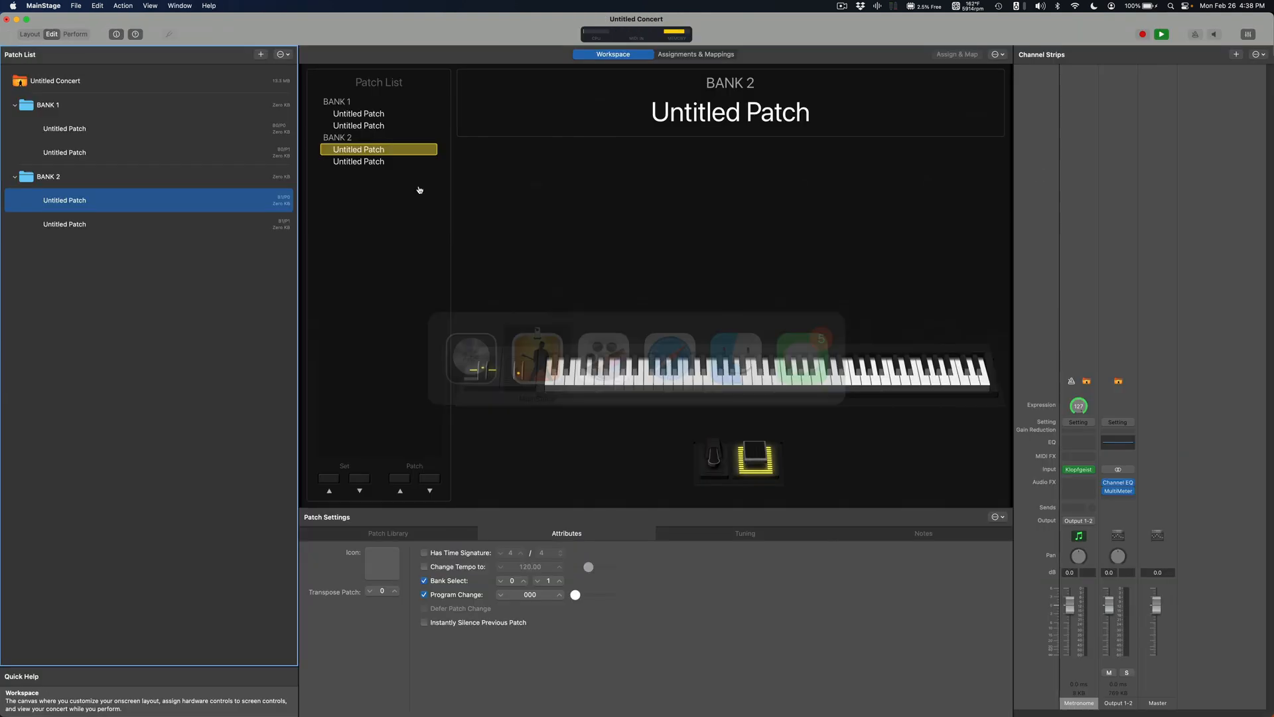
{"action": "left_click", "coordinate": [64, 129]}
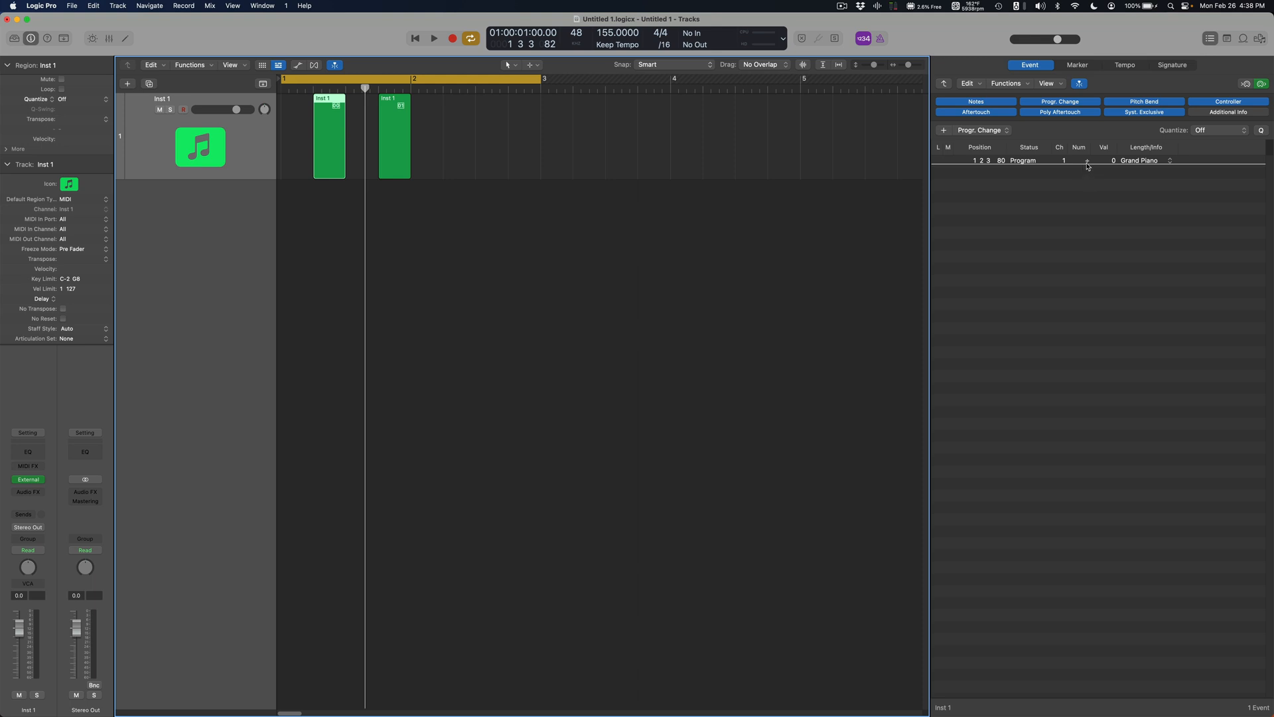
Expand the Grand Piano program change event to show its MSB/LSB bank values of 0.
{"action": "left_click", "coordinate": [1088, 160]}
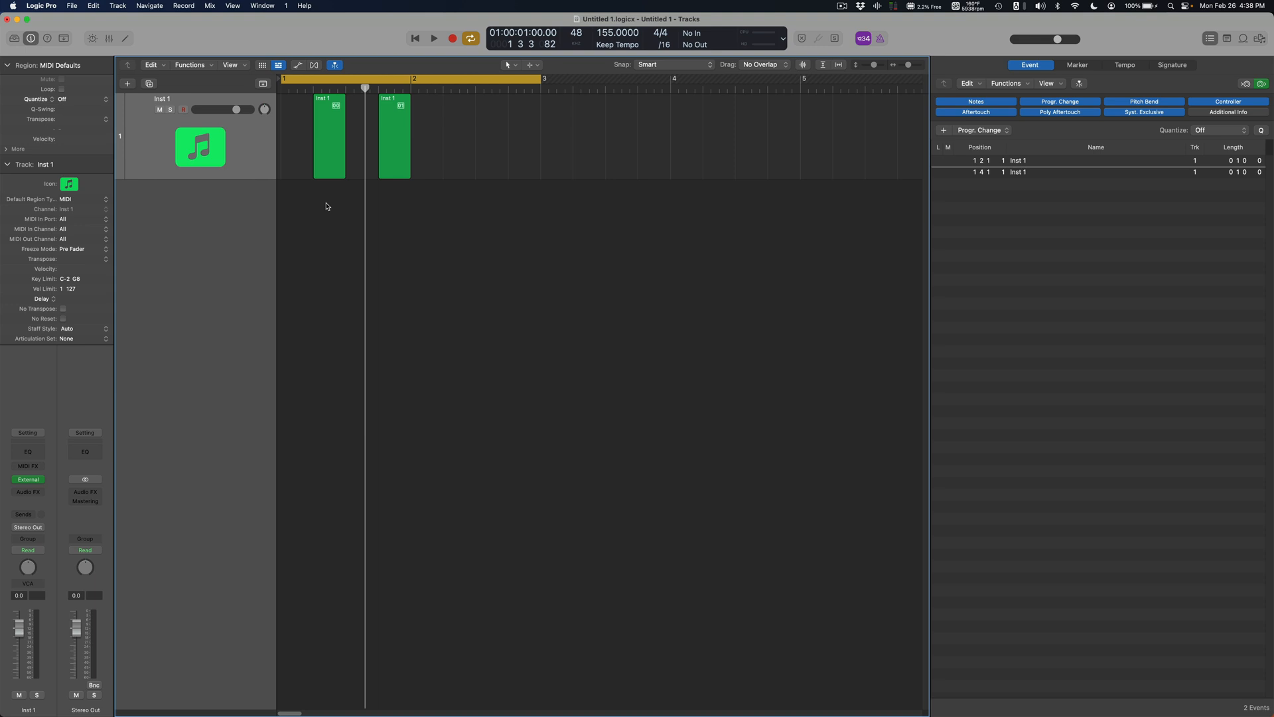
{"action": "left_click", "coordinate": [328, 135]}
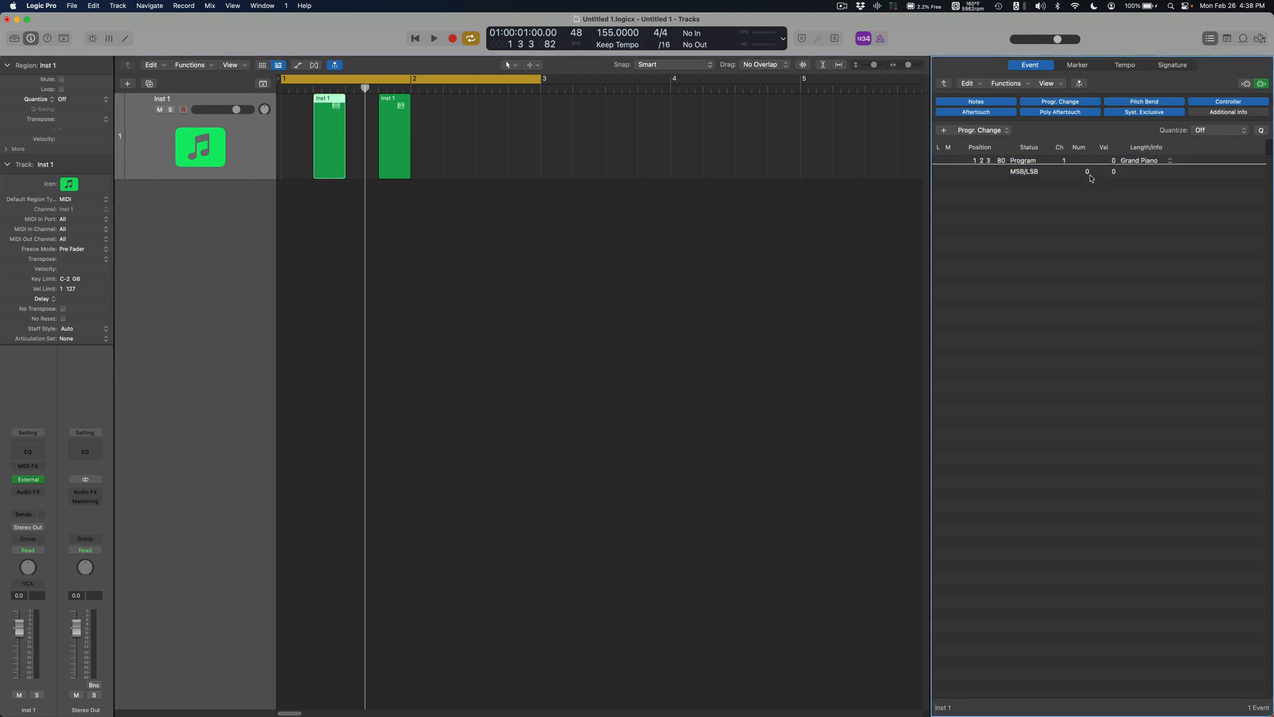
{"action": "left_click", "coordinate": [1057, 161]}
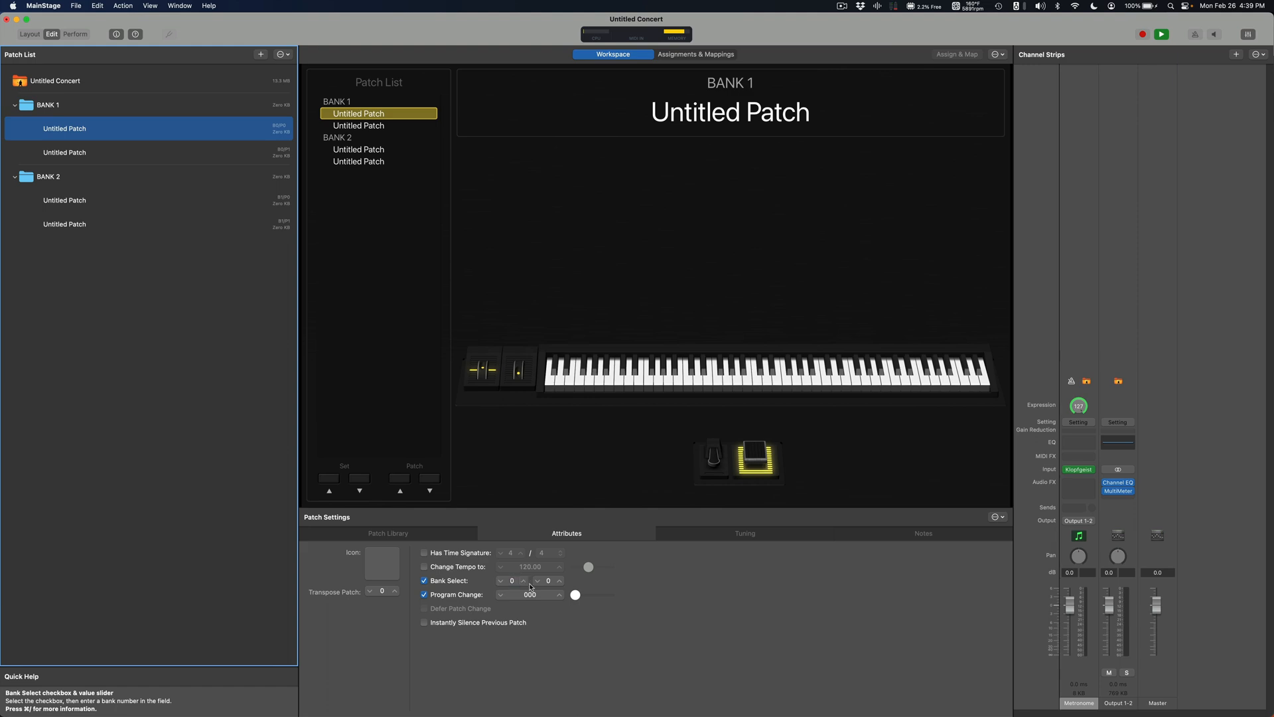
Give the first Bank 1 patch a bank select LSB of 16.
{"action": "left_click", "coordinate": [548, 580]}
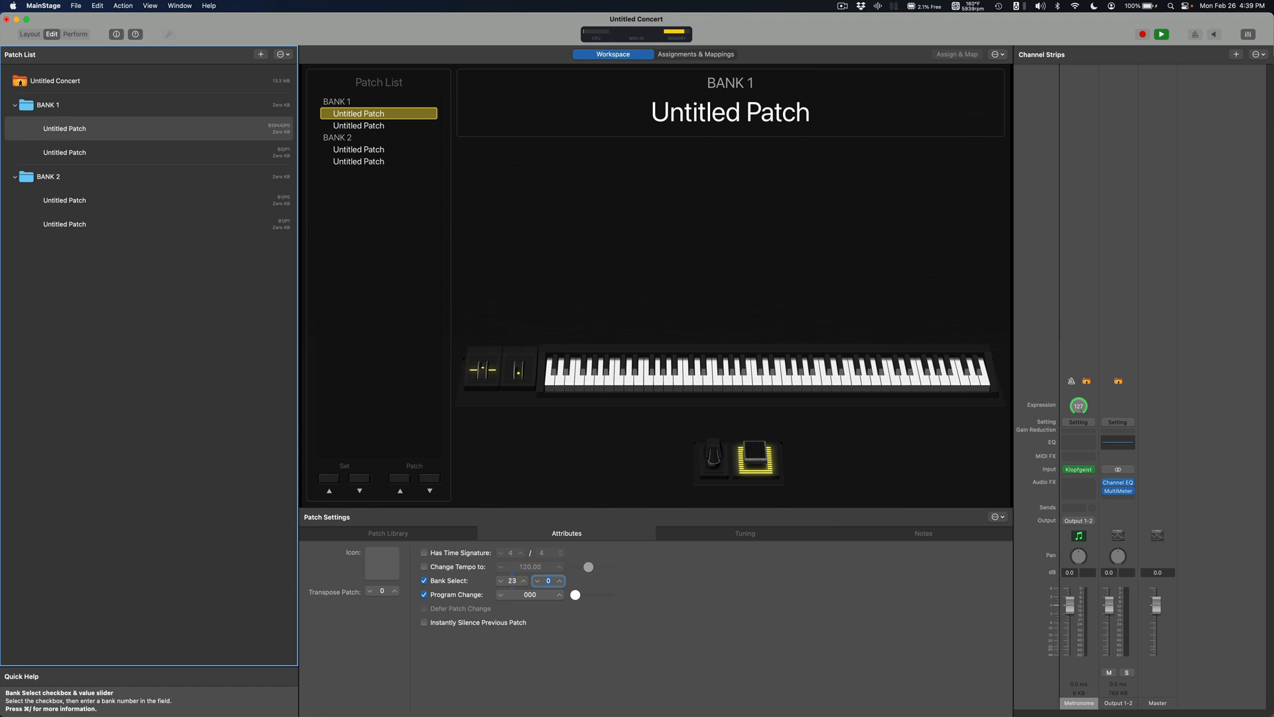
{"action": "left_click", "coordinate": [524, 580]}
{"action": "type", "text": "16"}
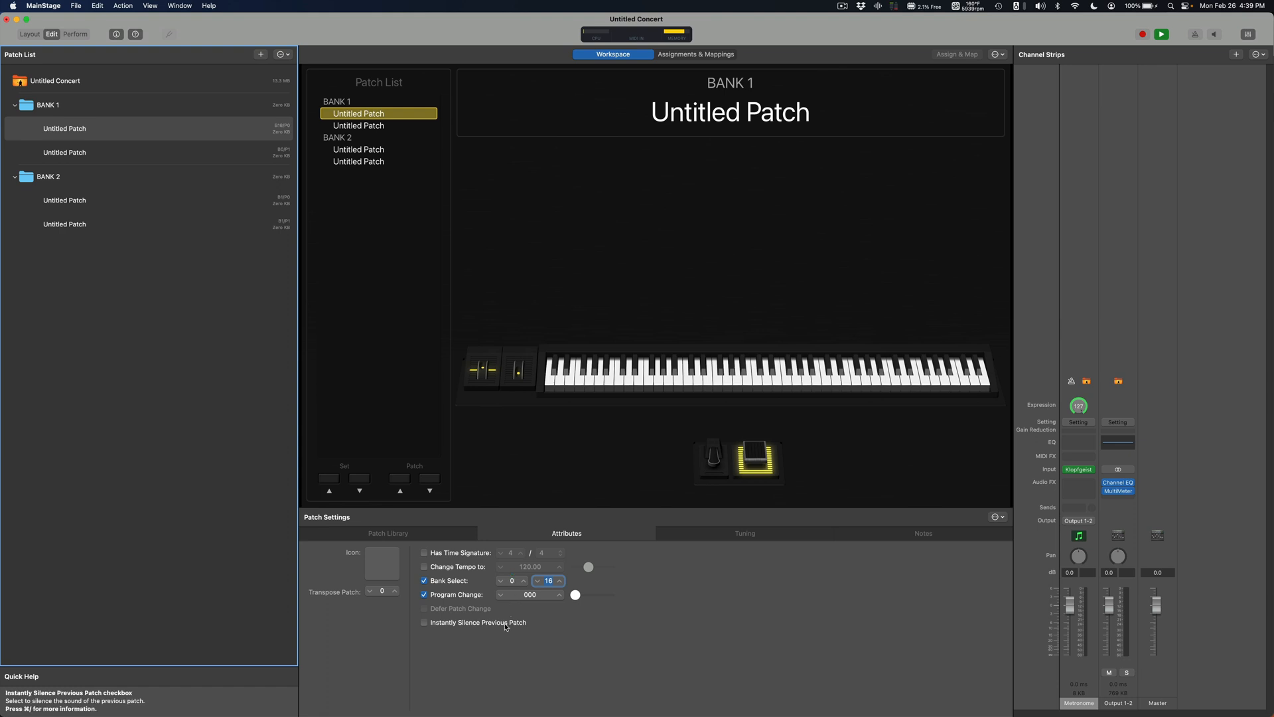
Give the second Bank 1 patch a bank select LSB of 15.
{"action": "left_click", "coordinate": [64, 152]}
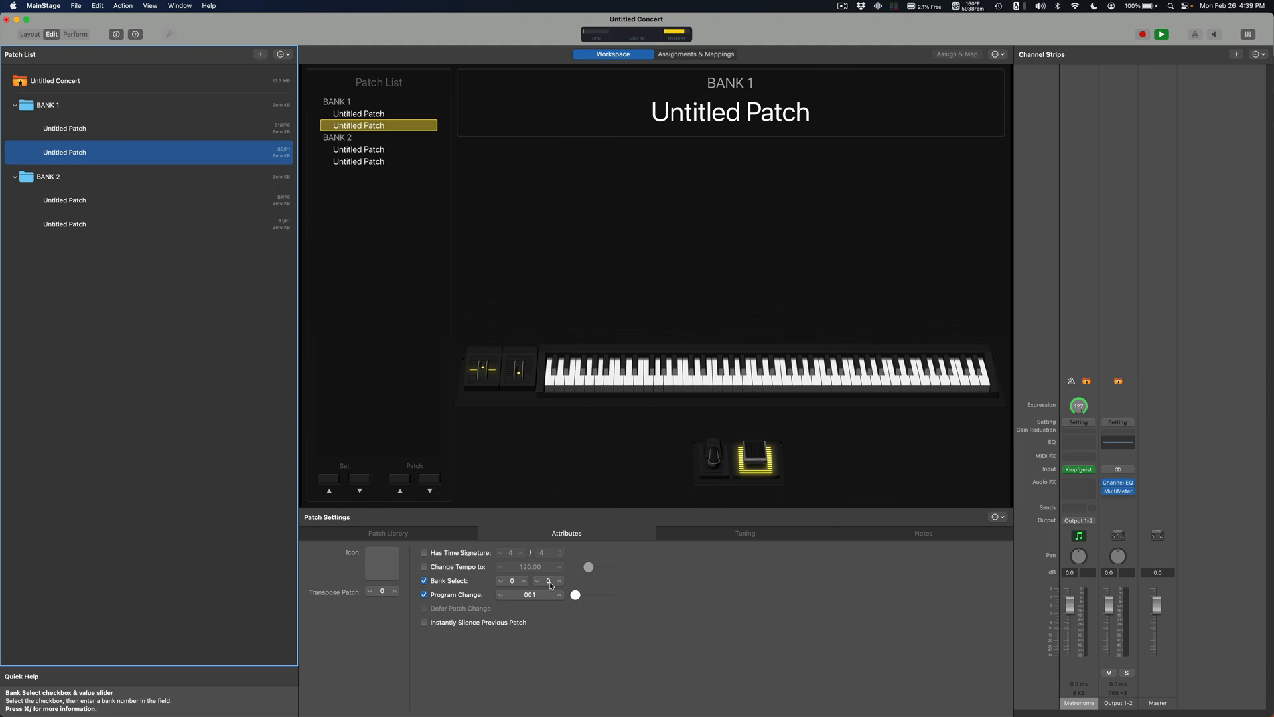
{"action": "left_click", "coordinate": [559, 579]}
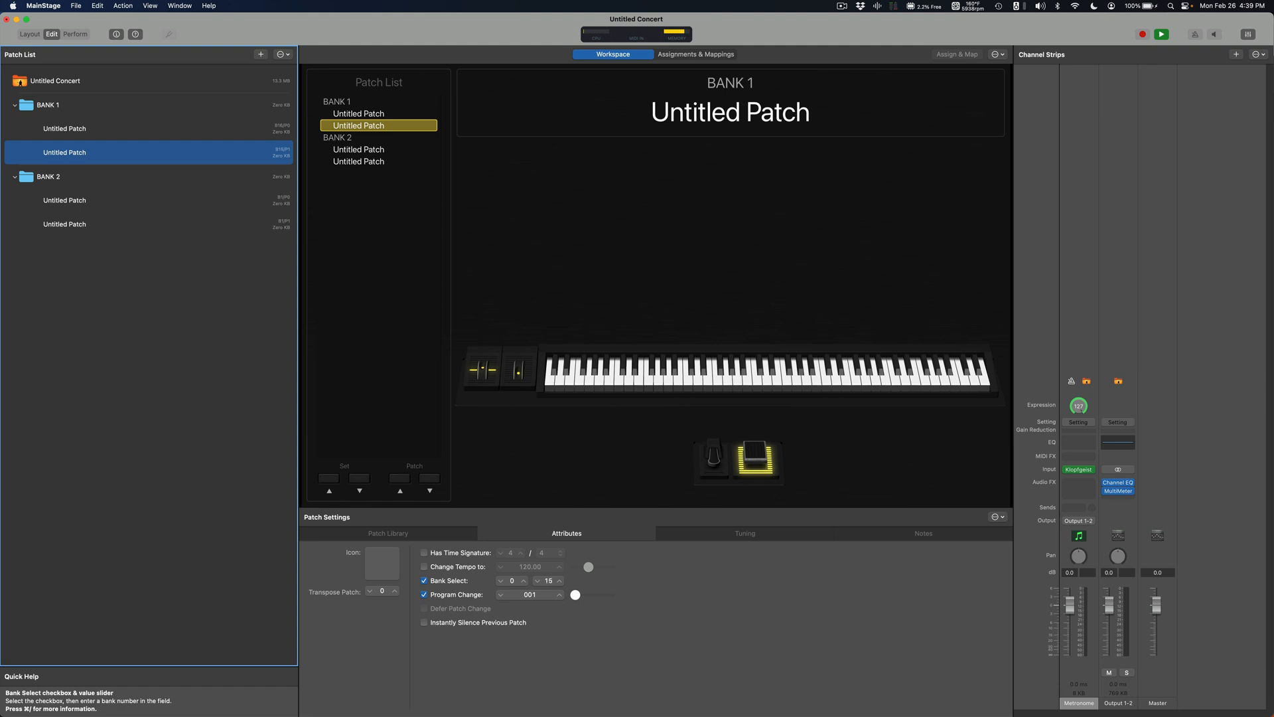
{"action": "left_click", "coordinate": [560, 577]}
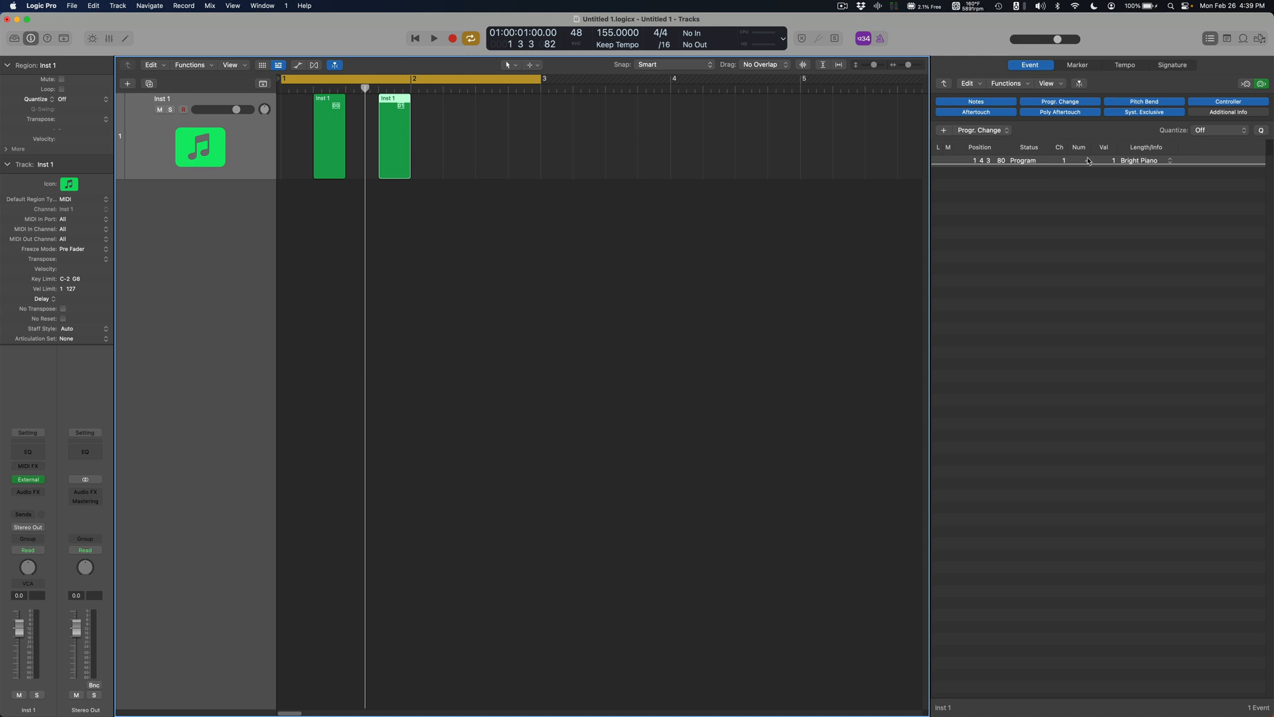
Set the Bright Piano program change event's bank select LSB value to 16.
{"action": "left_click", "coordinate": [1087, 160]}
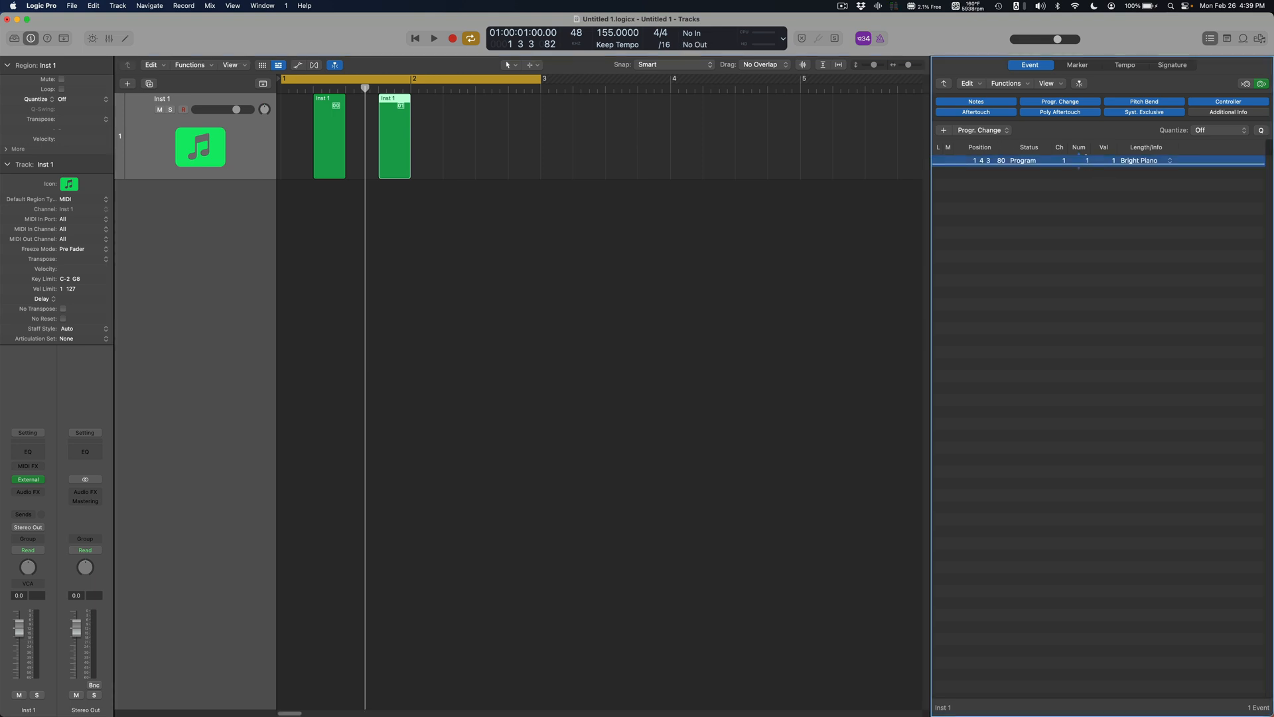
{"action": "left_click", "coordinate": [393, 135]}
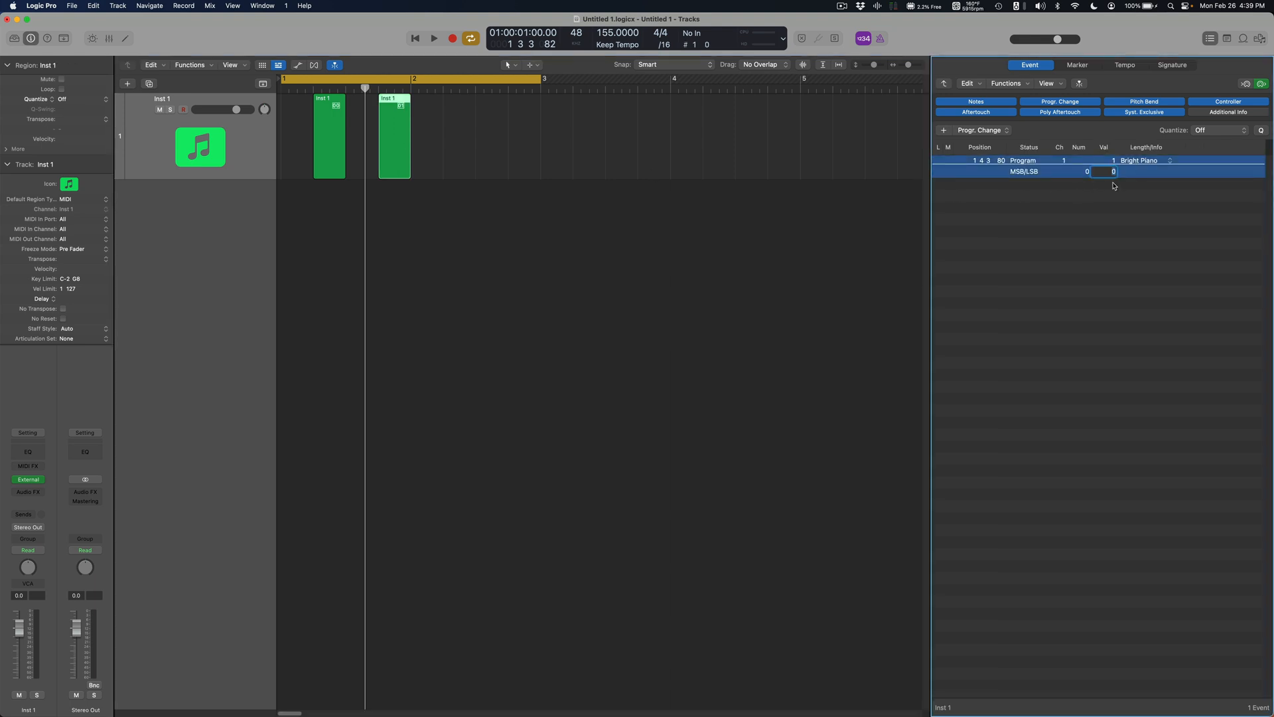
{"action": "type", "text": "16"}
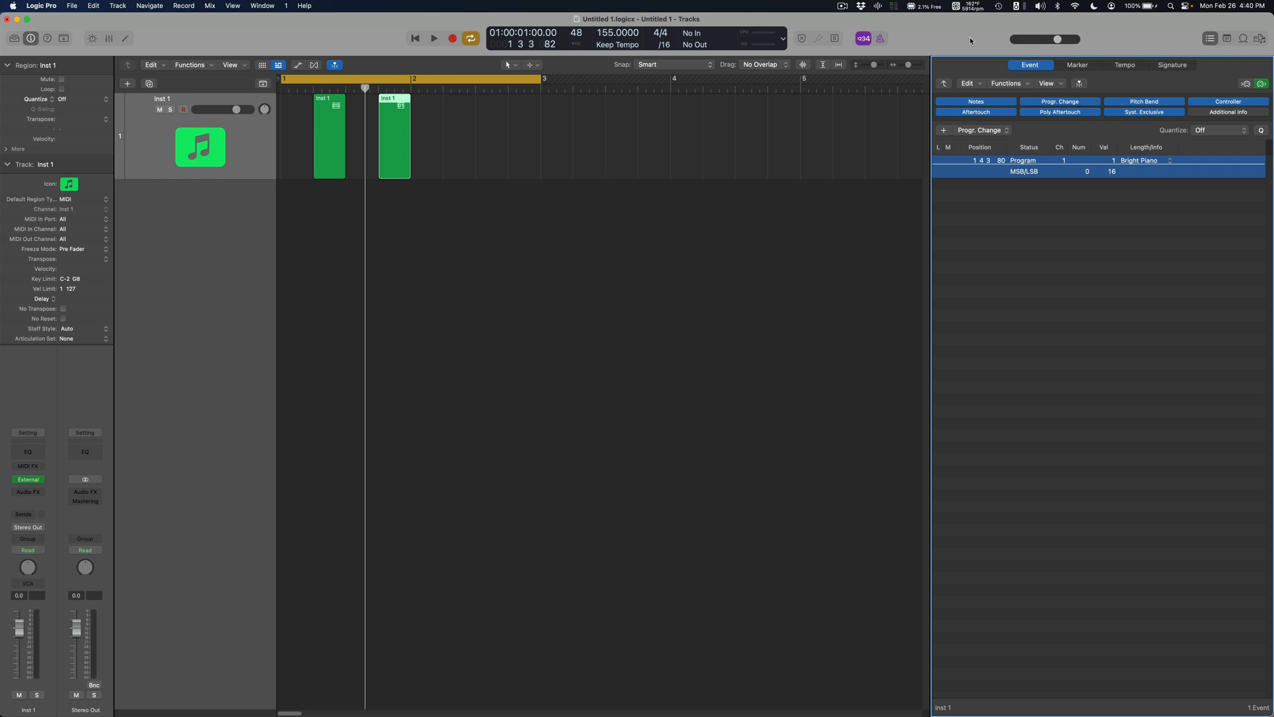
{"action": "left_click", "coordinate": [642, 63]}
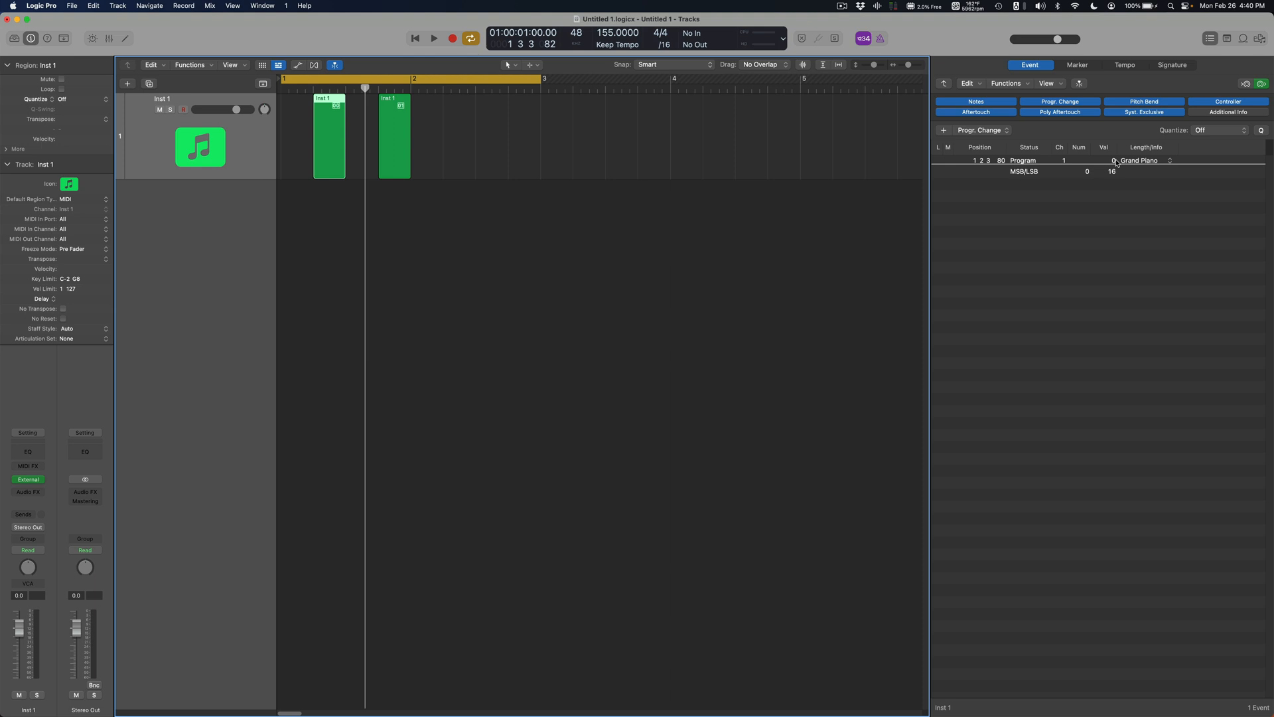
Play back the regions so the program changes are sent, switching to MainStage to watch.
{"action": "left_click", "coordinate": [1113, 161]}
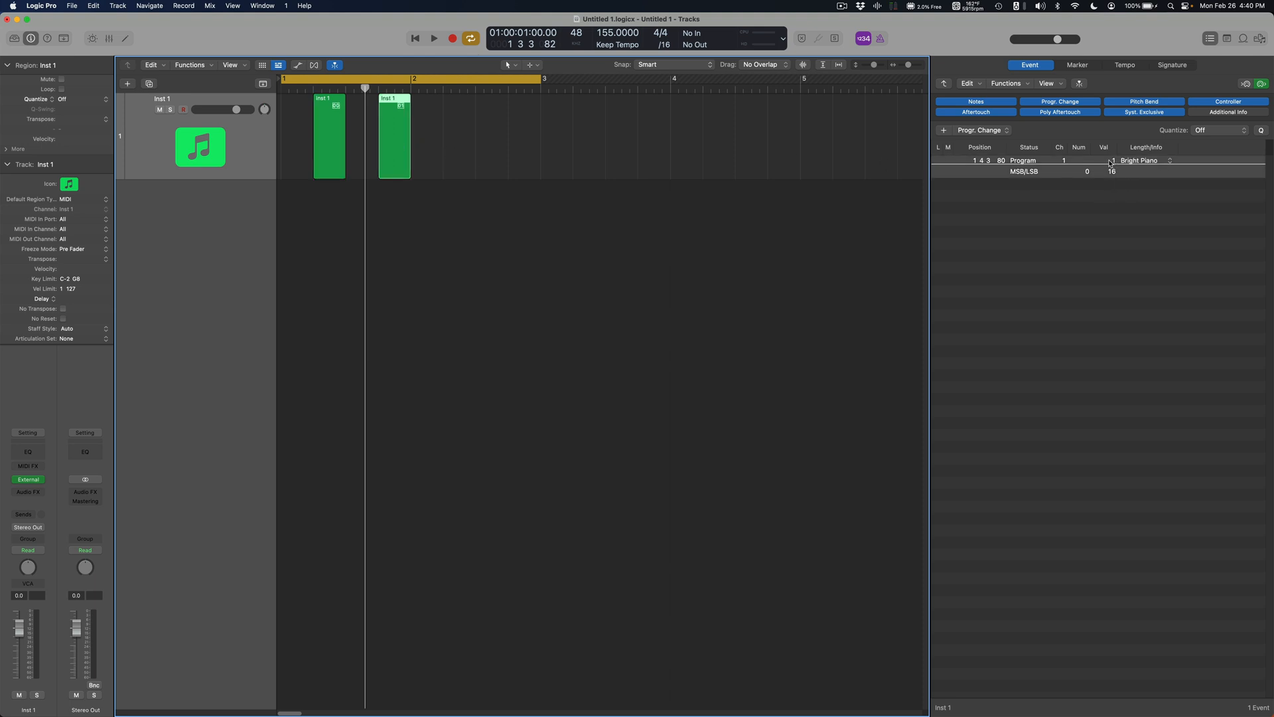
{"action": "key", "text": "cmd+tab"}
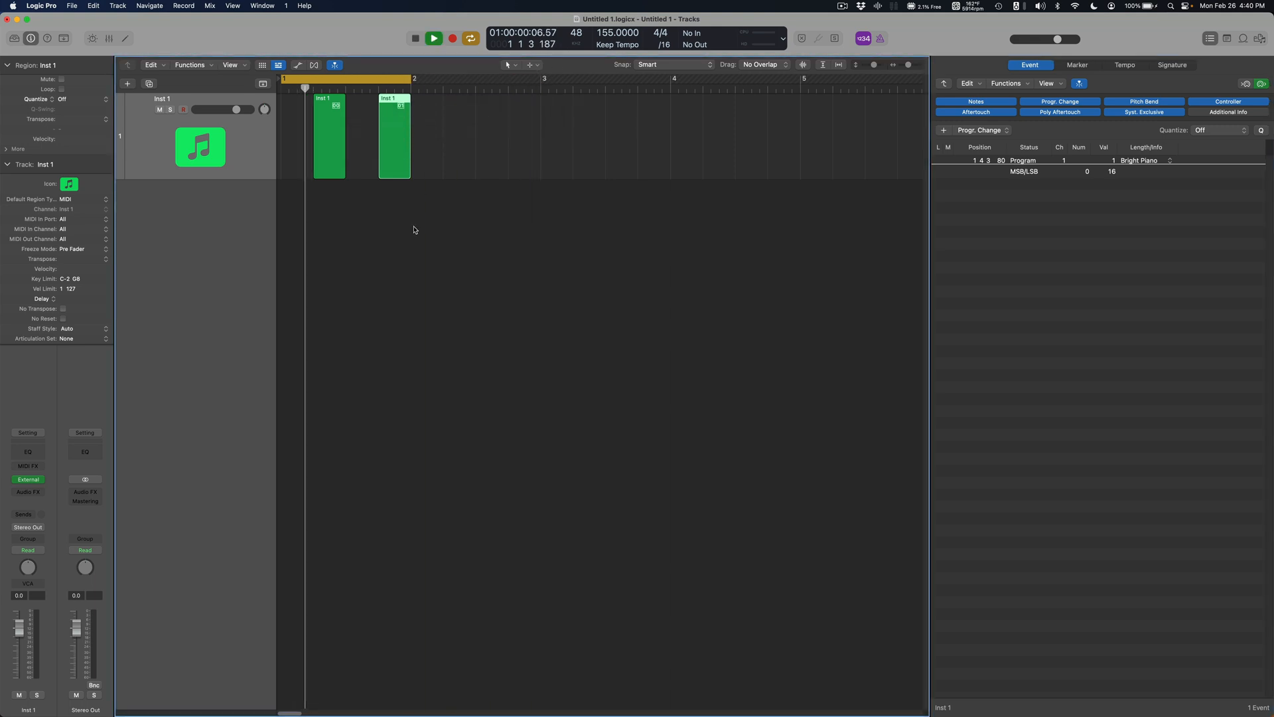
{"action": "key", "text": "cmd+tab"}
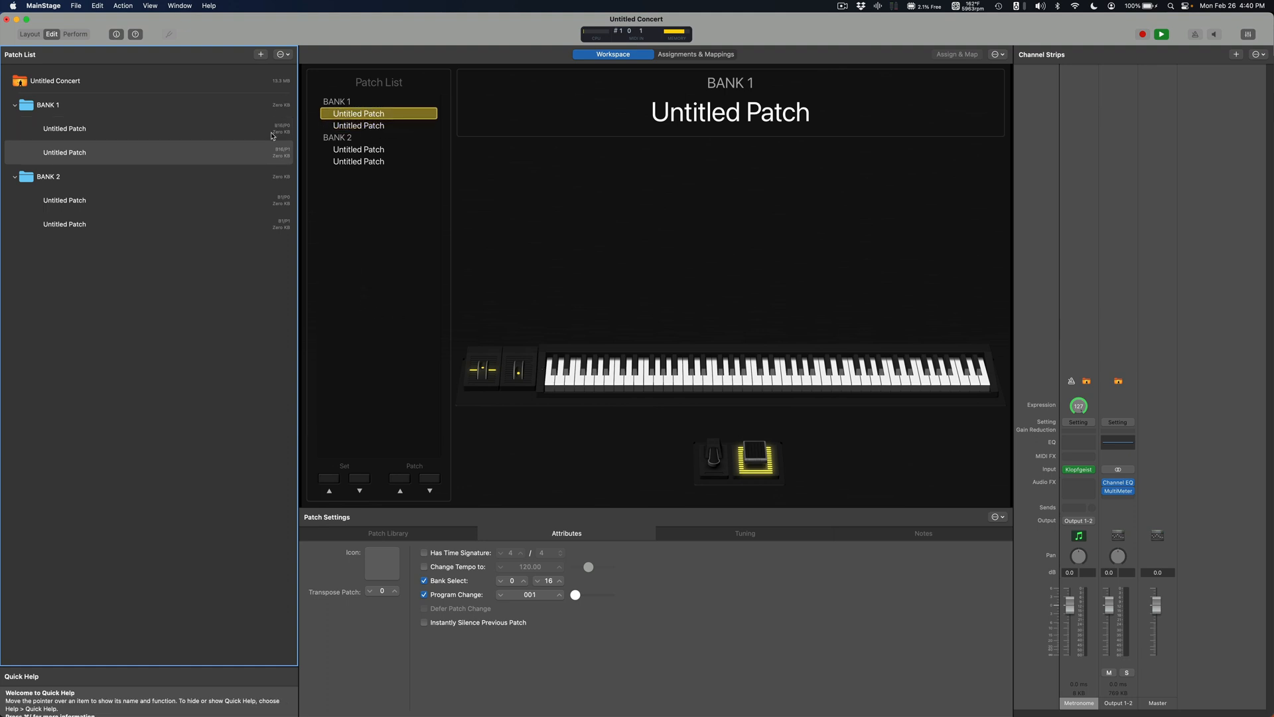
Observe which Bank 1 patch the program changes select, then return to Logic Pro.
{"action": "left_click", "coordinate": [358, 125]}
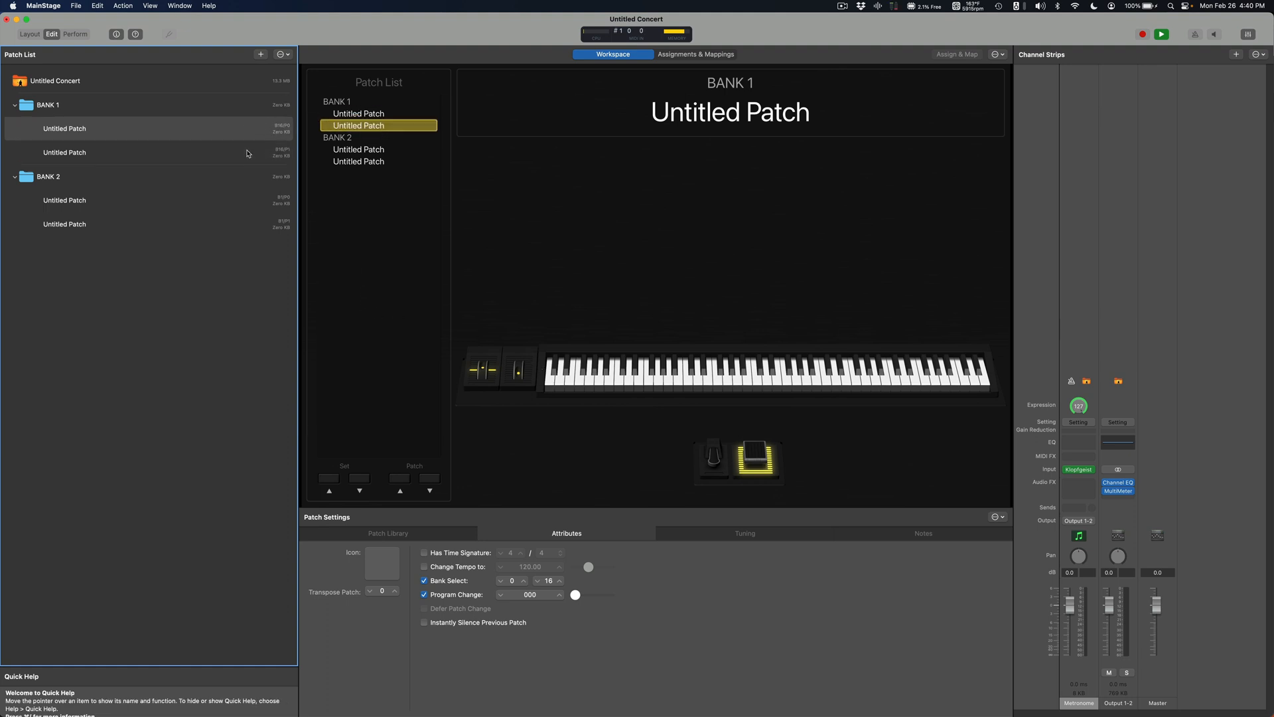
{"action": "left_click", "coordinate": [560, 592]}
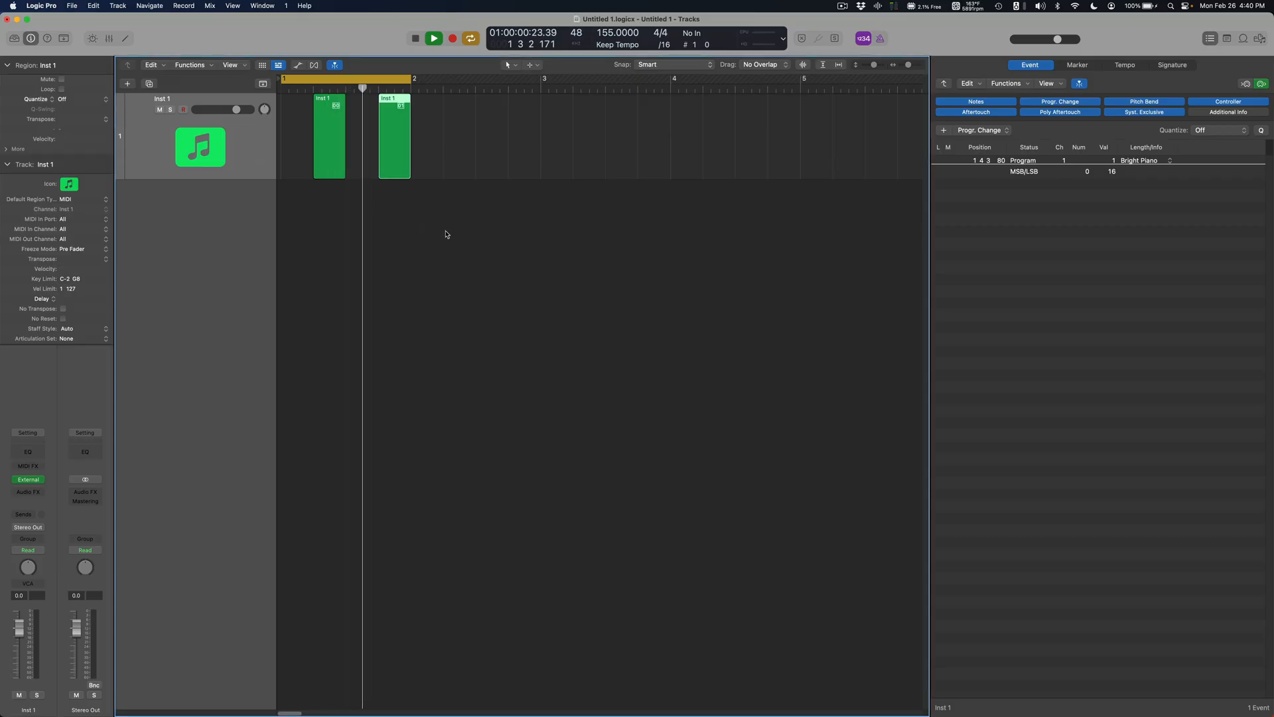
Set the regions' events to Grand Piano (bank 0/16) and Bright Piano (bank 10/8).
{"action": "left_click", "coordinate": [433, 39]}
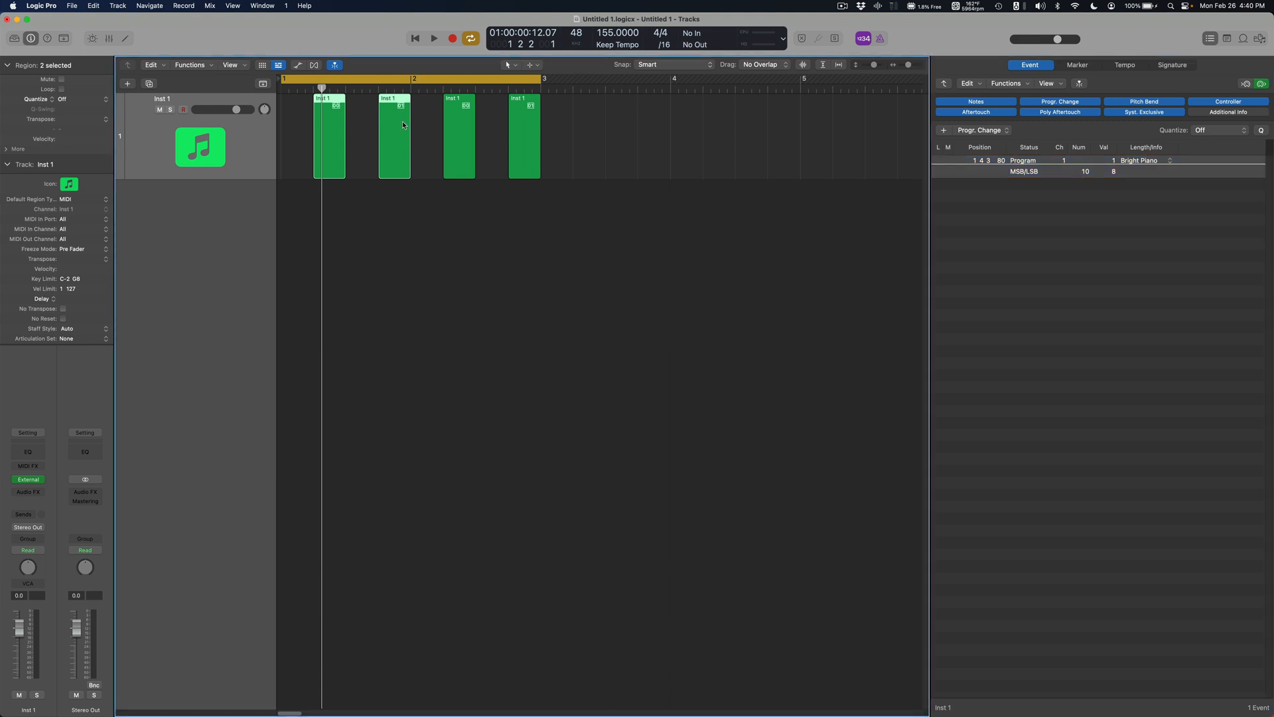
{"action": "left_click", "coordinate": [394, 136]}
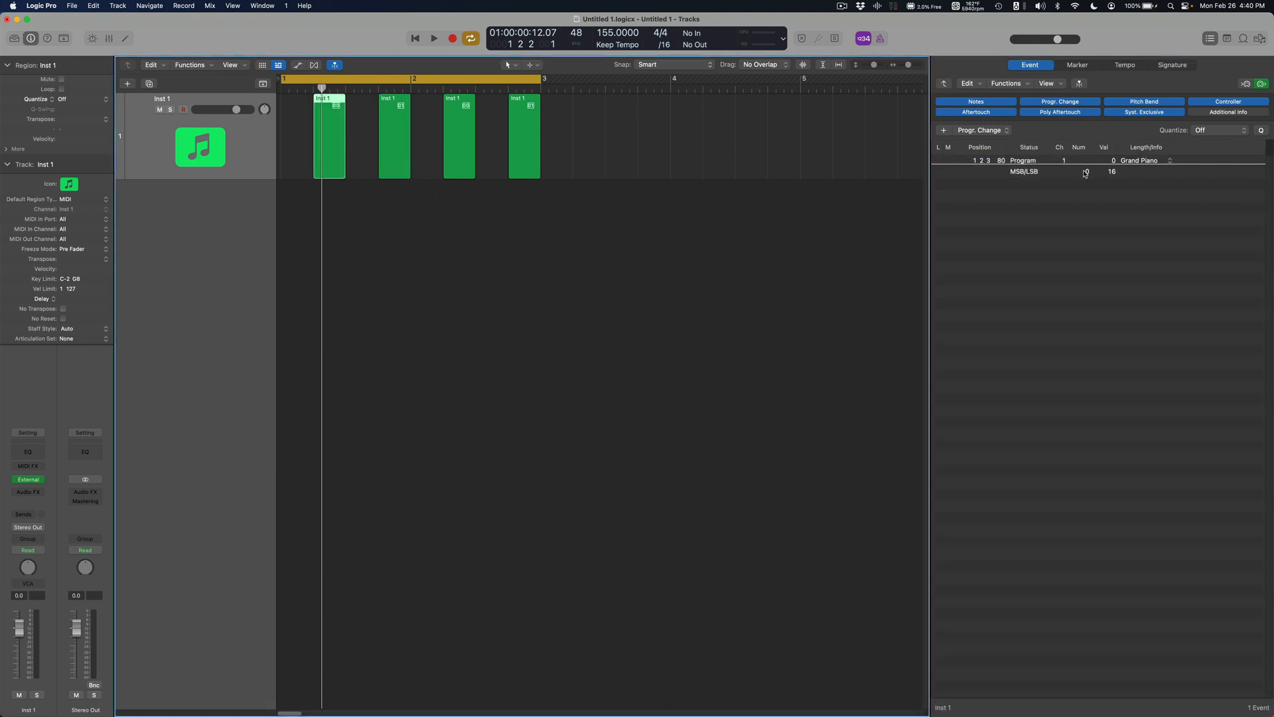
{"action": "left_click", "coordinate": [1085, 171]}
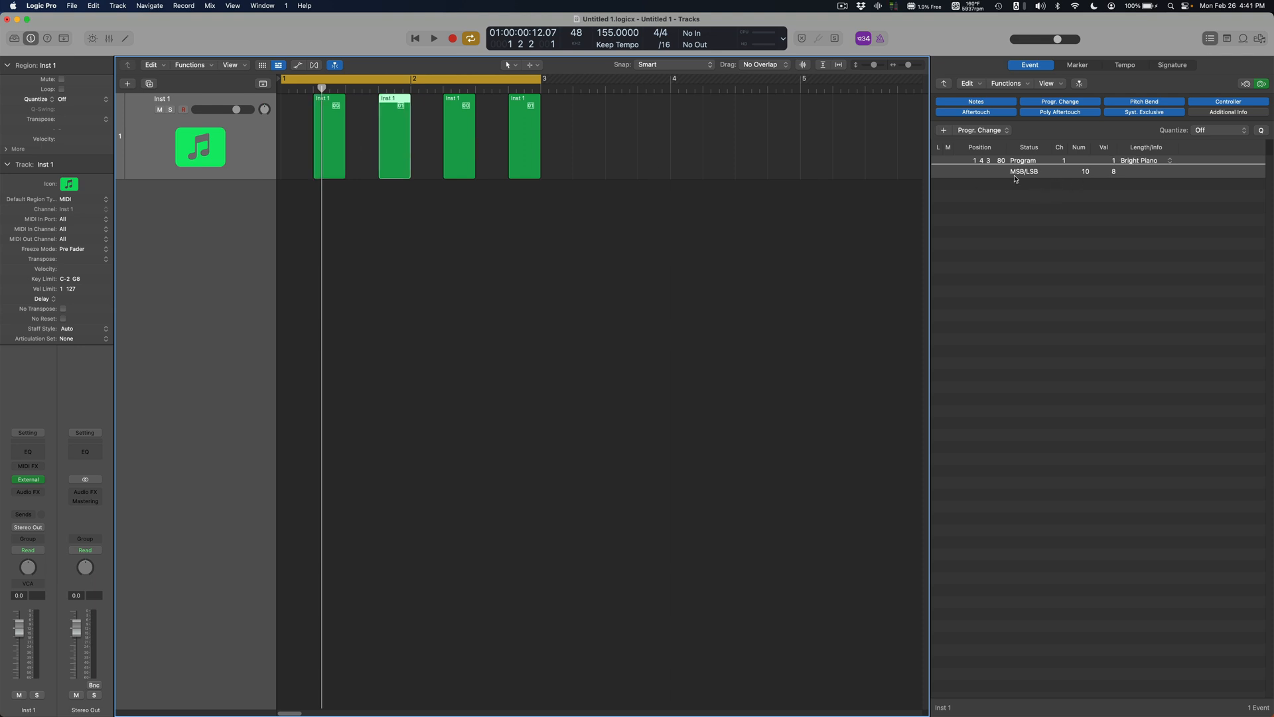
Select the first two regions together, giving four program change regions on the track.
{"action": "left_click_drag", "start_coordinate": [306, 142], "coordinate": [398, 142]}
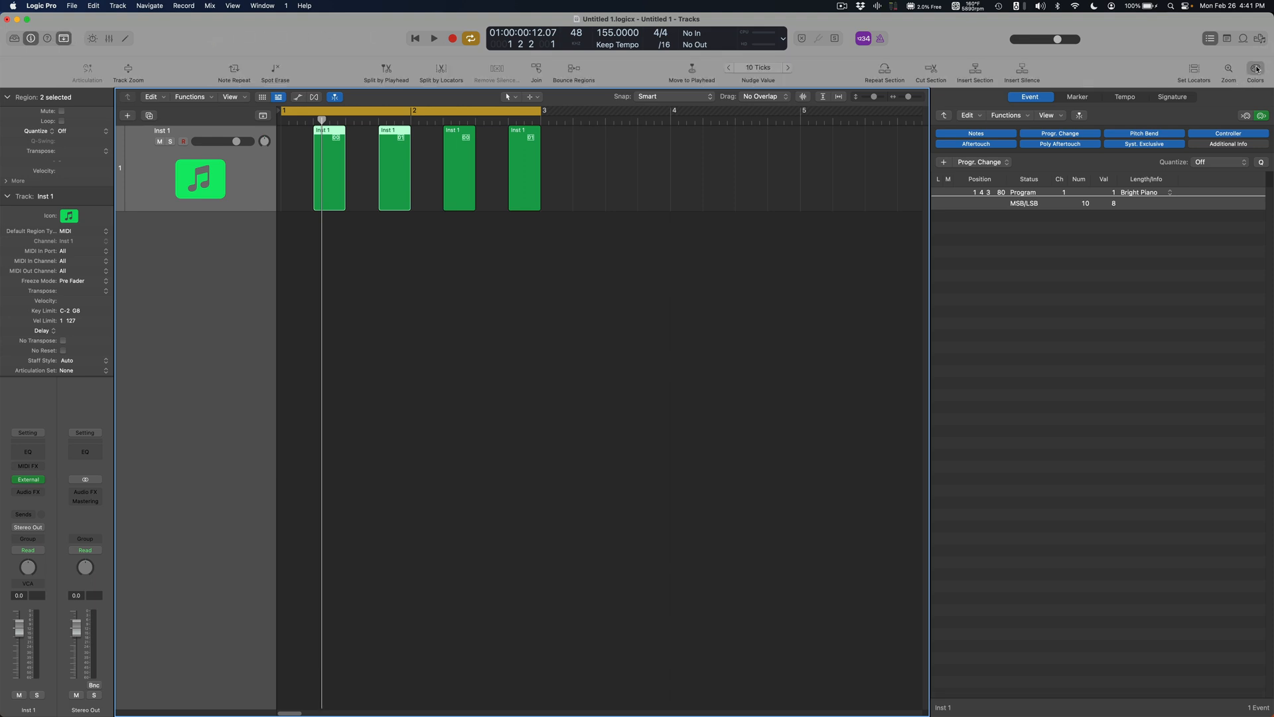
{"action": "left_click", "coordinate": [1254, 68]}
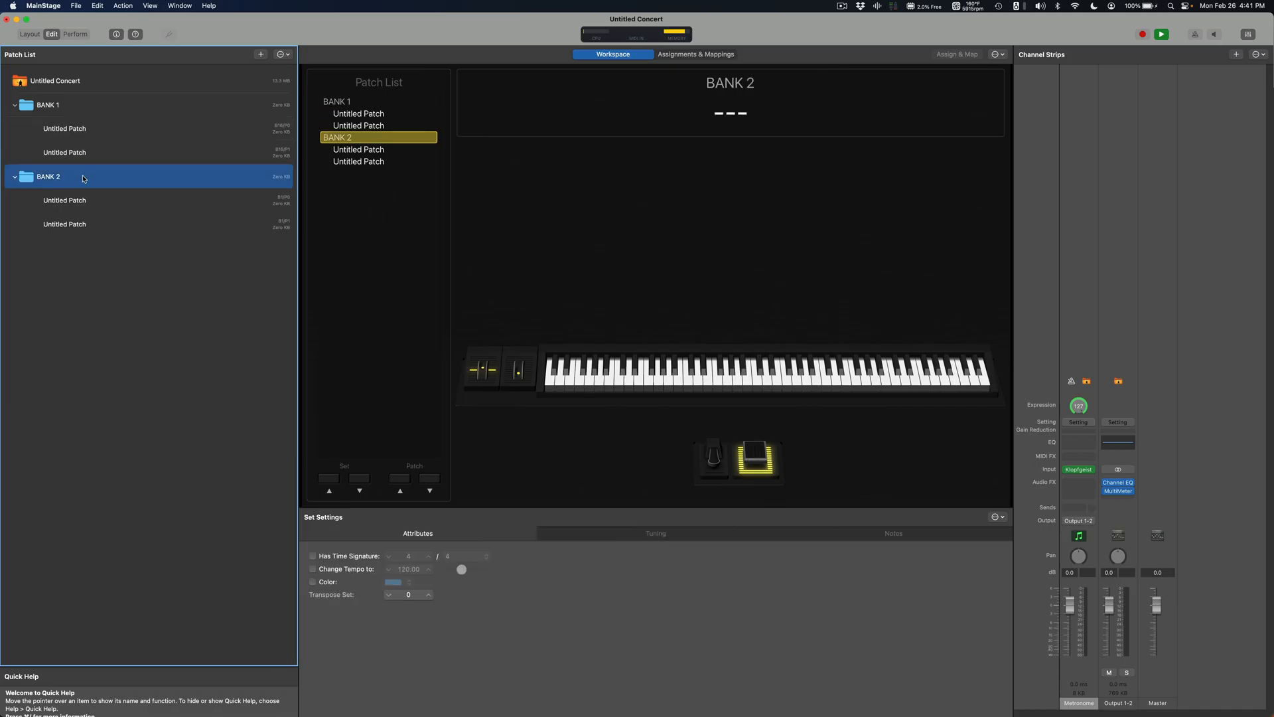
Colour the BANK 2 set red and the BANK 1 set green.
{"action": "right_click", "coordinate": [68, 176]}
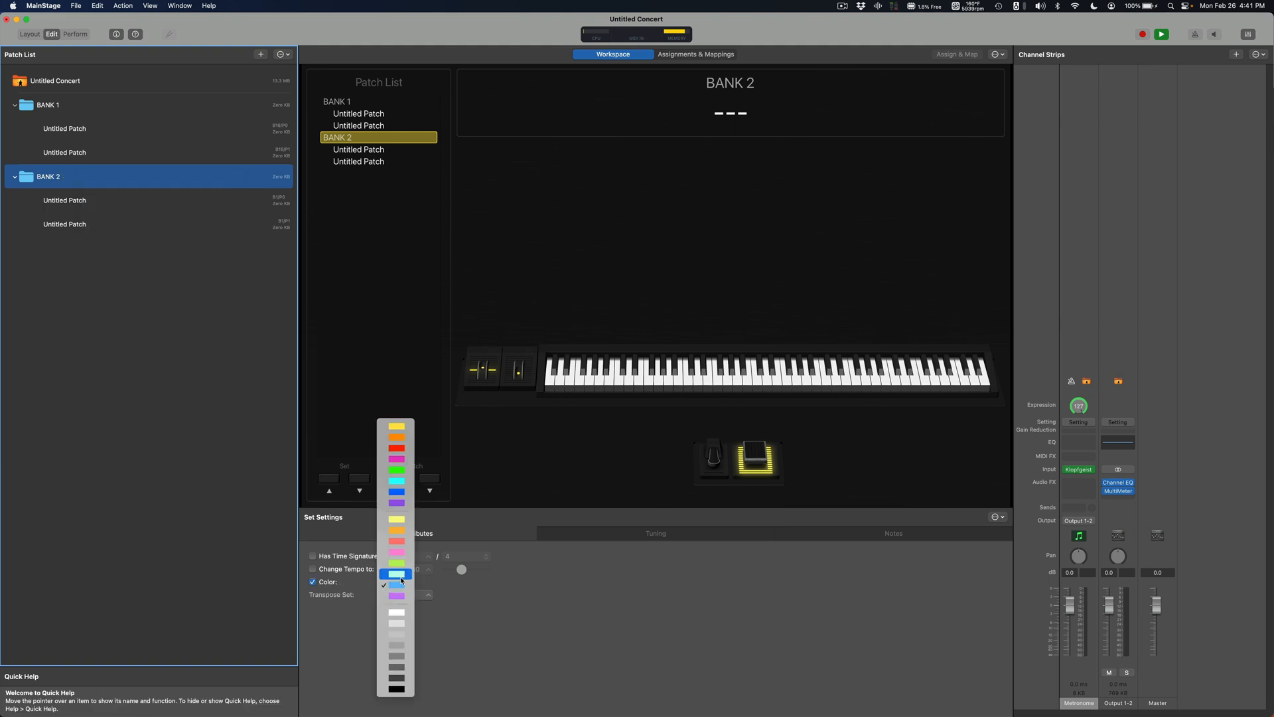
{"action": "left_click", "coordinate": [397, 448]}
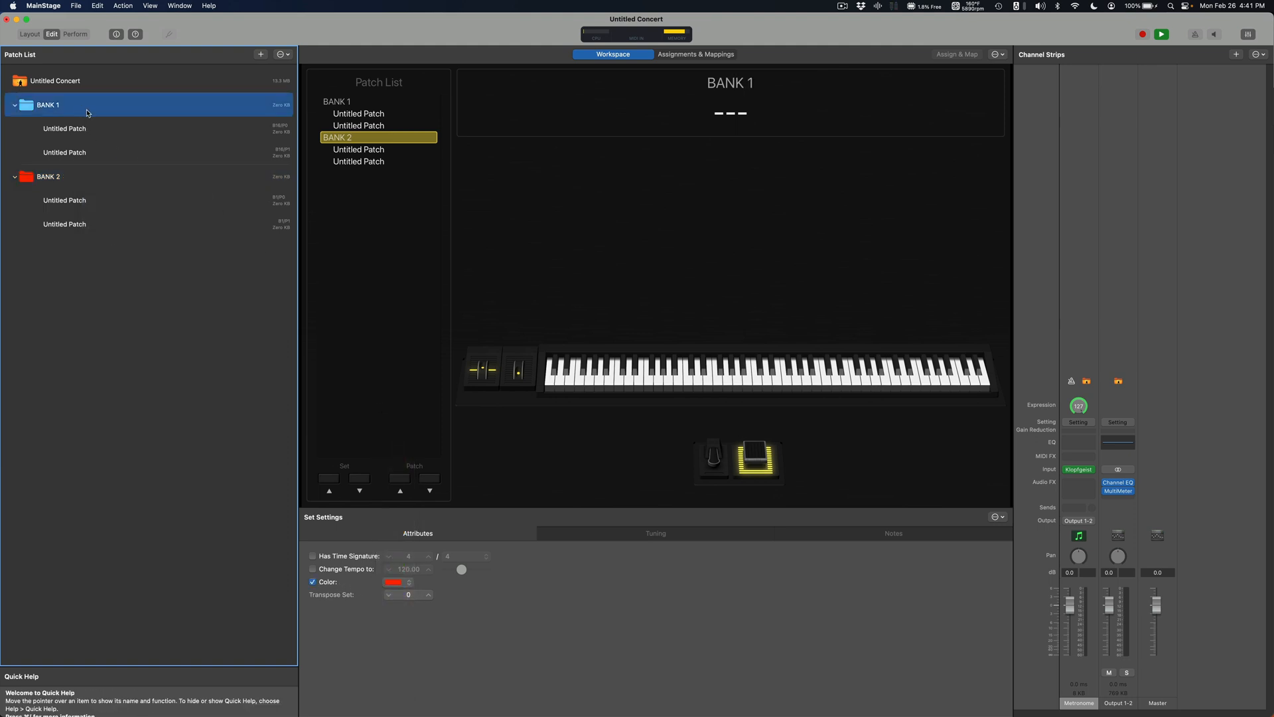
{"action": "left_click", "coordinate": [394, 581]}
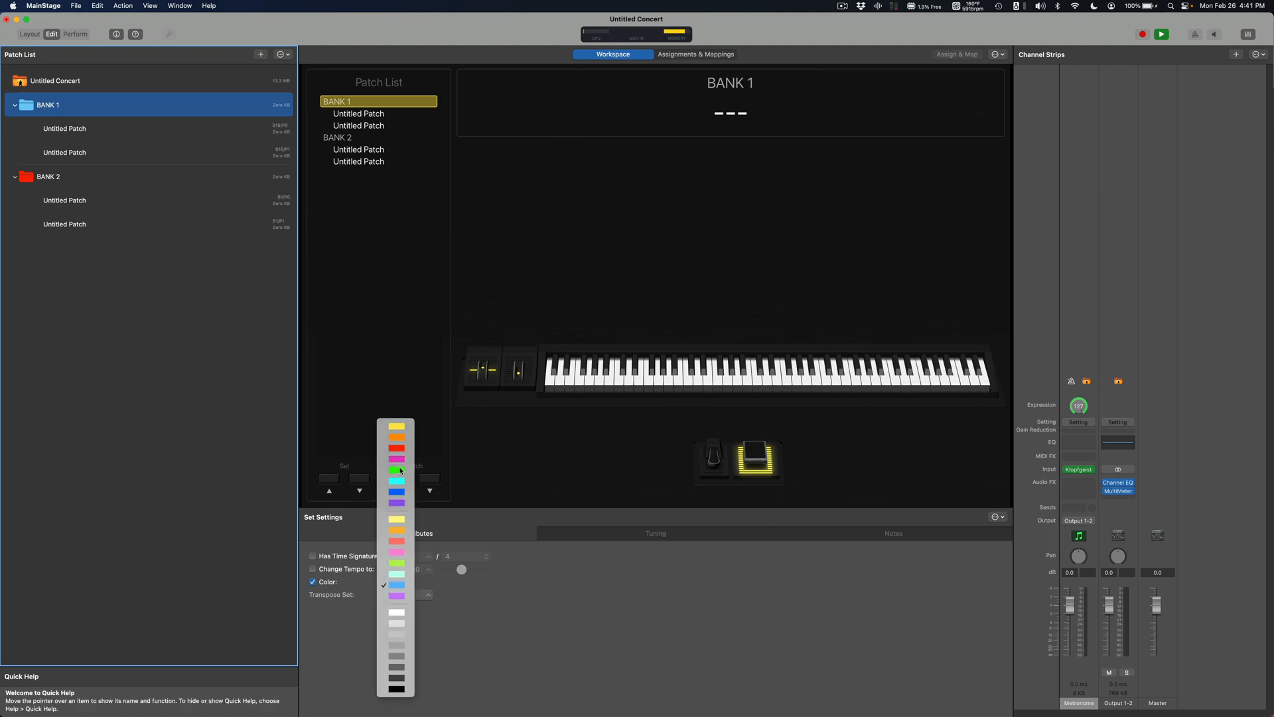
{"action": "left_click", "coordinate": [396, 469]}
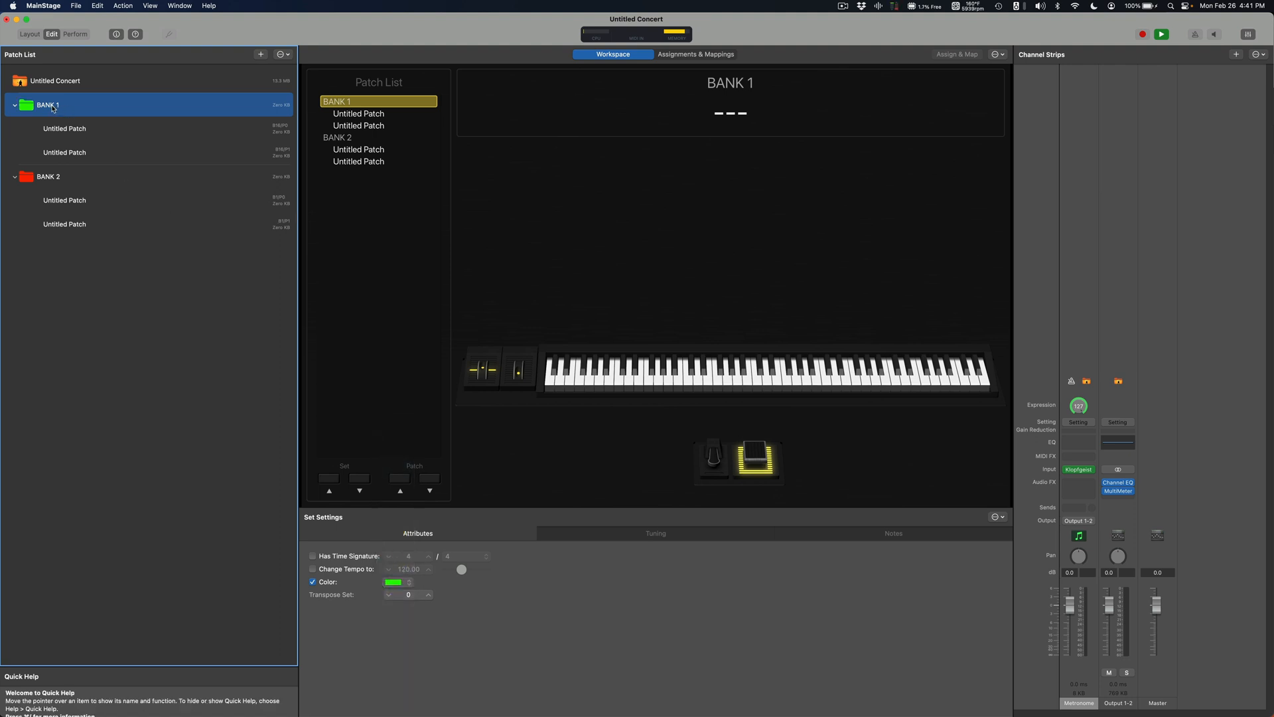
Rename BANK 1 to 'Pianos' and BANK 2 to 'Pads'.
{"action": "double_click", "coordinate": [47, 103]}
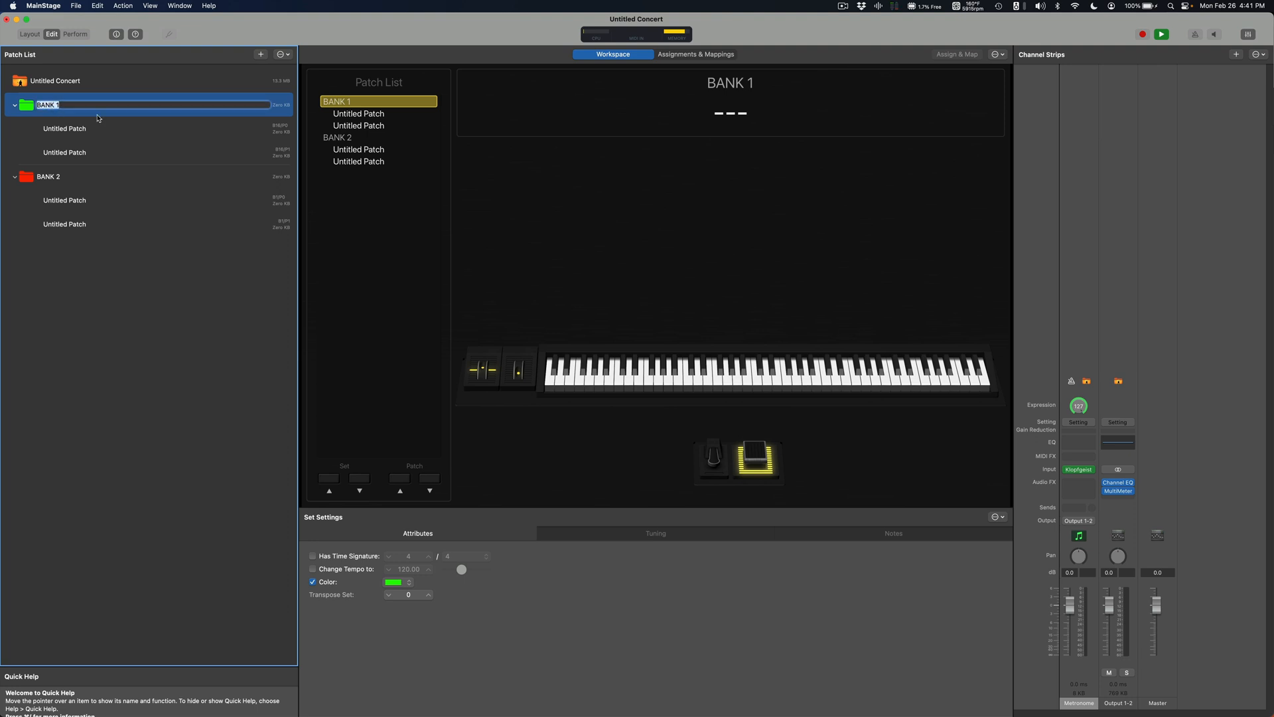
{"action": "type", "text": "Pianos"}
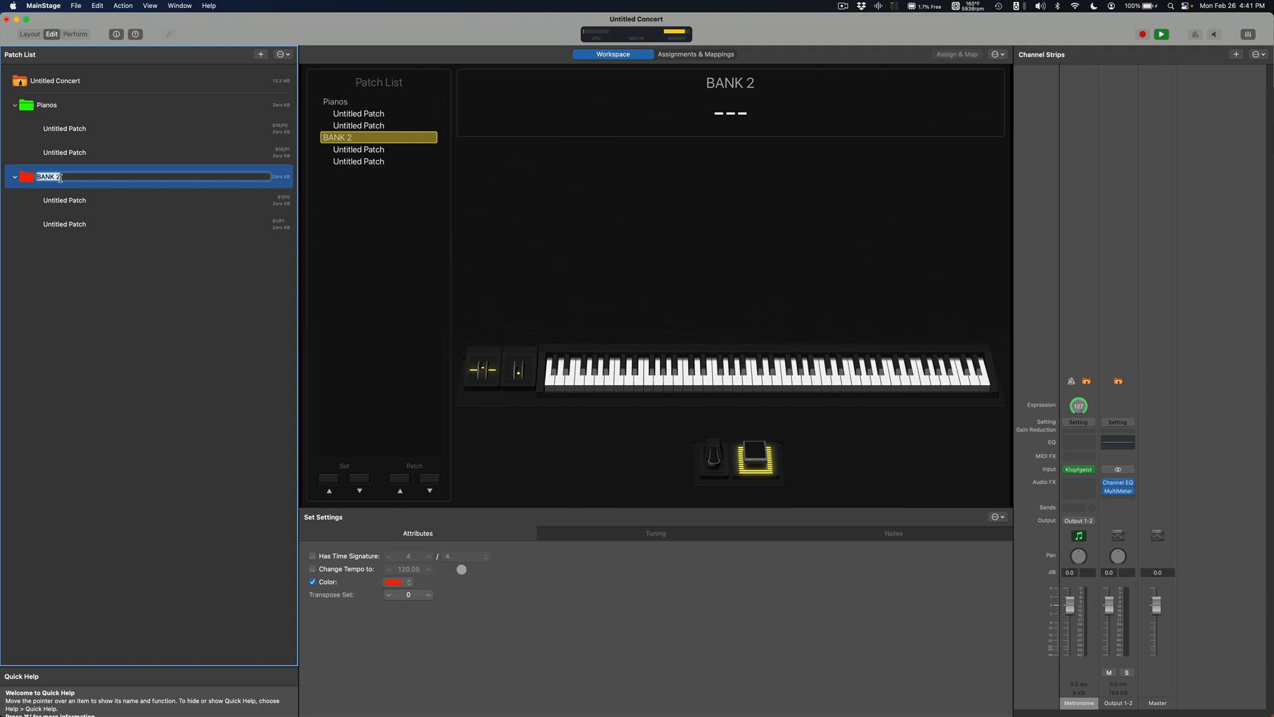
{"action": "type", "text": "Pads"}
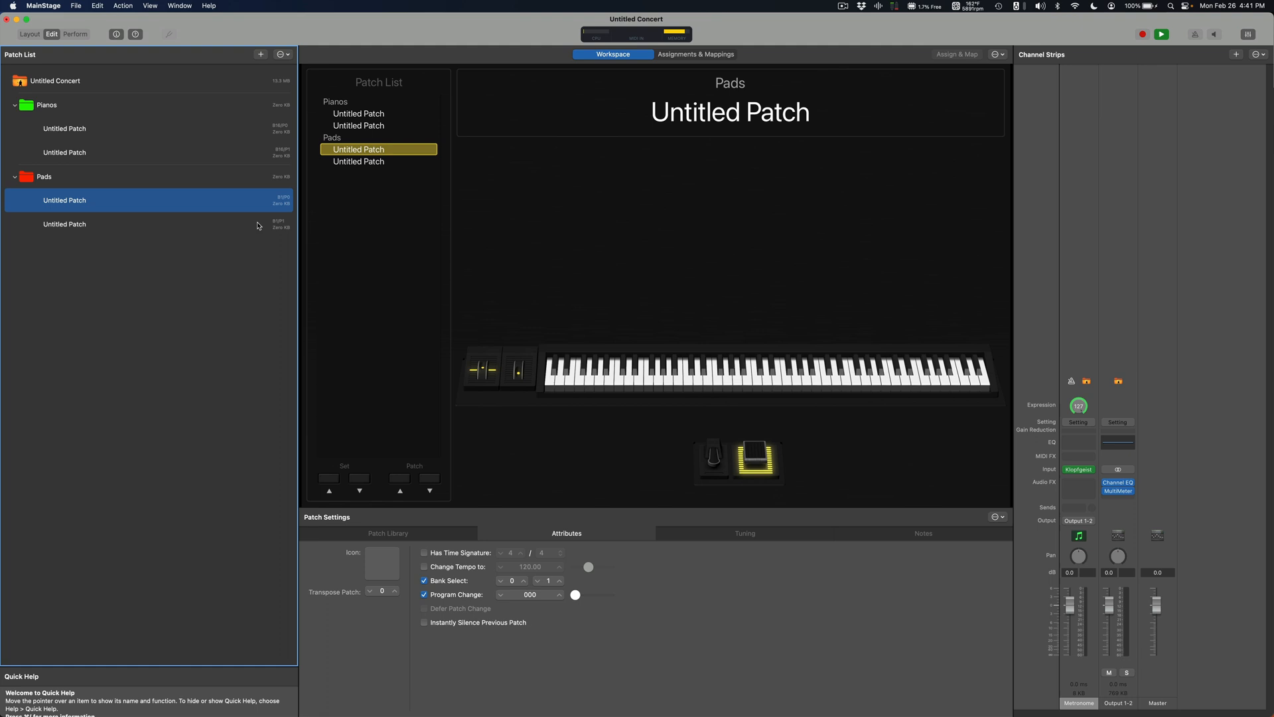
Set the first Pads patch to bank select MSB 10, LSB 8.
{"action": "left_click", "coordinate": [523, 580]}
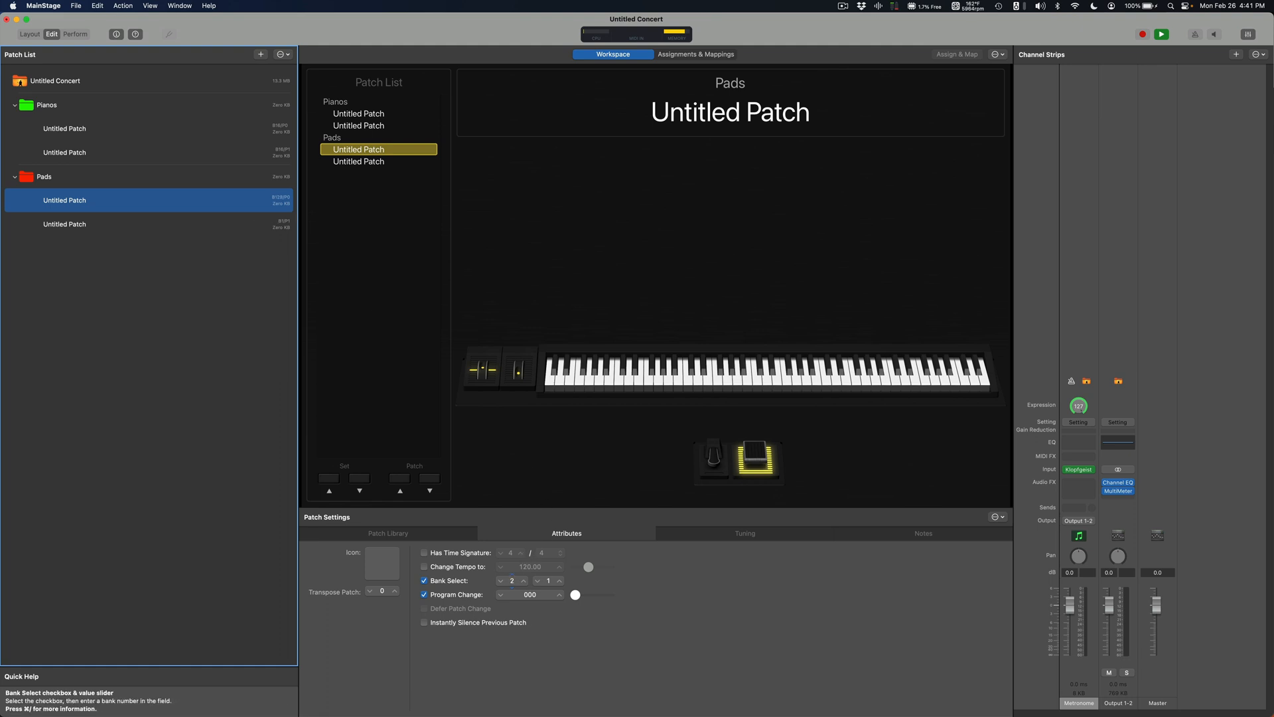
{"action": "left_click", "coordinate": [560, 578]}
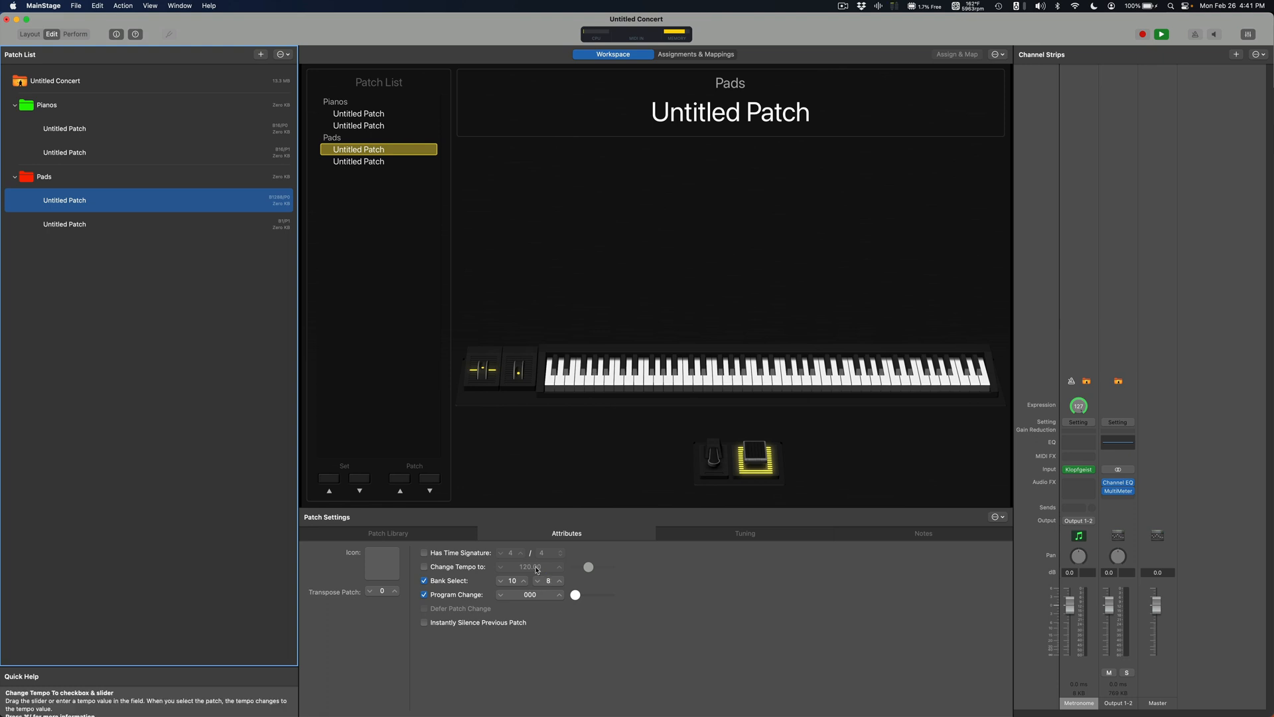
Set the second Pads patch to bank select MSB 10 with program change 001.
{"action": "left_click", "coordinate": [63, 223]}
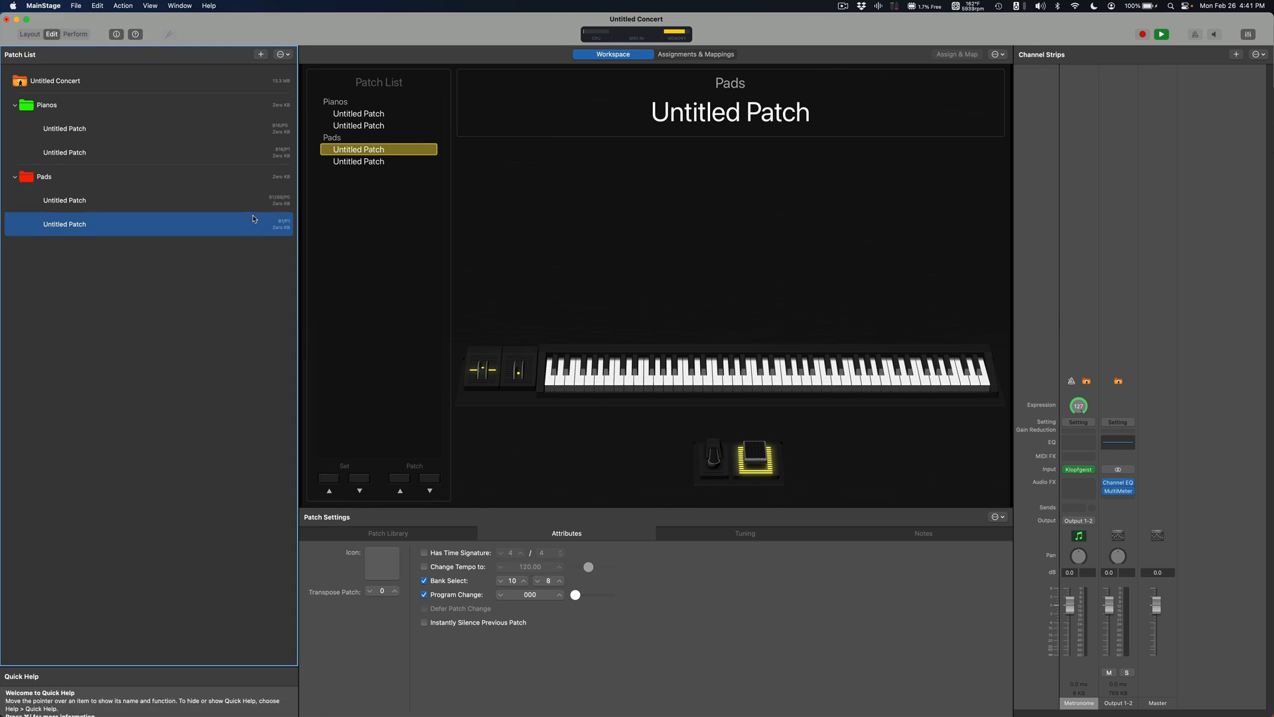
{"action": "left_click", "coordinate": [358, 161]}
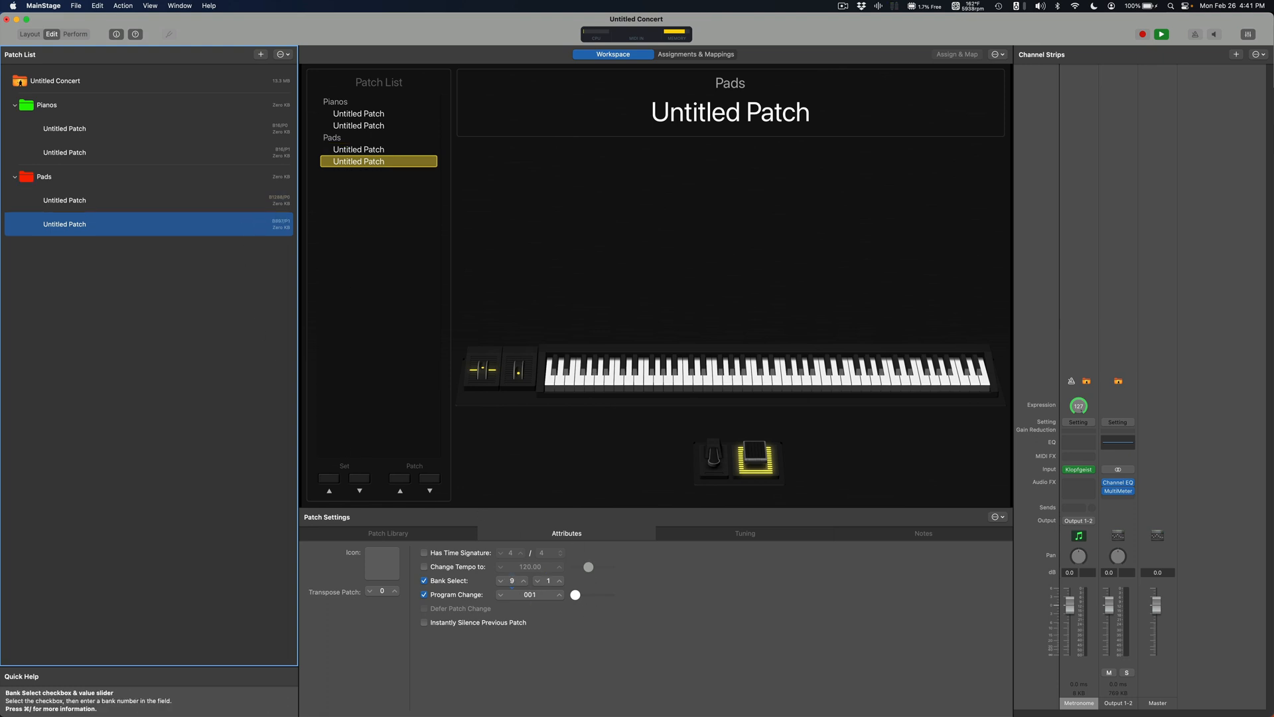
{"action": "left_click", "coordinate": [523, 577]}
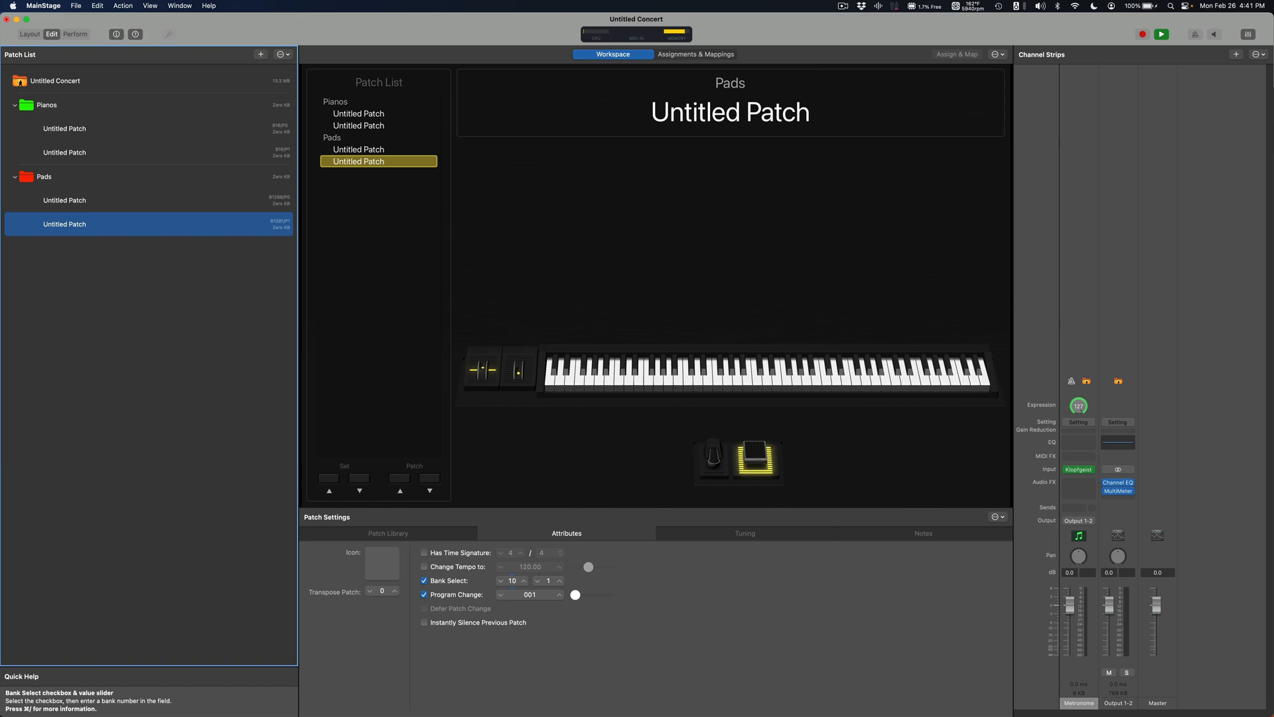
{"action": "left_click", "coordinate": [559, 577]}
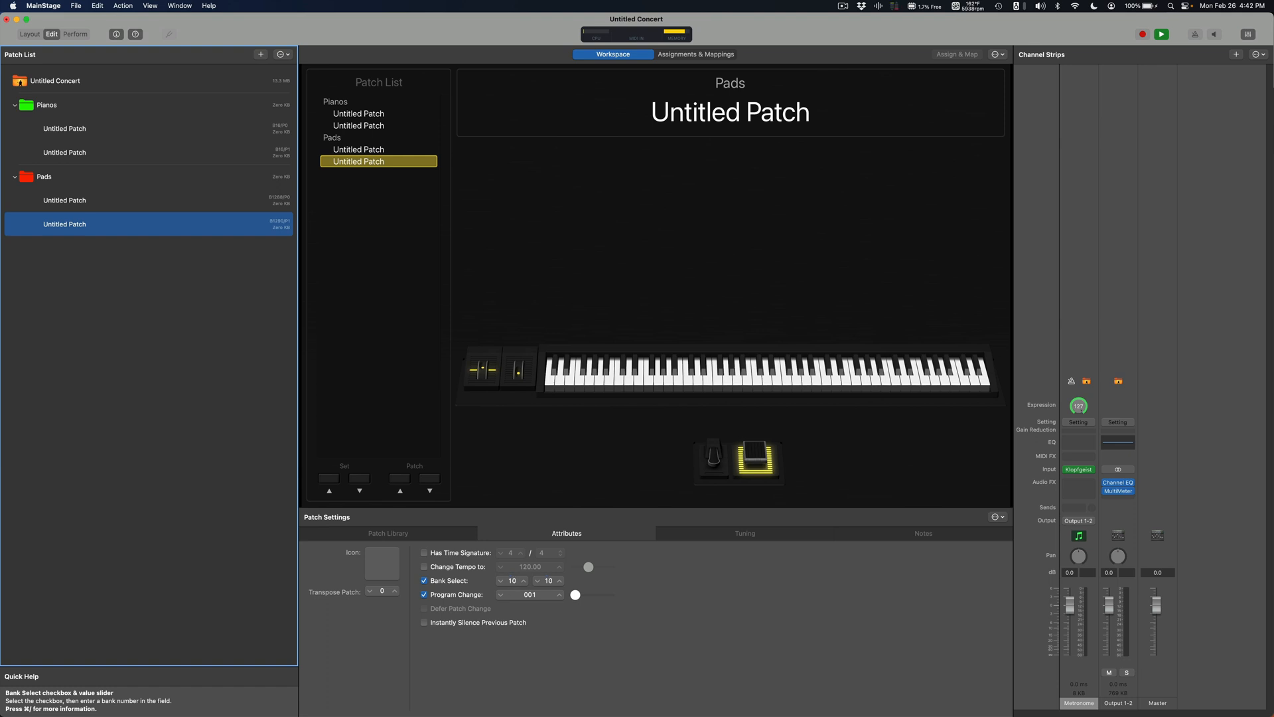
{"action": "left_click", "coordinate": [560, 582]}
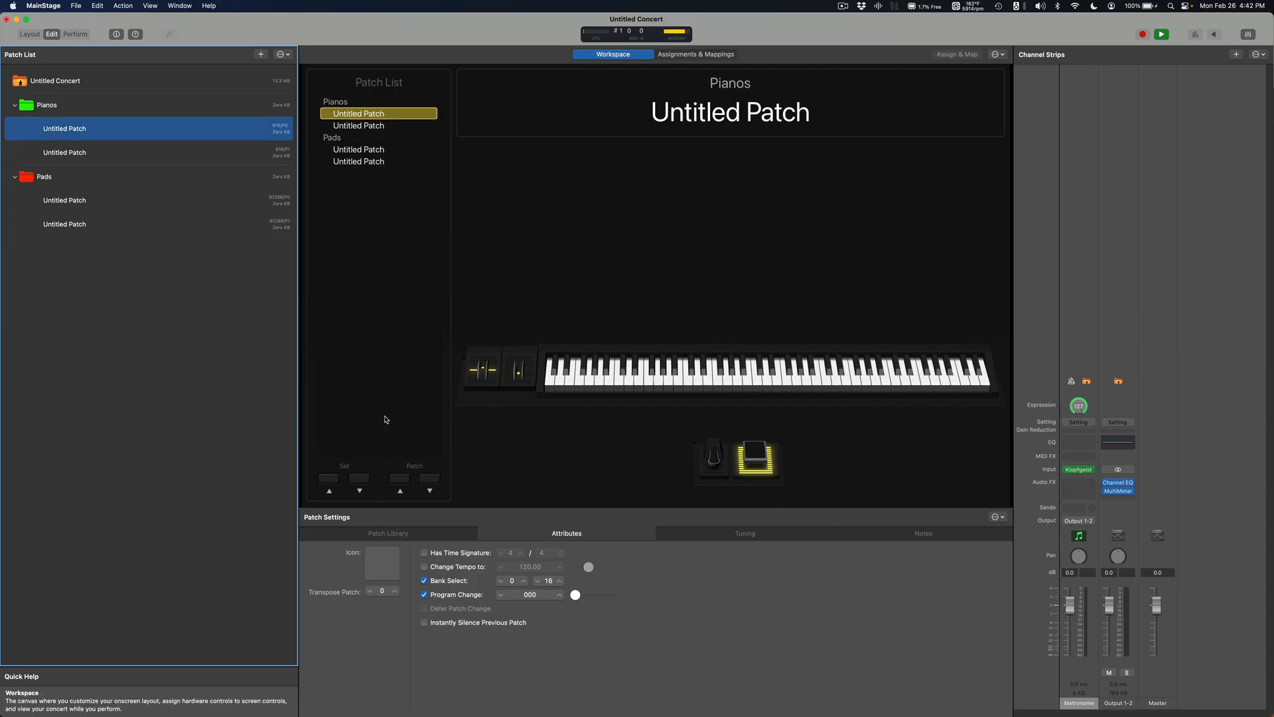
{"action": "left_click", "coordinate": [358, 160]}
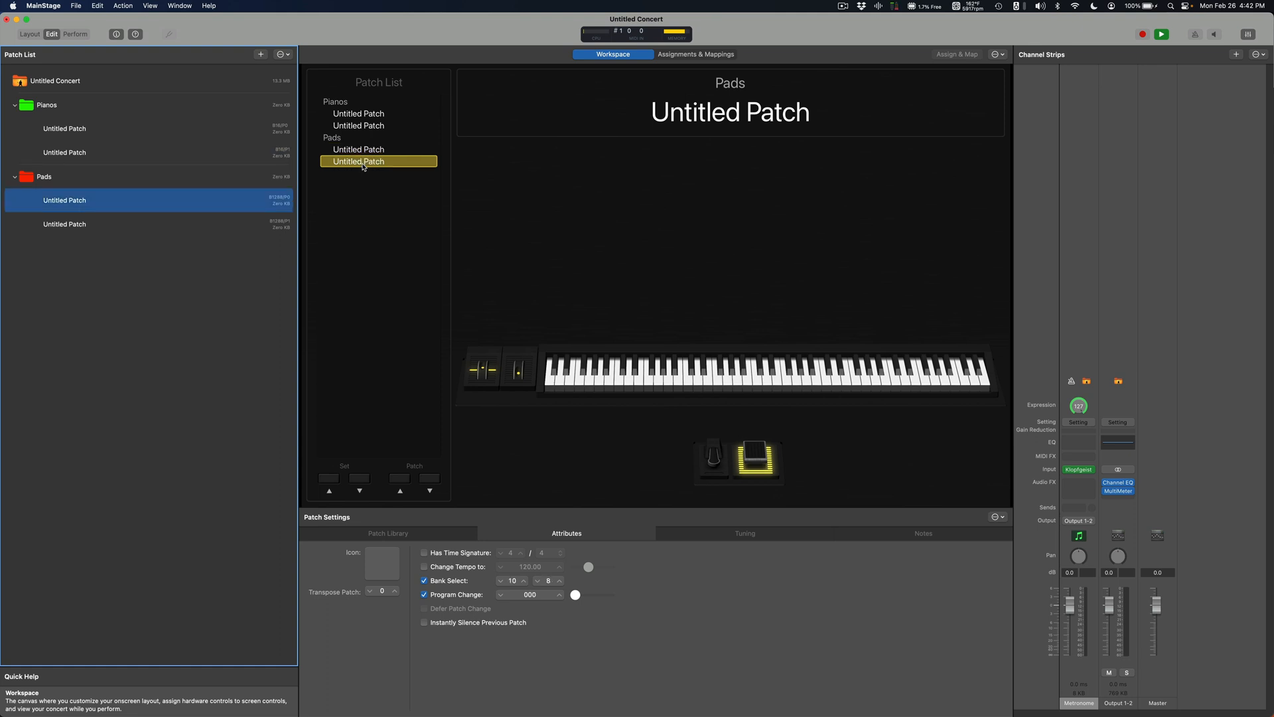
{"action": "left_click", "coordinate": [359, 125]}
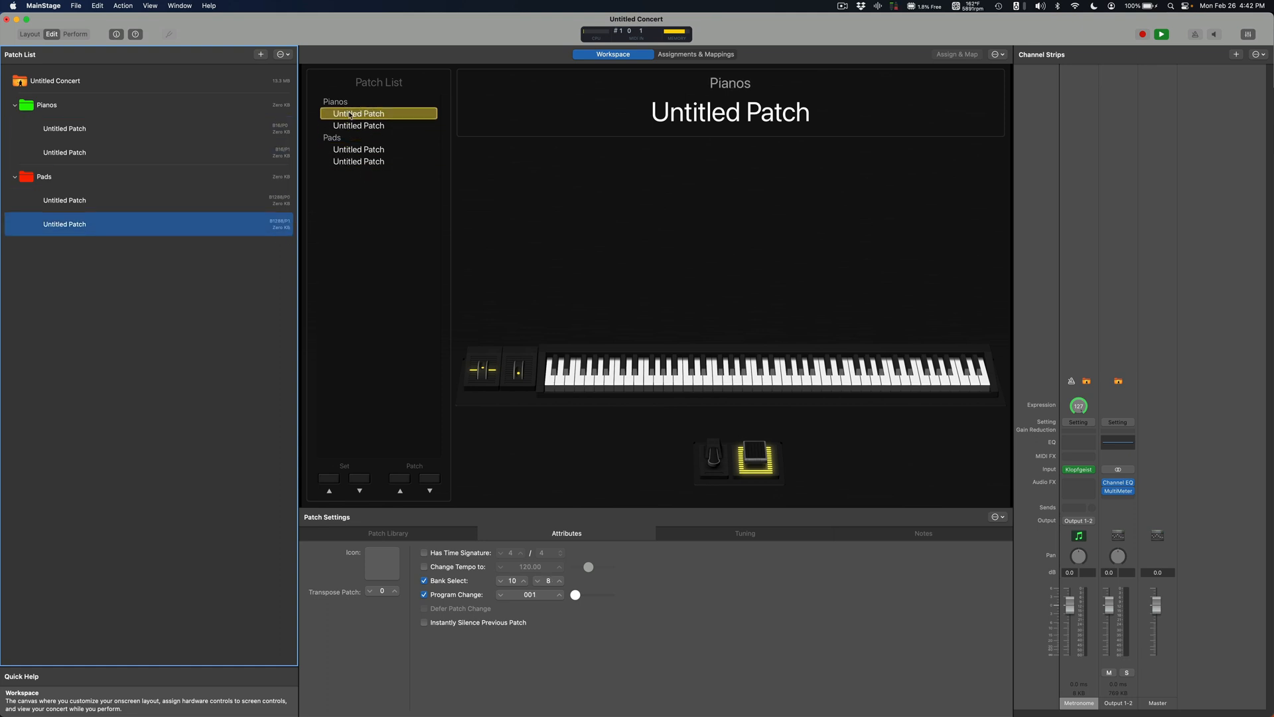
{"action": "left_click", "coordinate": [358, 160]}
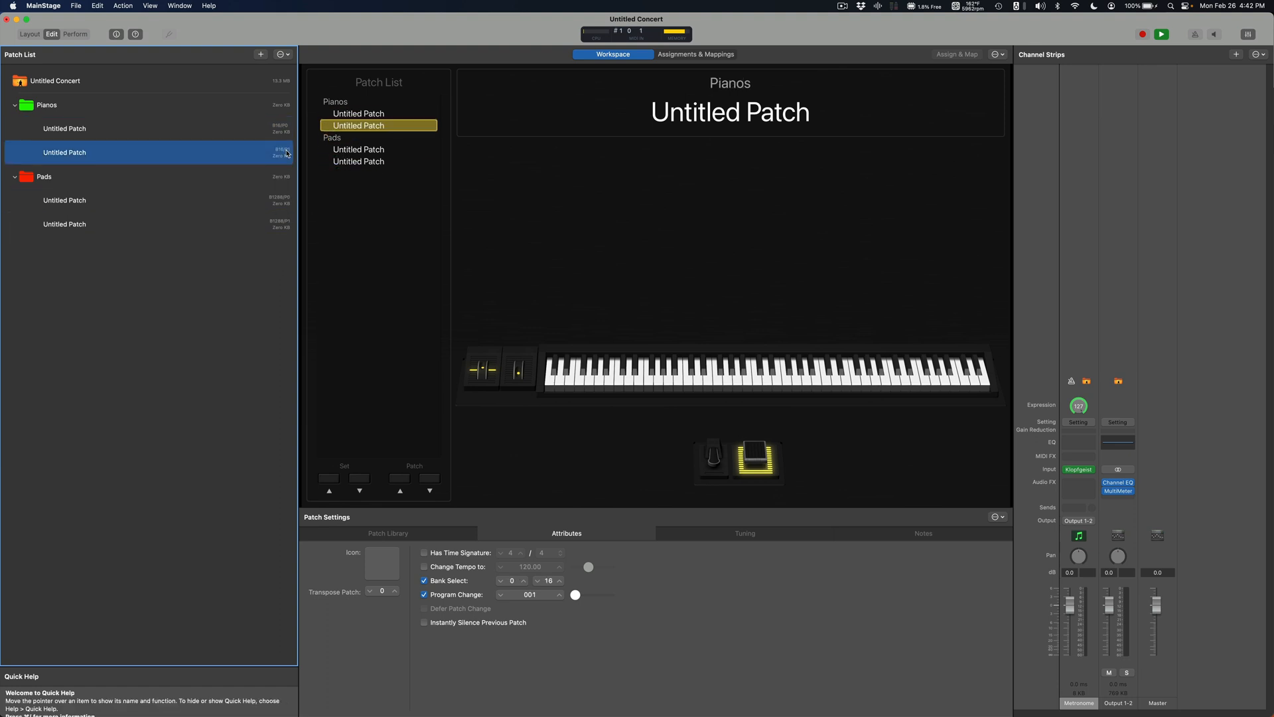
{"action": "left_click", "coordinate": [64, 223]}
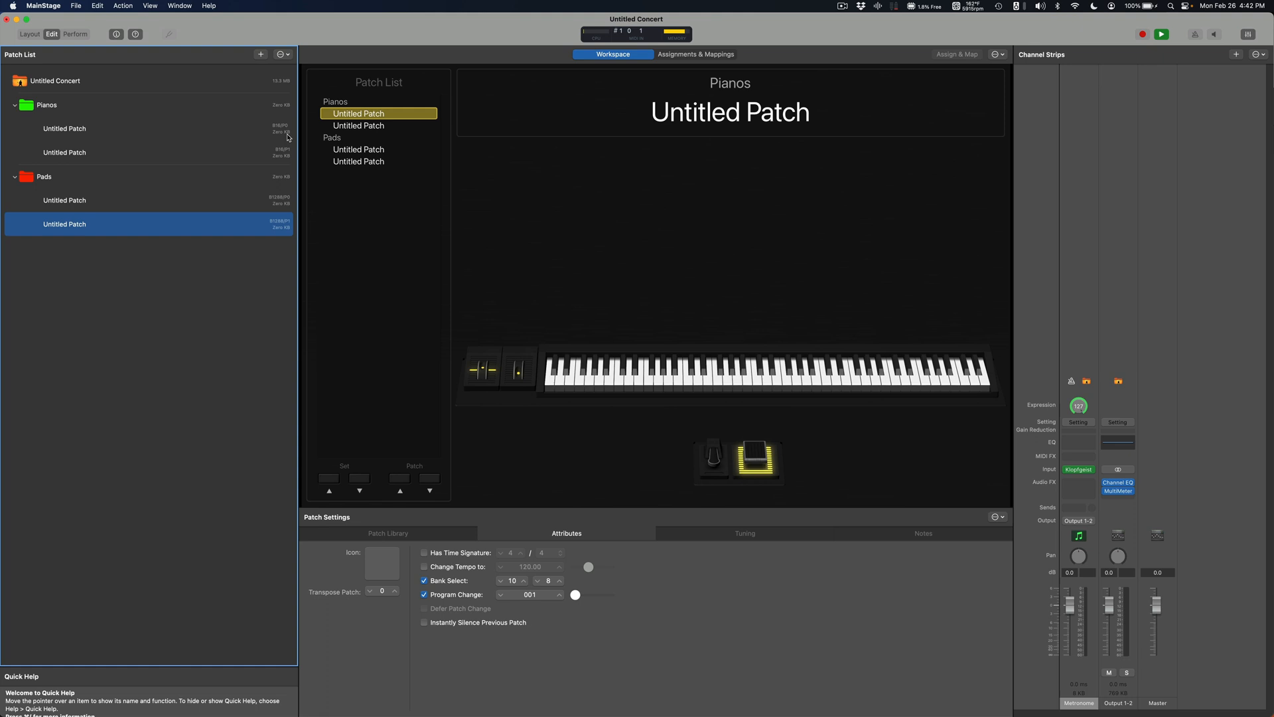
{"action": "left_click", "coordinate": [63, 201]}
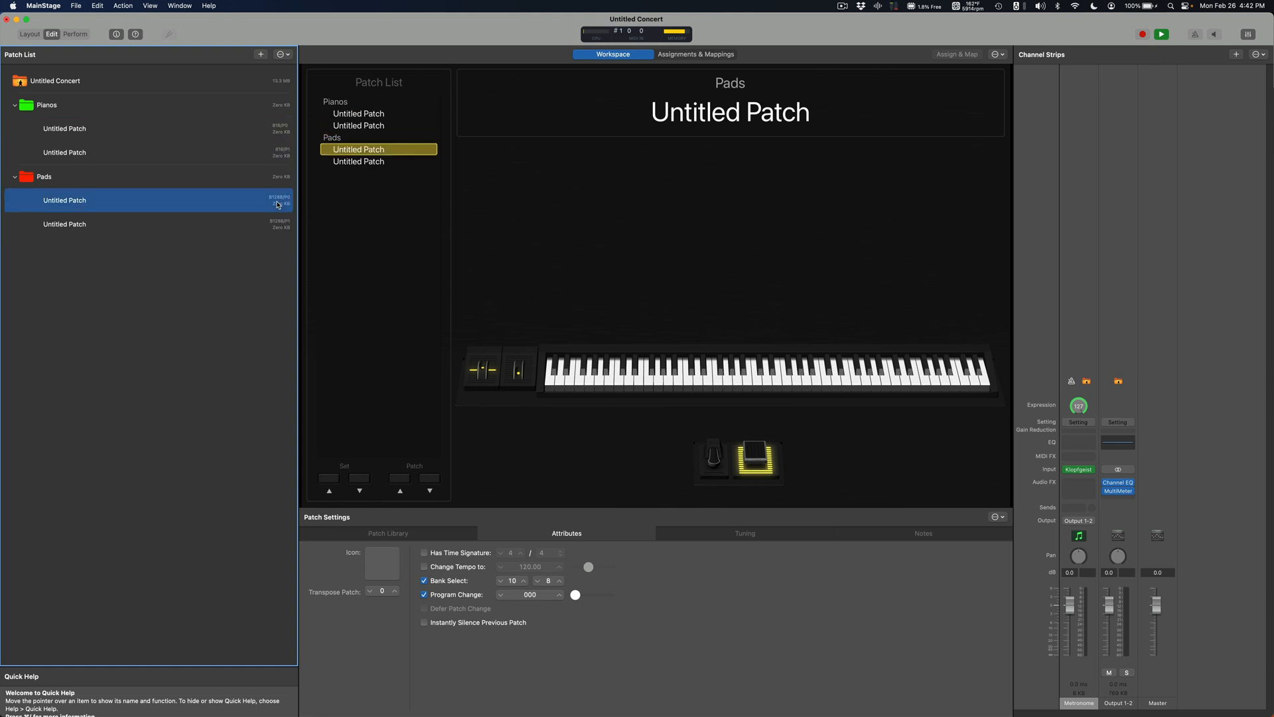
{"action": "left_click", "coordinate": [64, 129]}
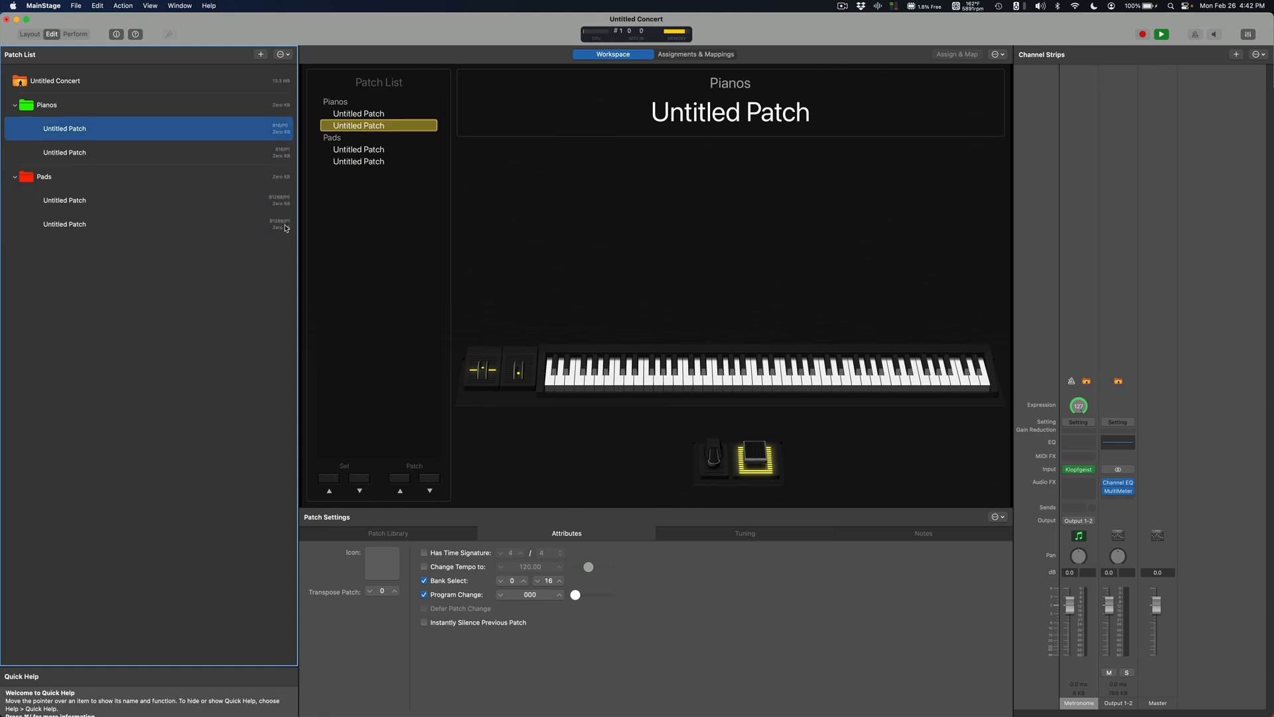
{"action": "left_click", "coordinate": [63, 223]}
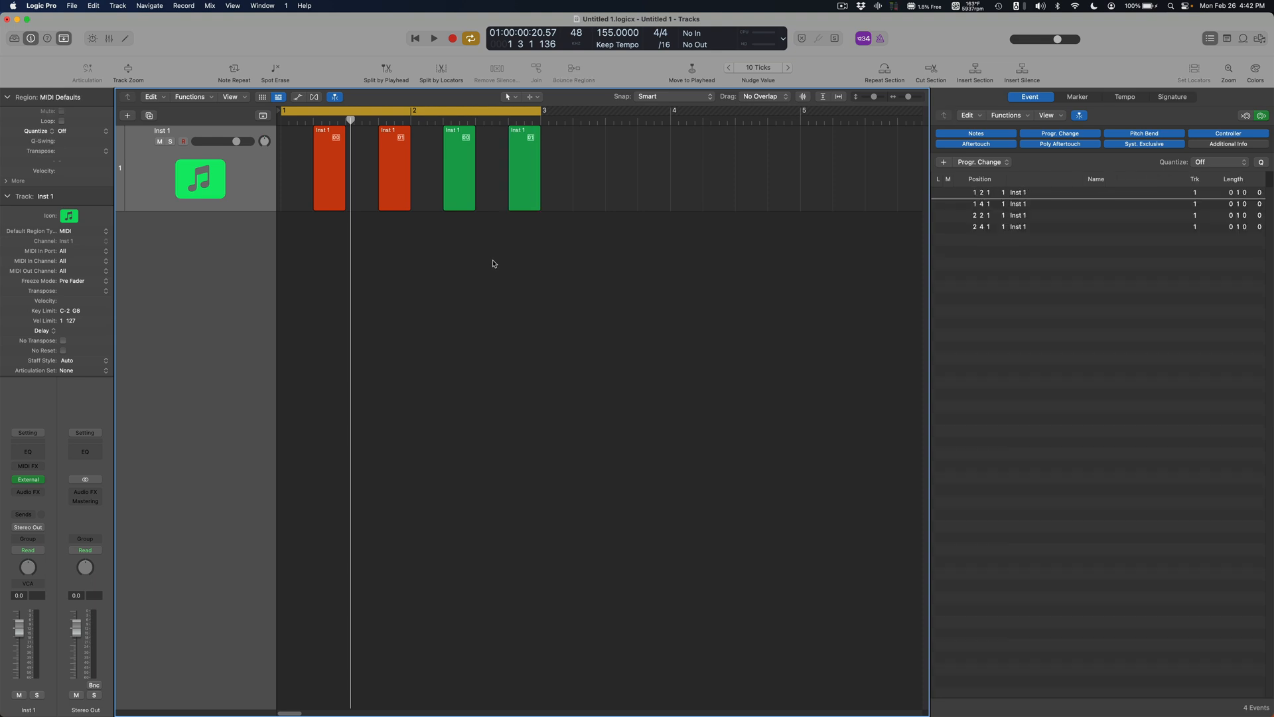
Switch to Logic Pro and play through the red and green program change regions.
{"action": "key", "text": "cmd+tab"}
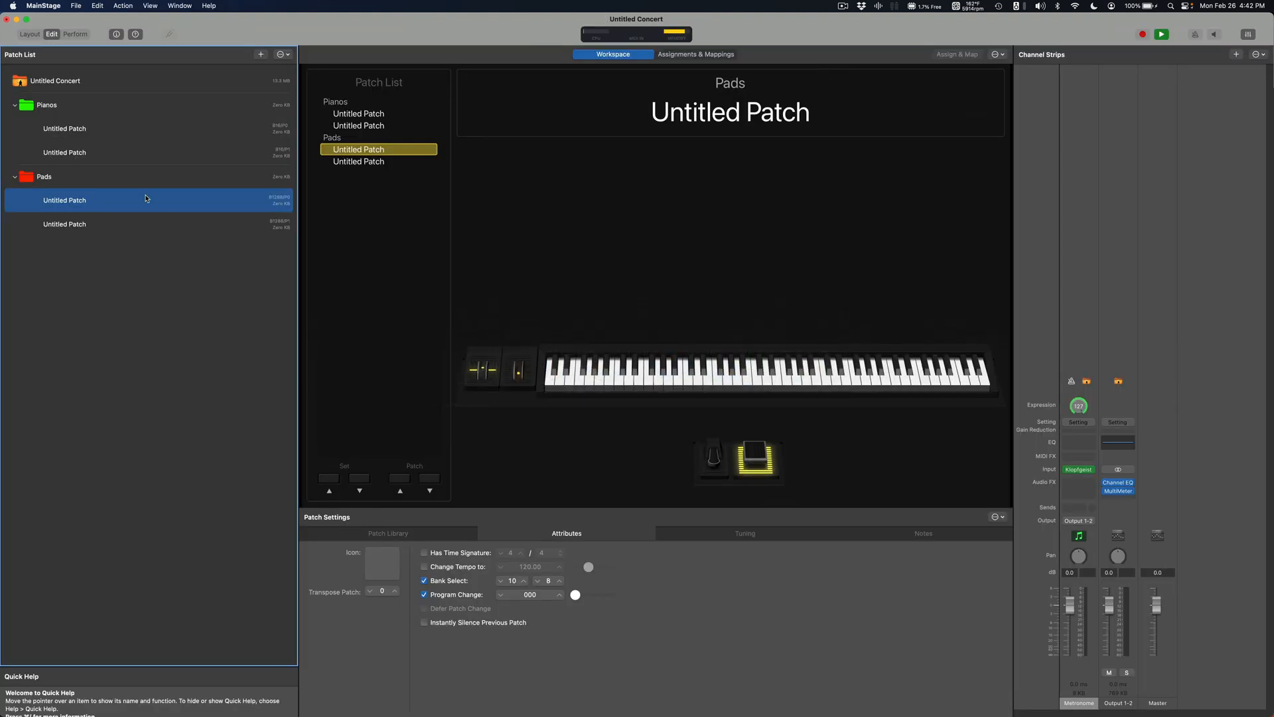
Follow the incoming program changes through the Pianos and Pads patches in the Patch List.
{"action": "left_click", "coordinate": [64, 151]}
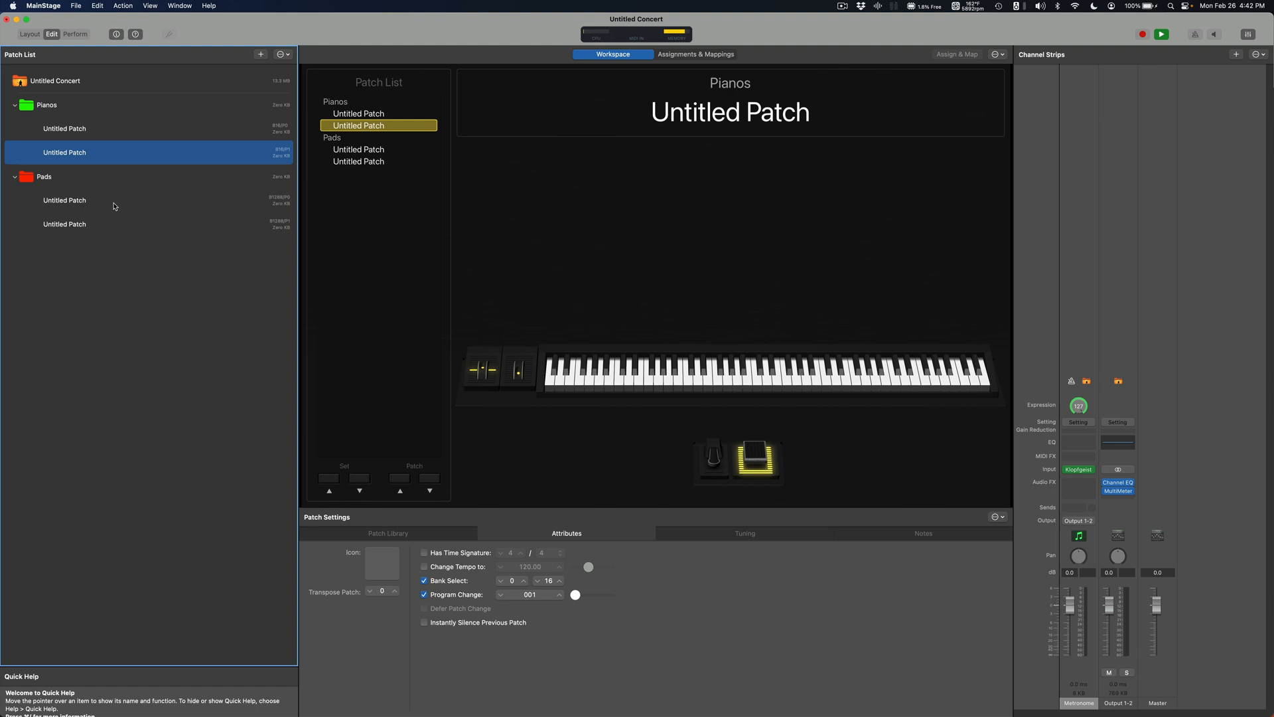
{"action": "left_click", "coordinate": [64, 201]}
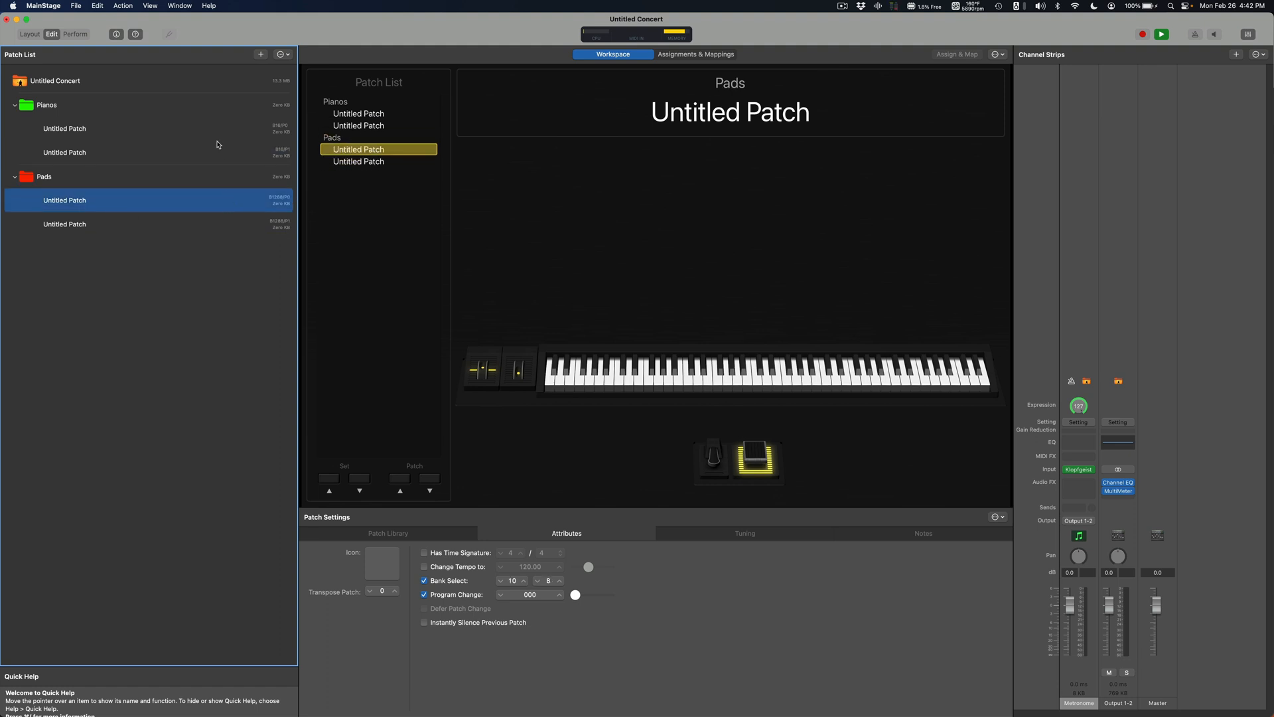
{"action": "left_click", "coordinate": [63, 223]}
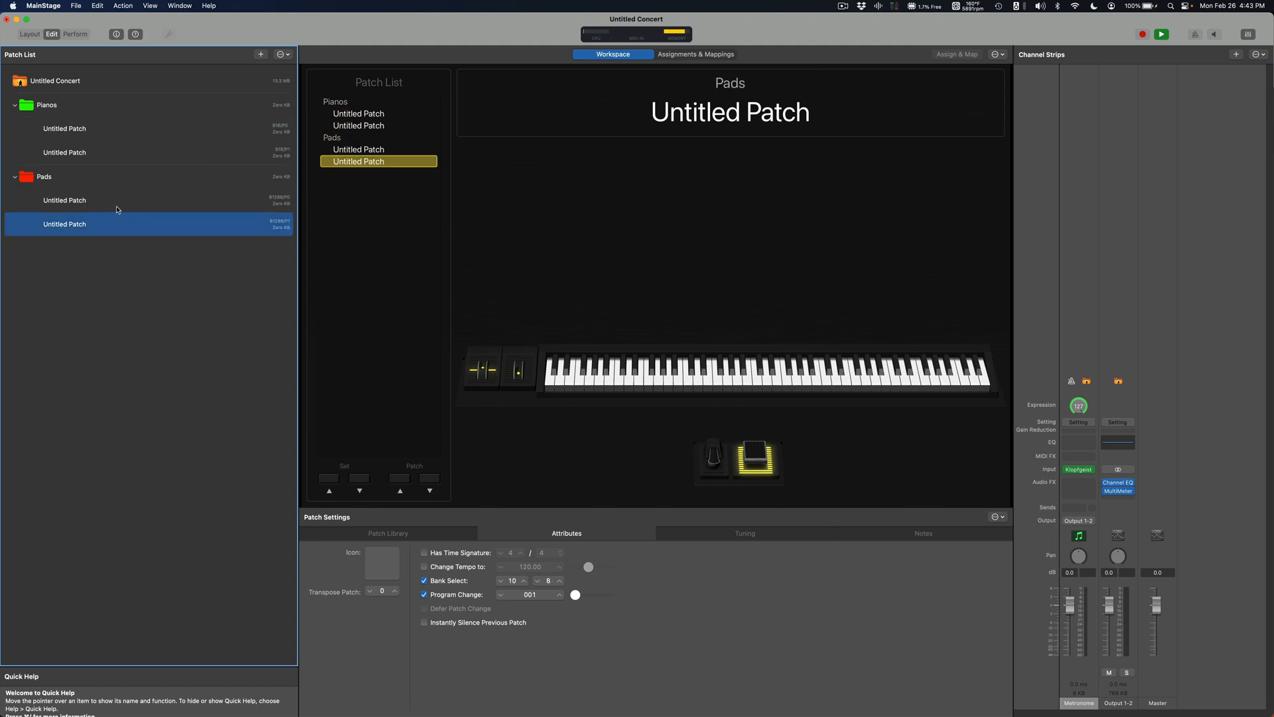